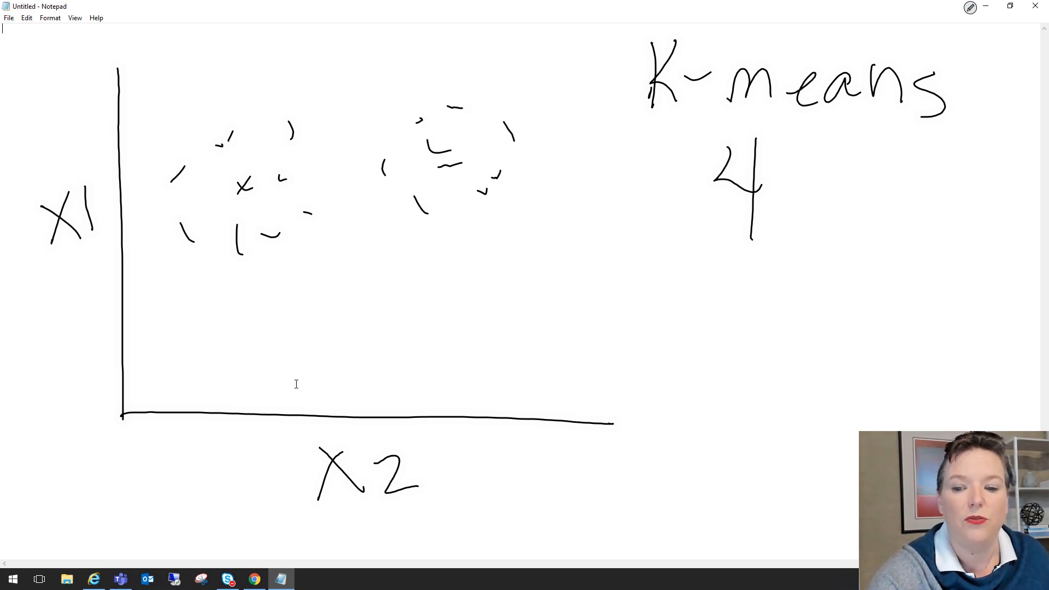
- Sketch a third point cloud below the others and circle the point groups as clusters
drag(295, 295, 361, 374)
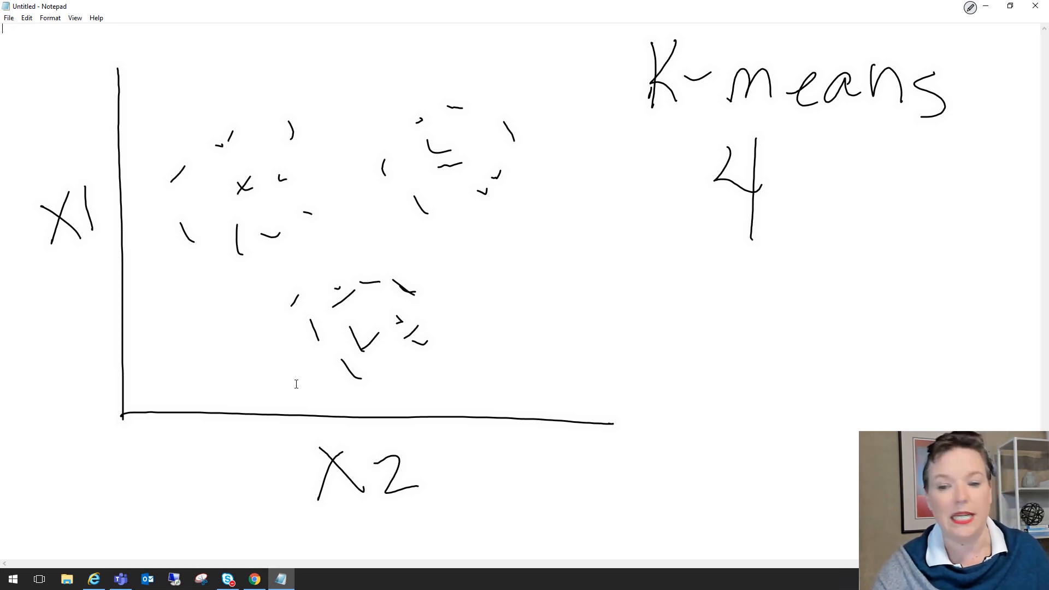
drag(705, 271, 823, 246)
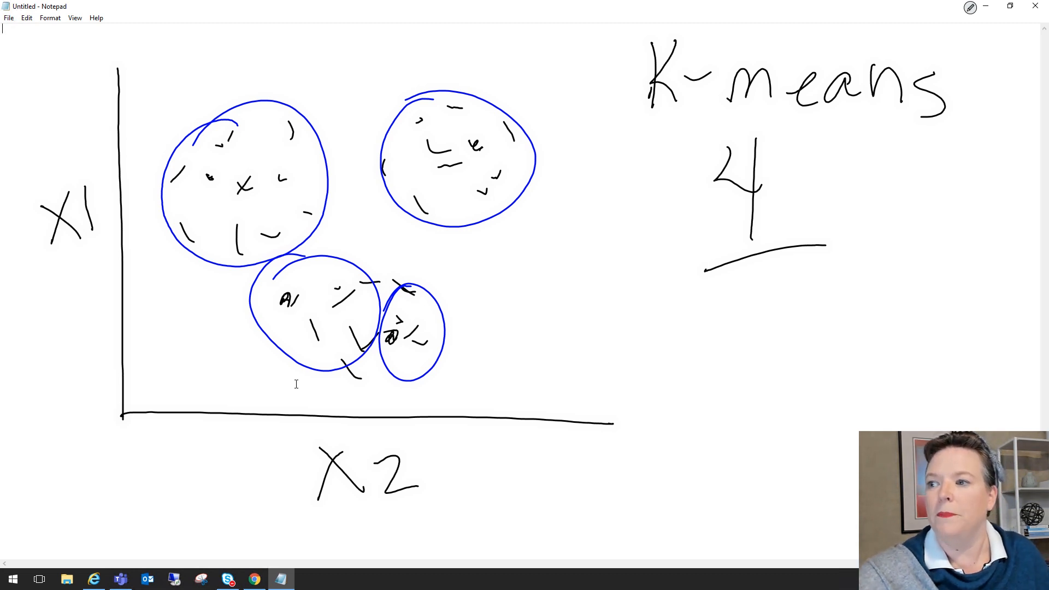
click(969, 7)
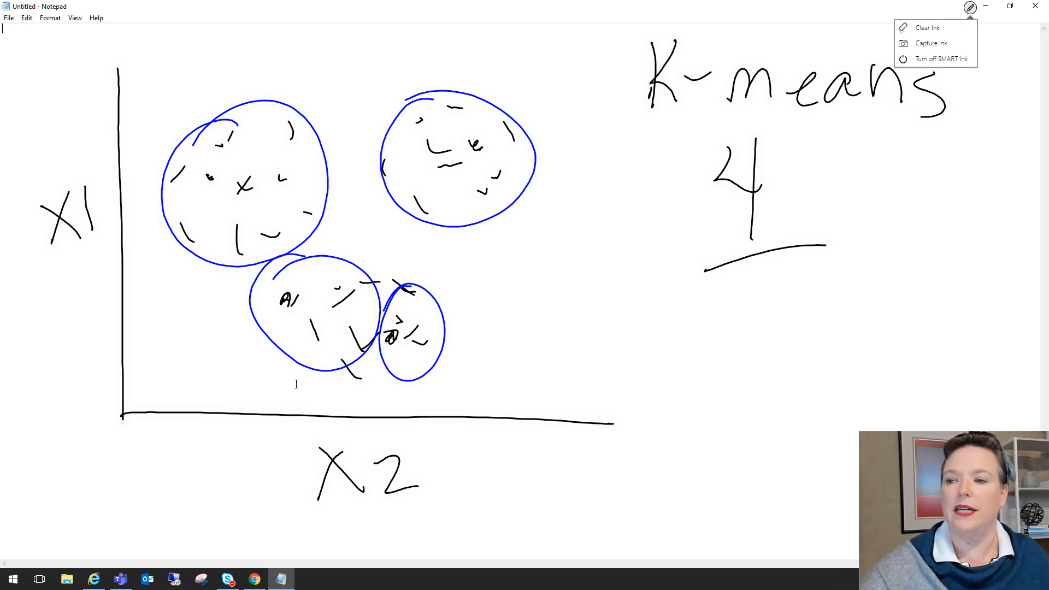
click(929, 28)
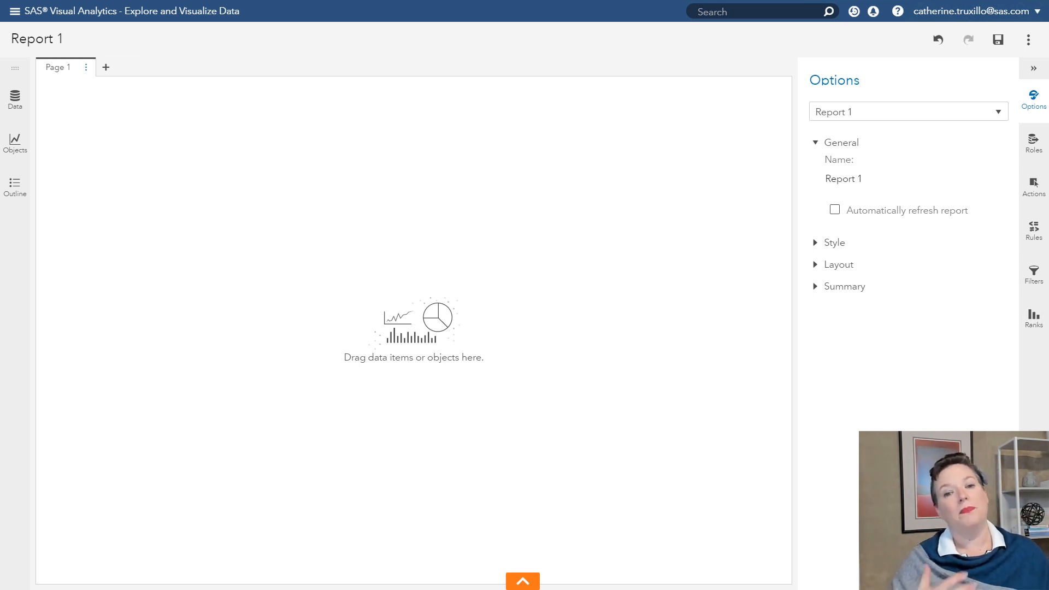
mouse_move(971, 311)
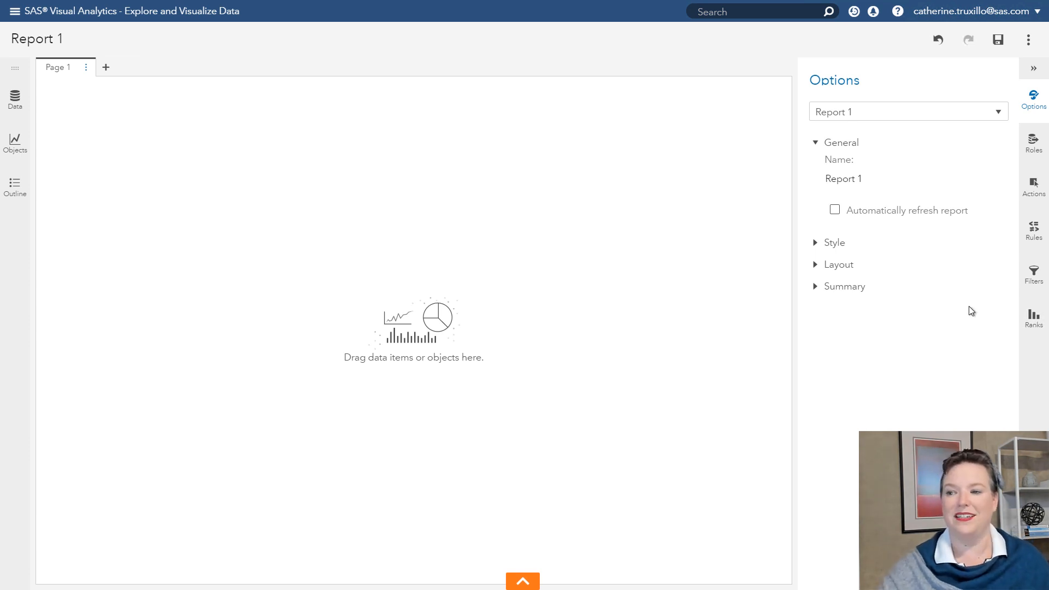
mouse_move(768, 284)
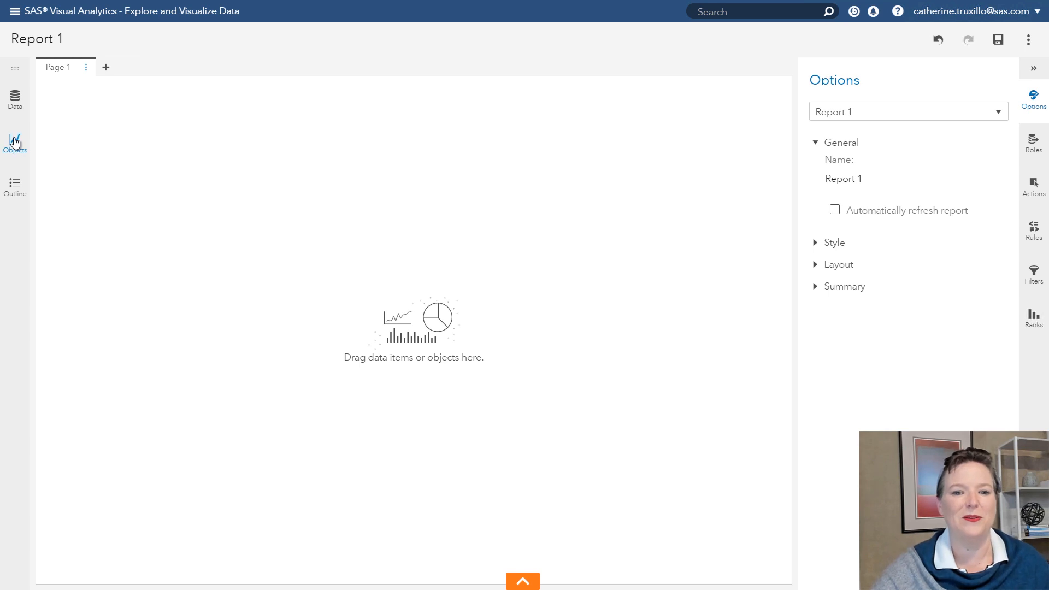
- Inspect the logi_rfm1, logi_rfm10 and logi_rfm12 measures in VS_BANK_PART, then show report objects
click(14, 96)
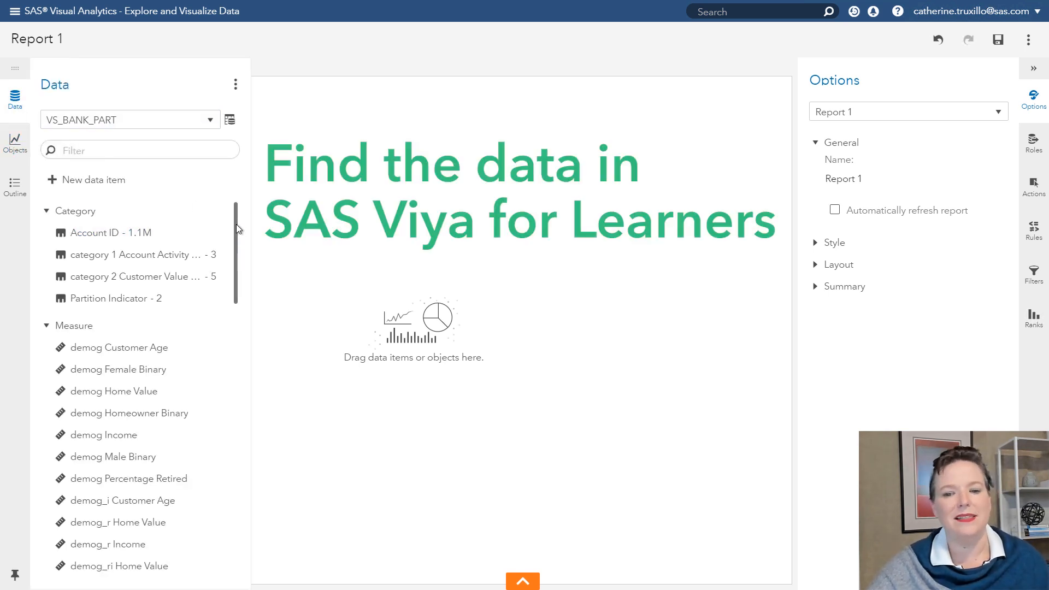
scroll(down, 3)
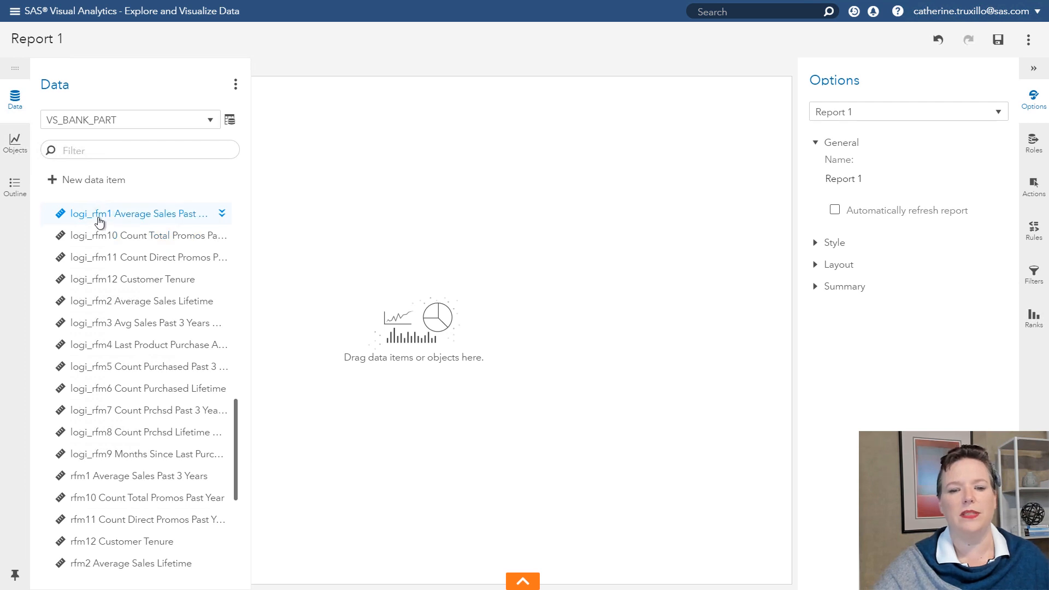
mouse_move(82, 219)
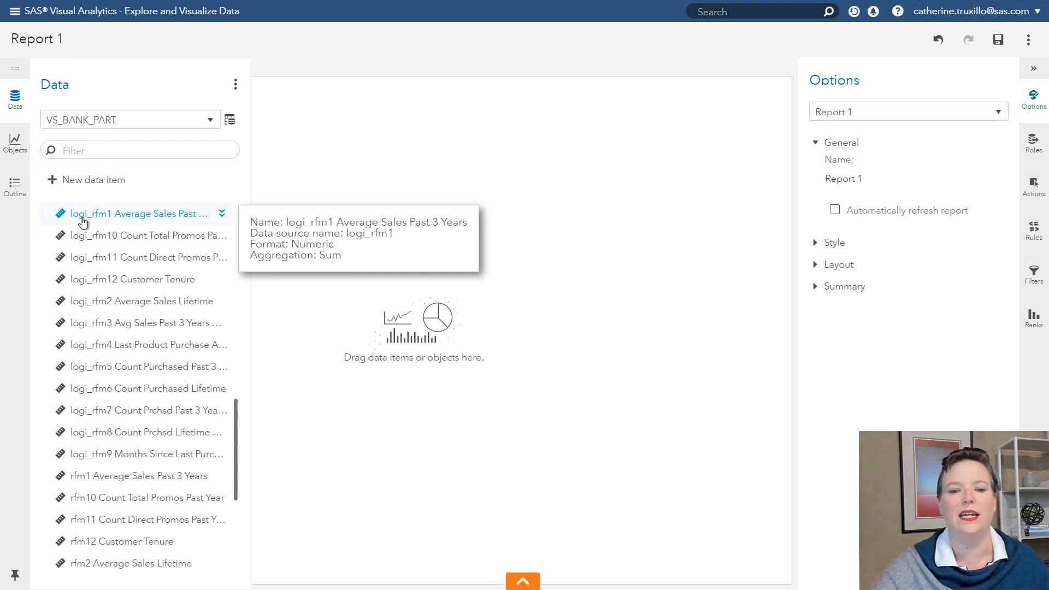
click(131, 279)
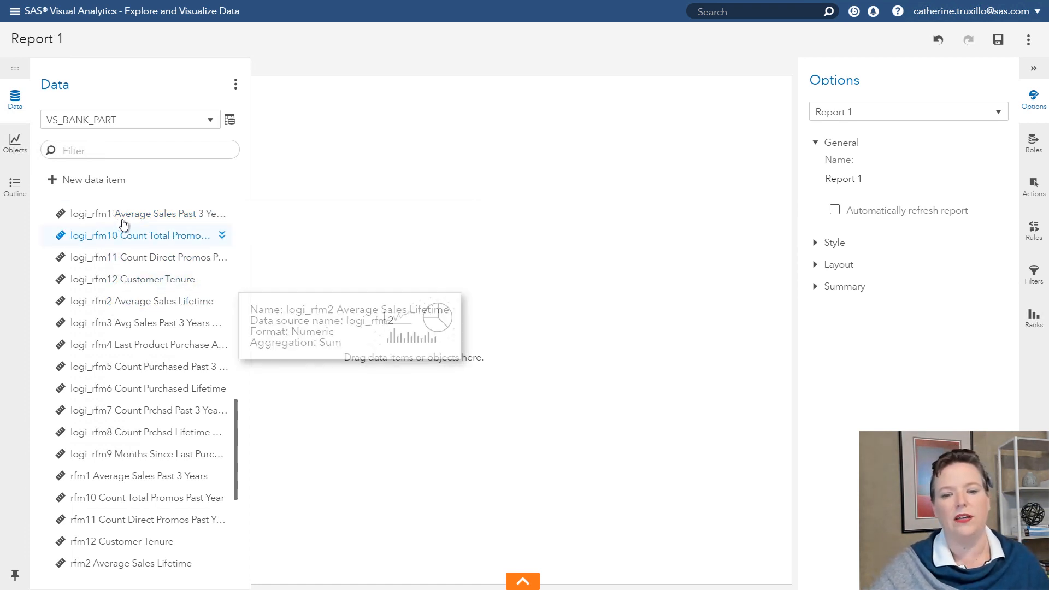
click(137, 213)
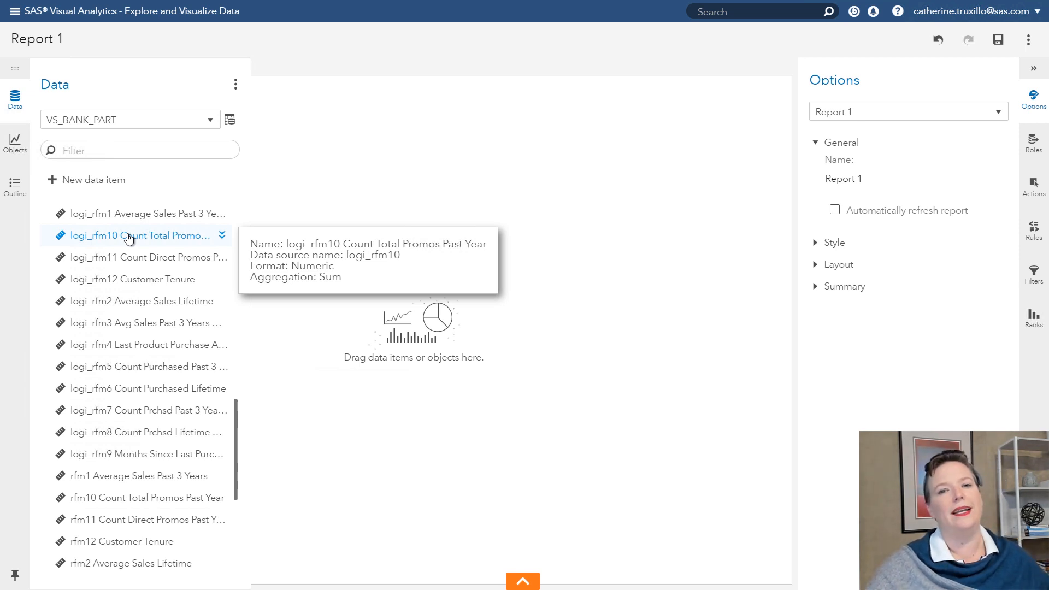
mouse_move(130, 247)
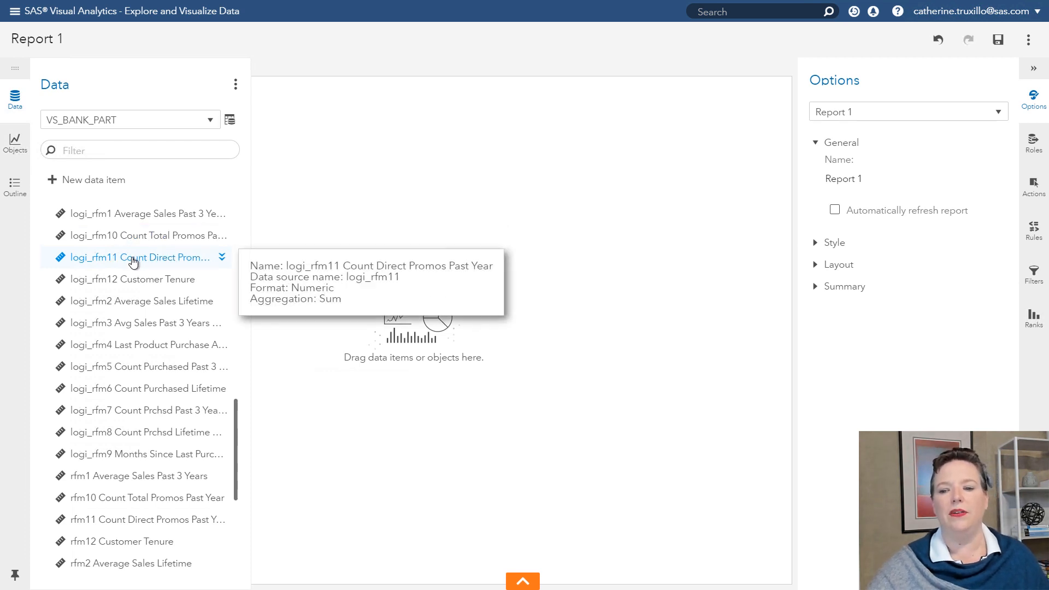
mouse_move(130, 279)
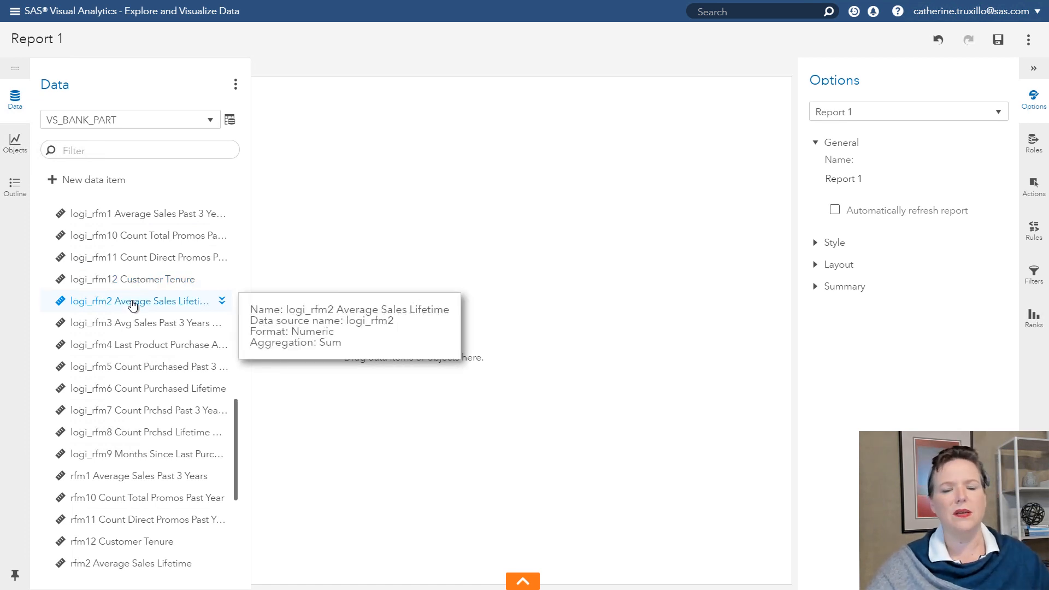
click(131, 280)
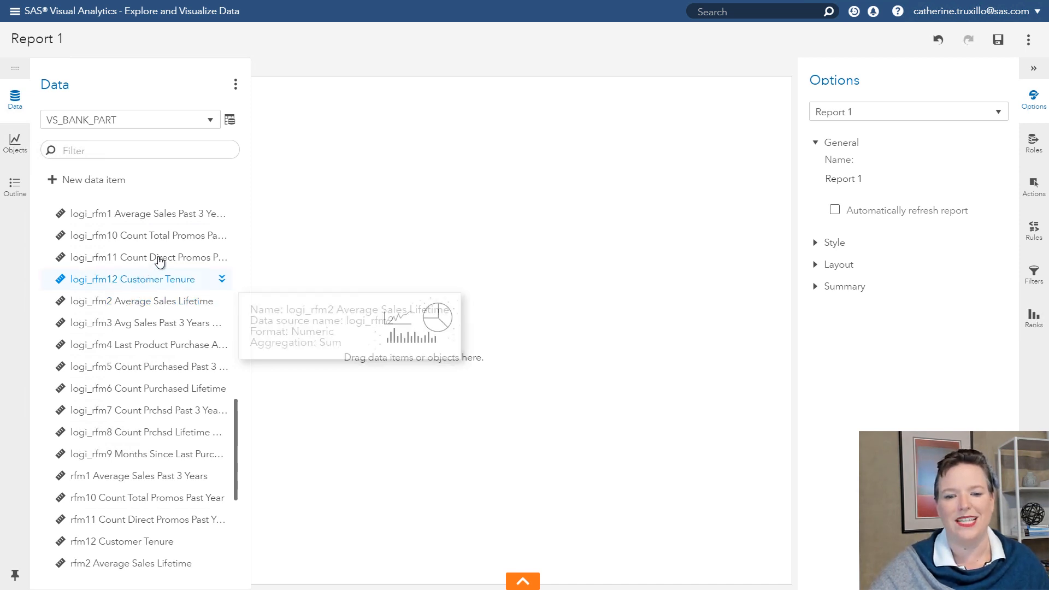
click(16, 139)
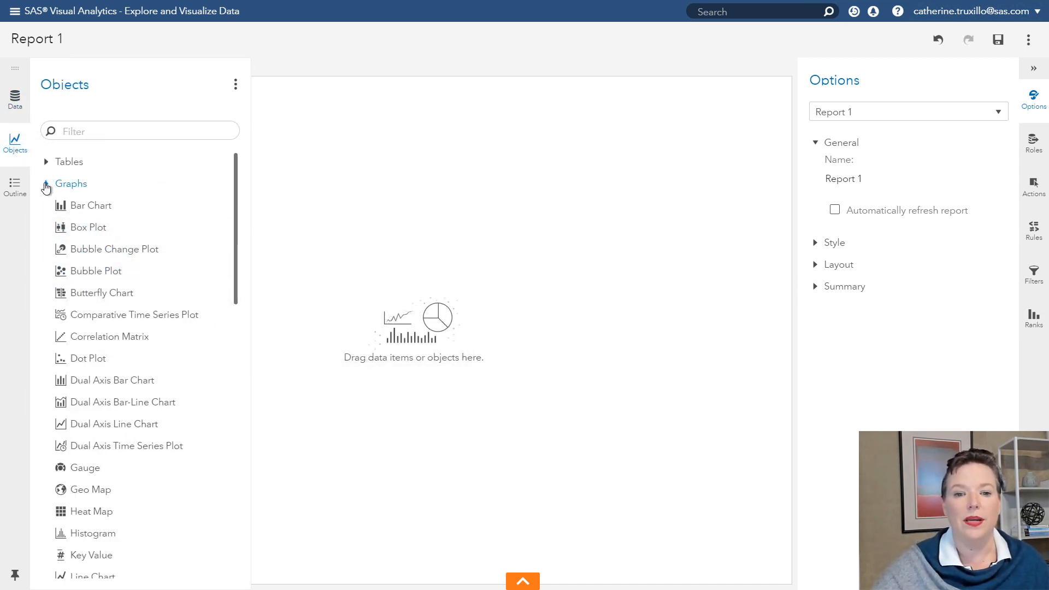
- Collapse the Graphs list and add a SAS Visual Statistics Cluster object to the page
click(46, 185)
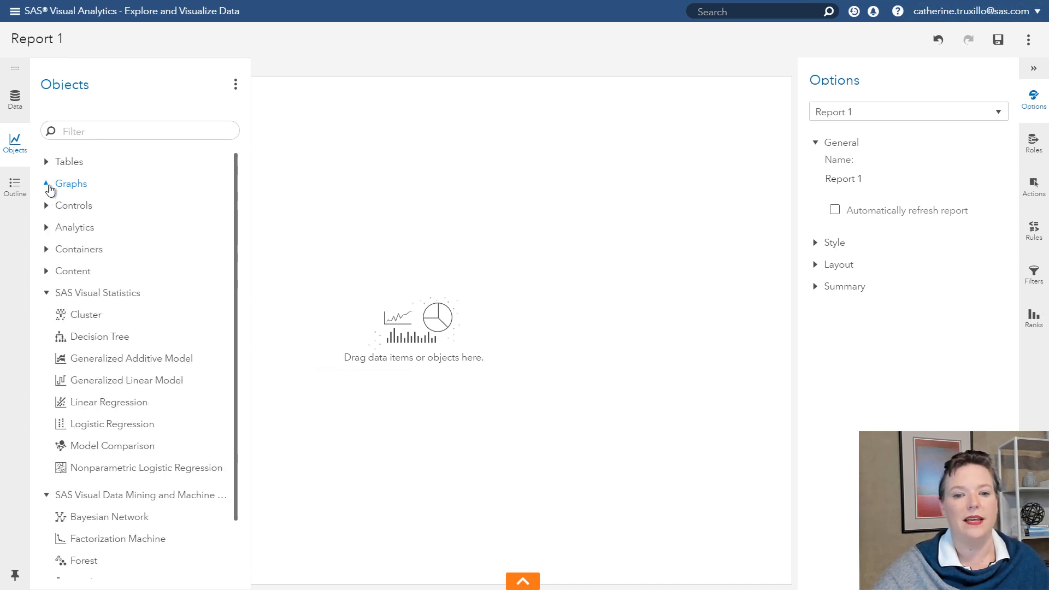
click(48, 184)
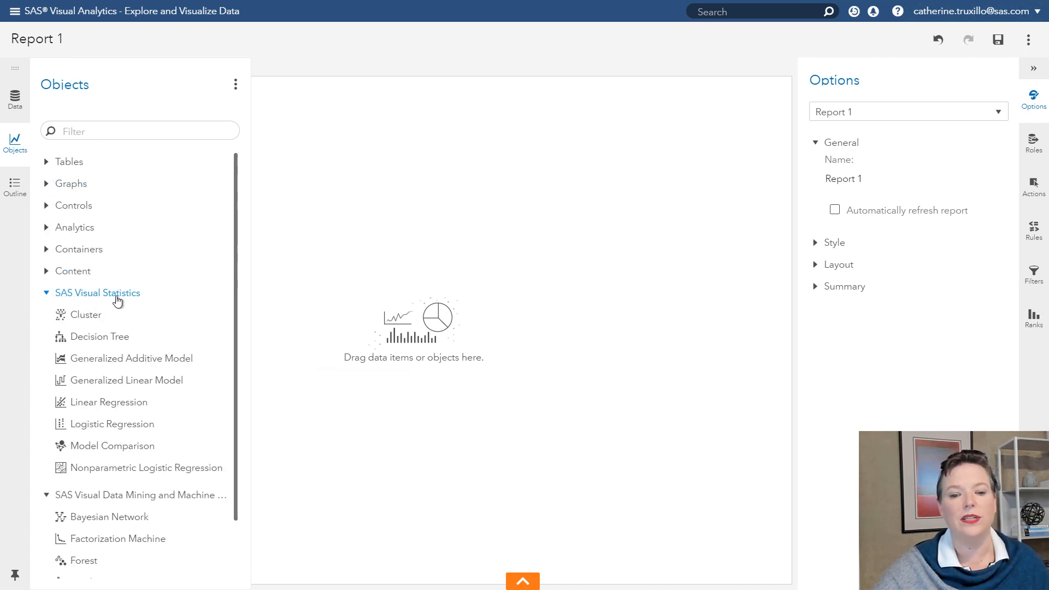
mouse_move(118, 299)
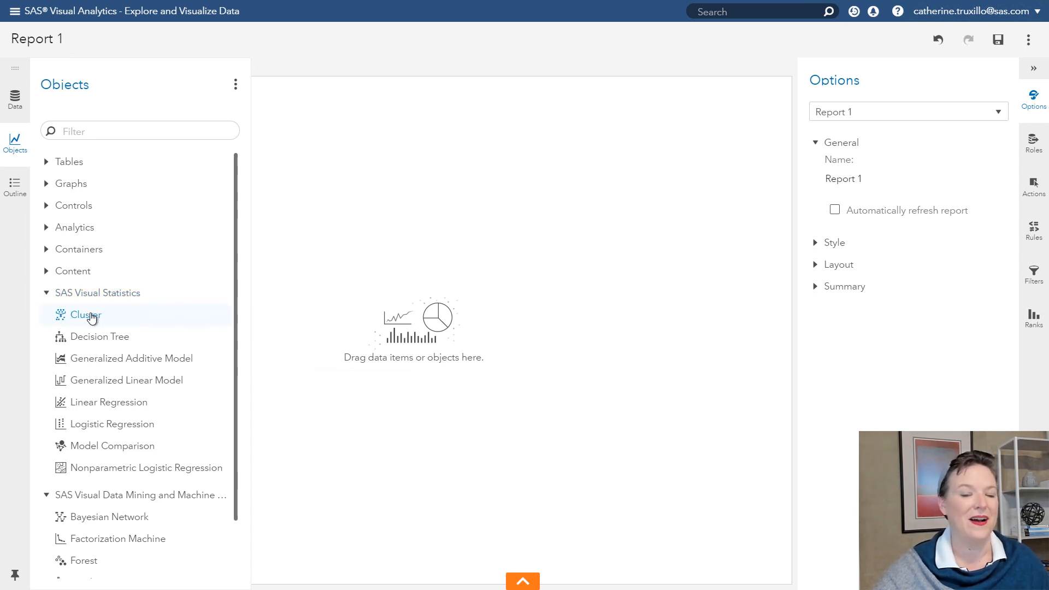
mouse_move(513, 572)
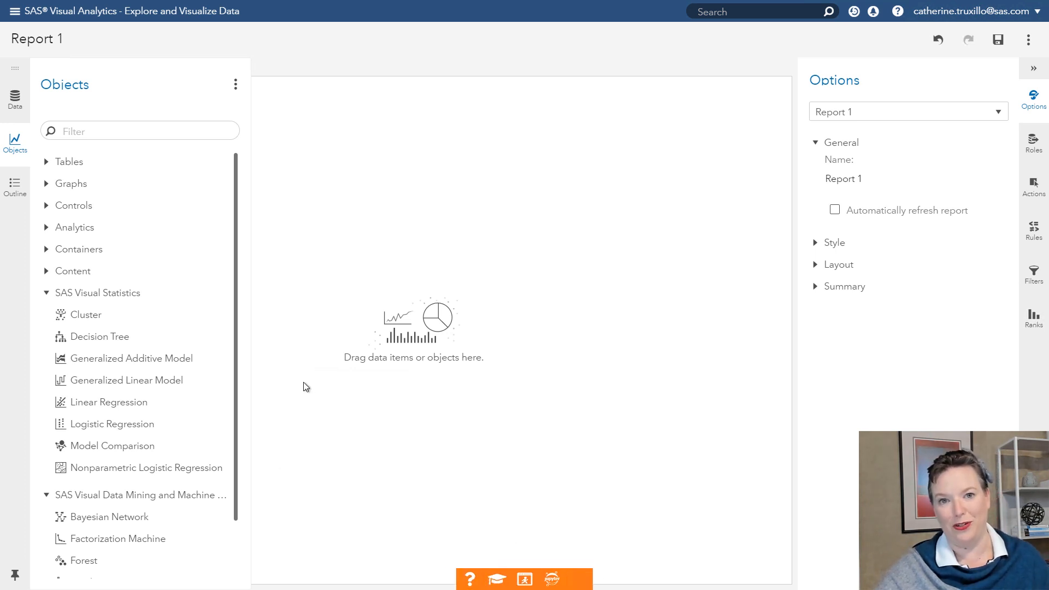
click(523, 580)
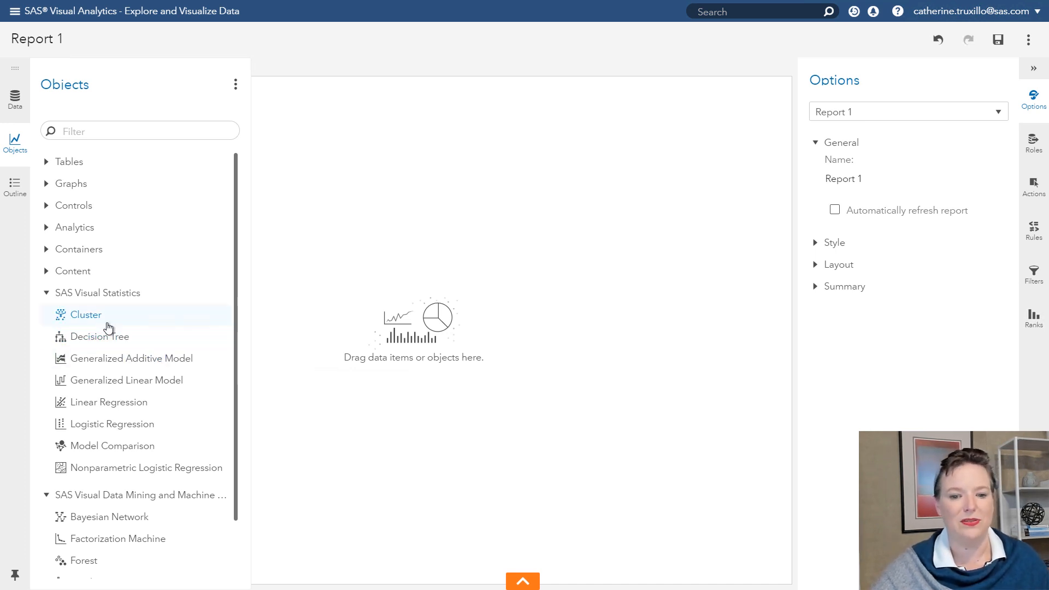
click(86, 315)
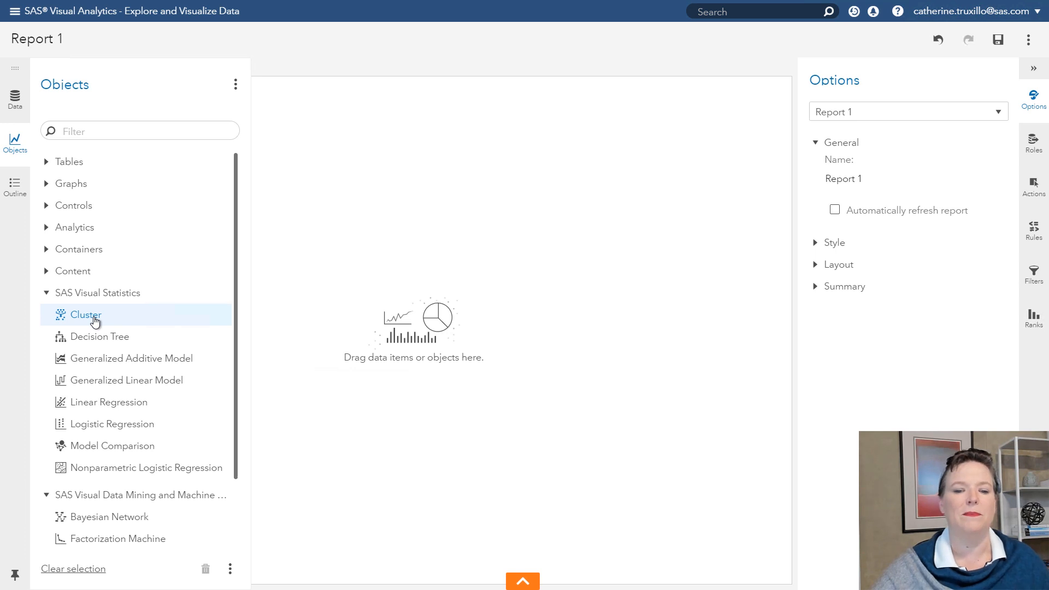
double_click(85, 314)
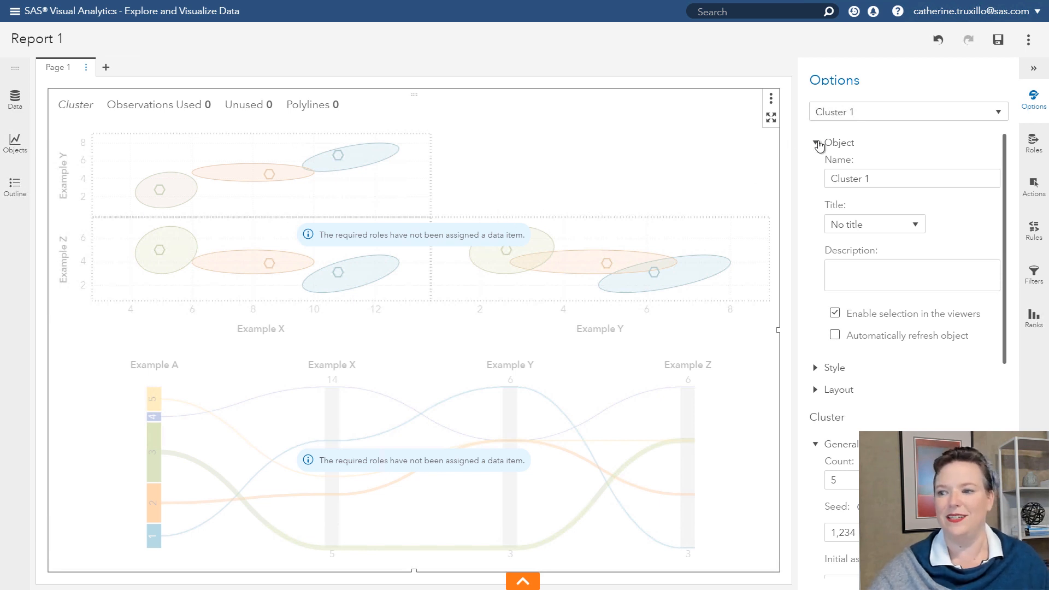
- Assign logi_rfm1, logi_rfm10, logi_rfm12 and logi_rfm2 as the Cluster object's variables
click(1033, 141)
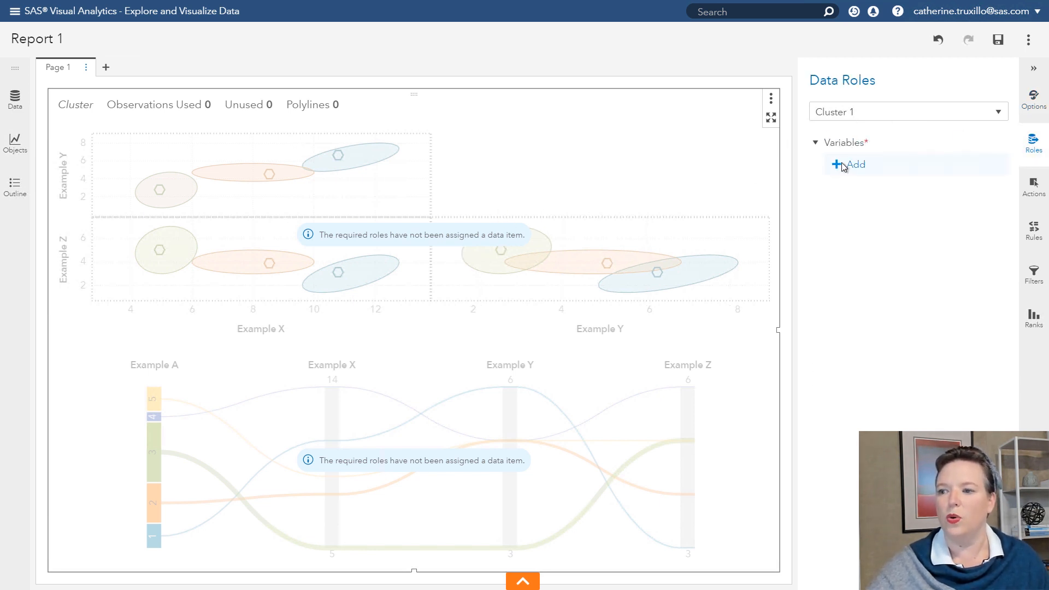
click(852, 164)
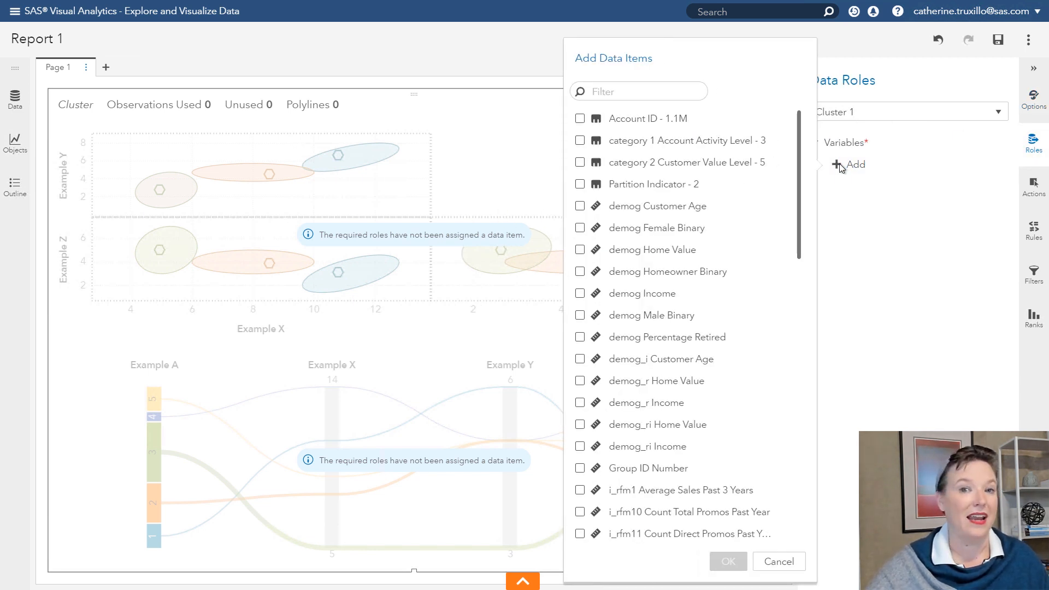
mouse_move(808, 189)
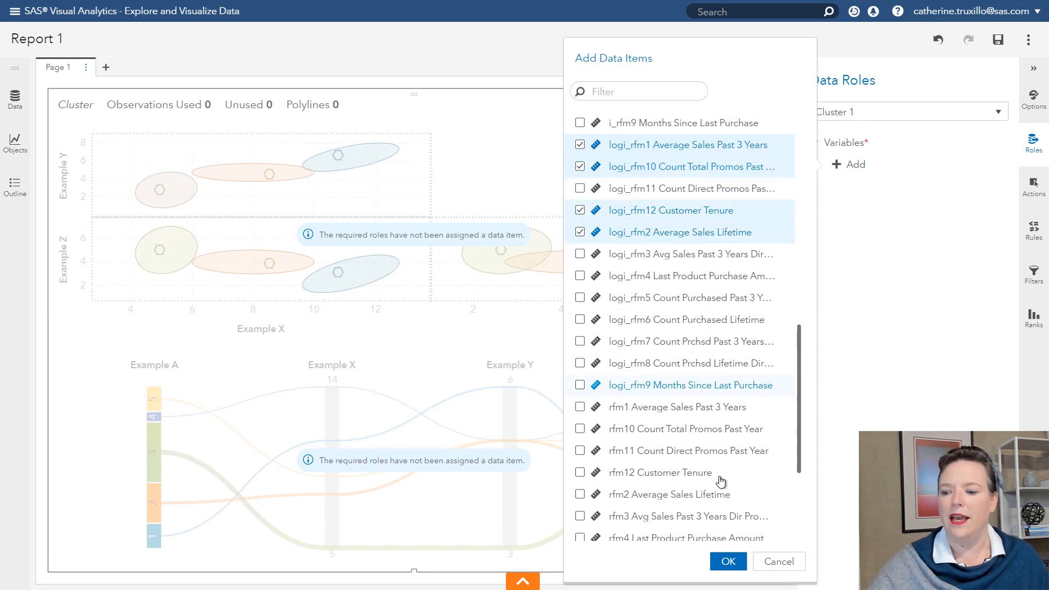
click(728, 562)
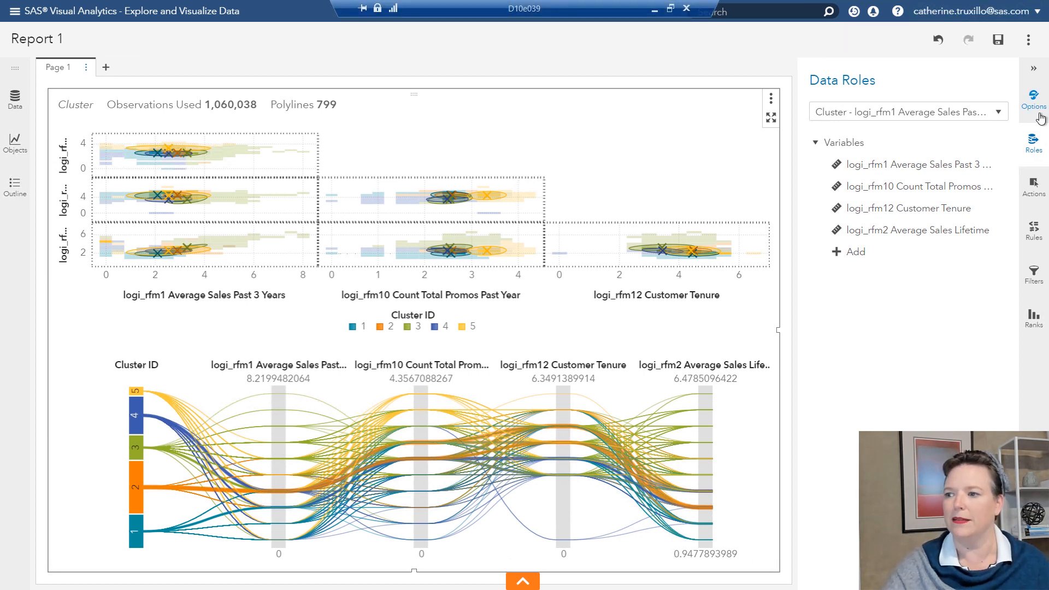
- Set the Cluster > General Count option to 10
click(1034, 99)
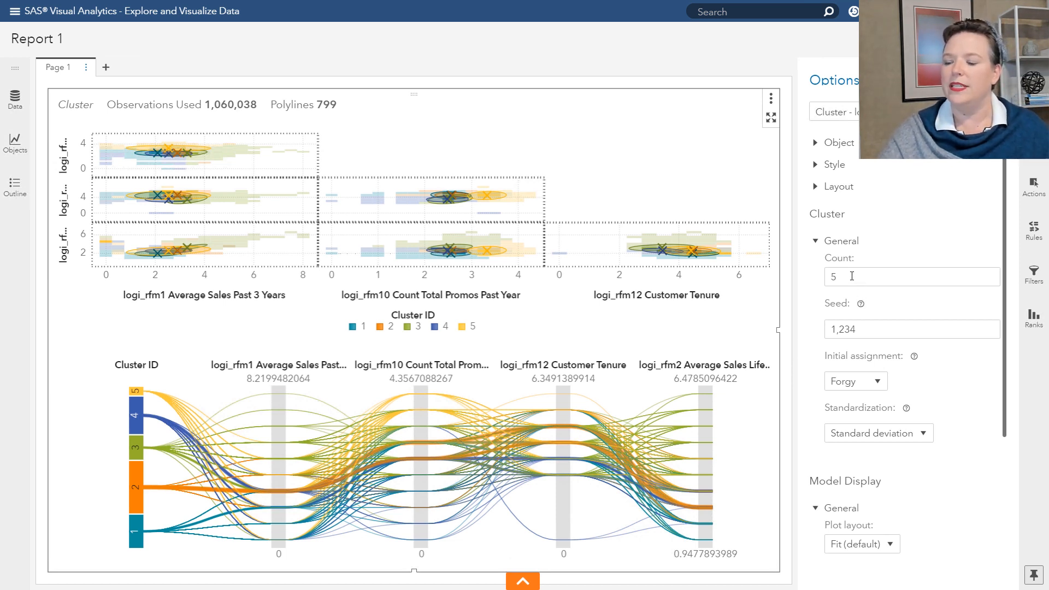
click(912, 276)
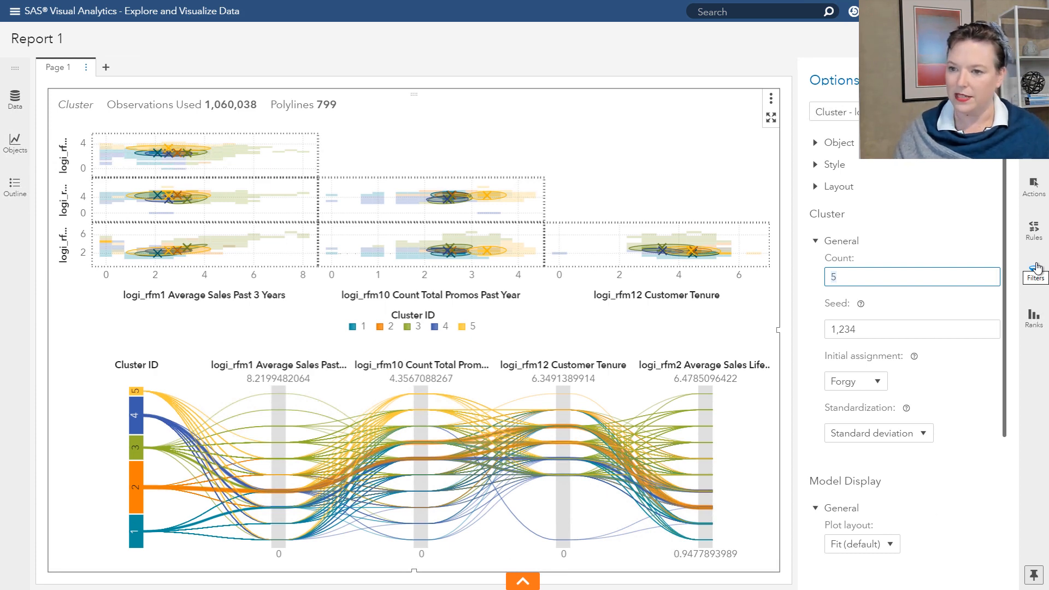
text(10)
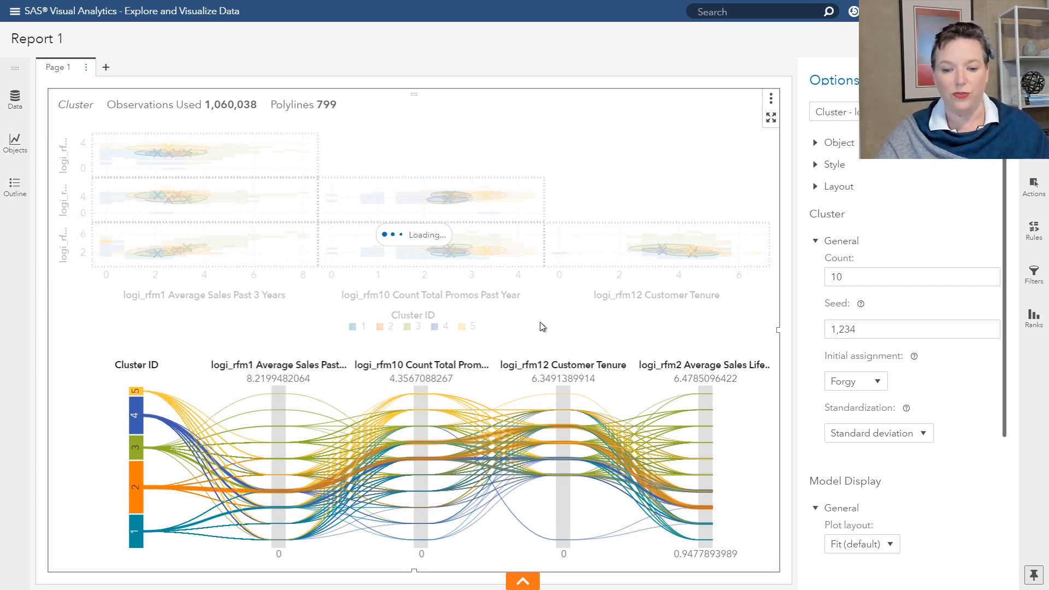
mouse_move(795, 410)
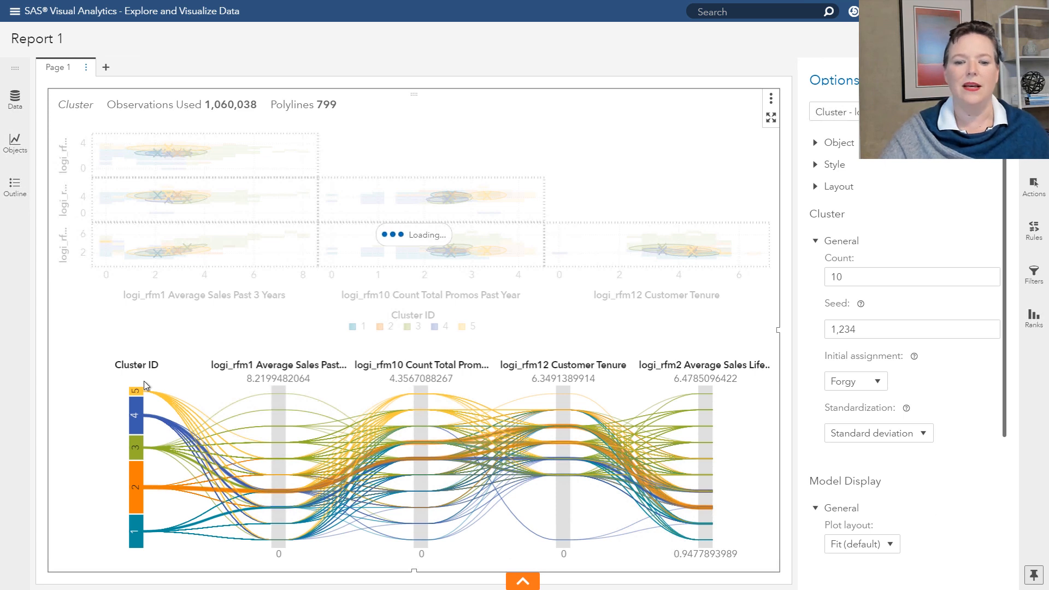
mouse_move(139, 398)
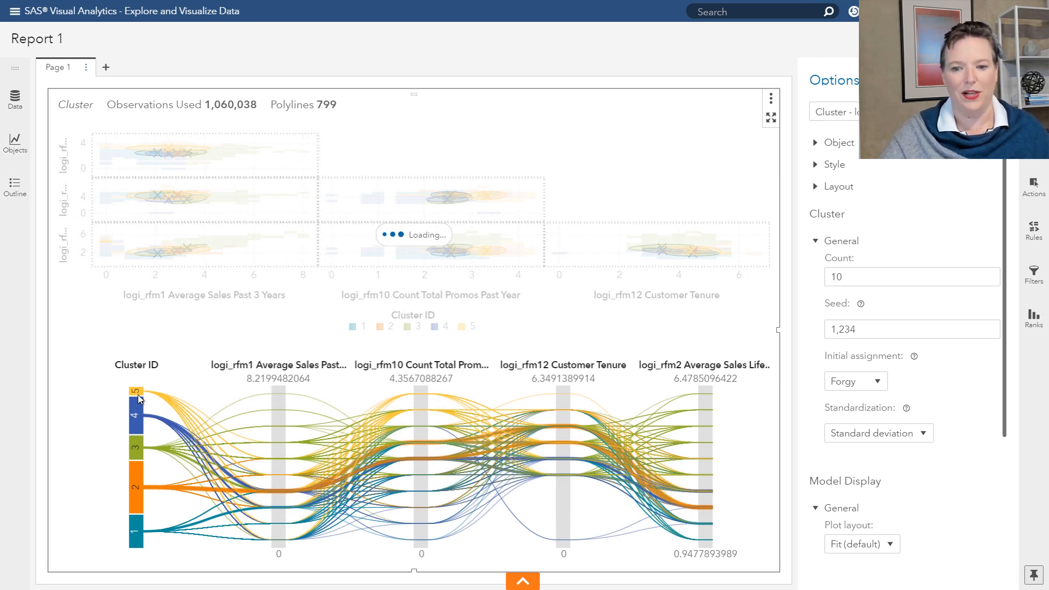
mouse_move(171, 399)
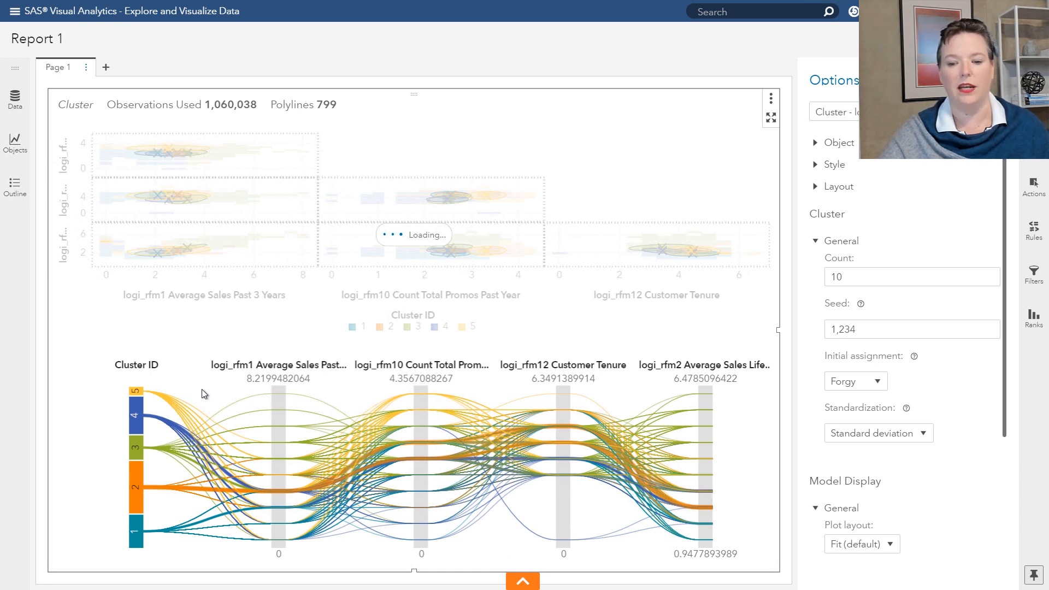
mouse_move(738, 400)
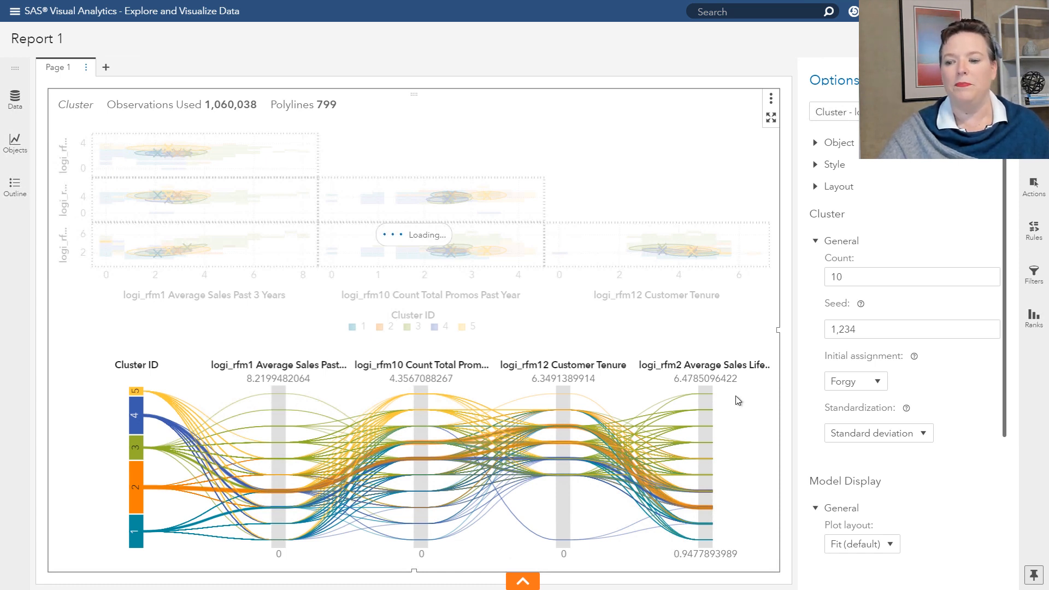
mouse_move(270, 432)
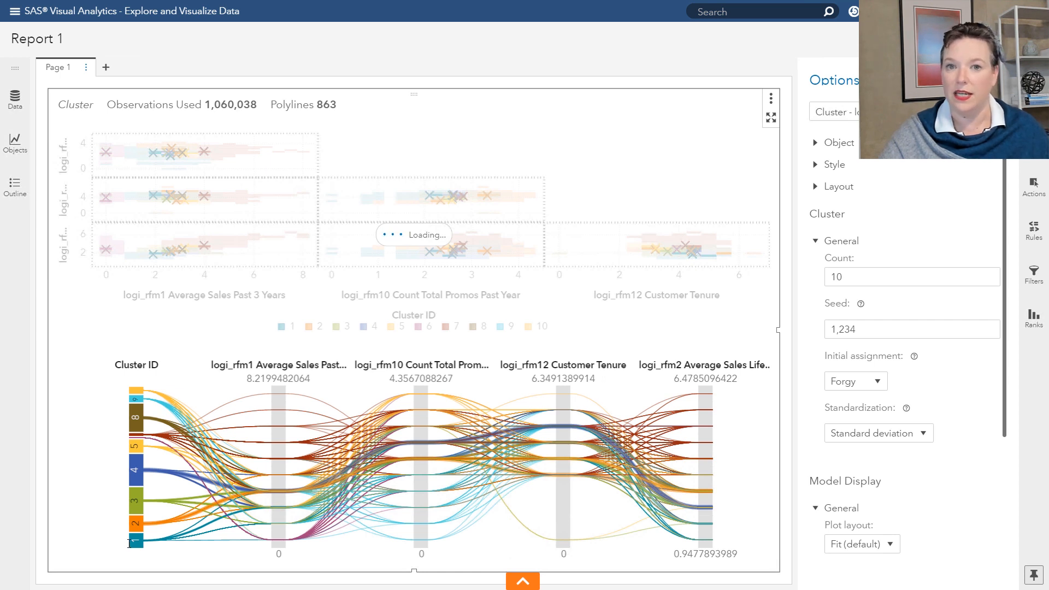
mouse_move(393, 371)
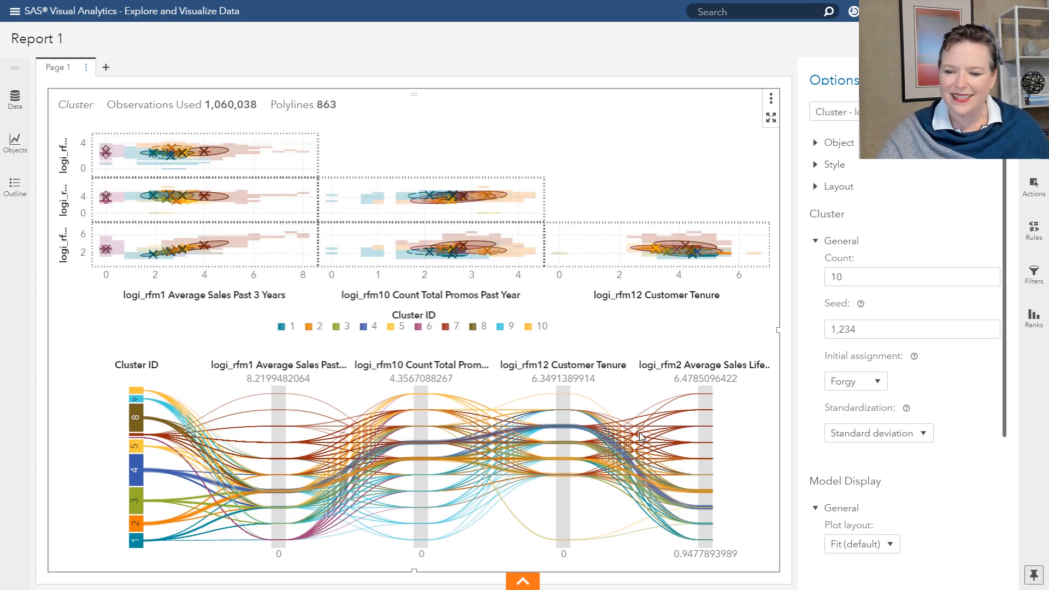
mouse_move(599, 210)
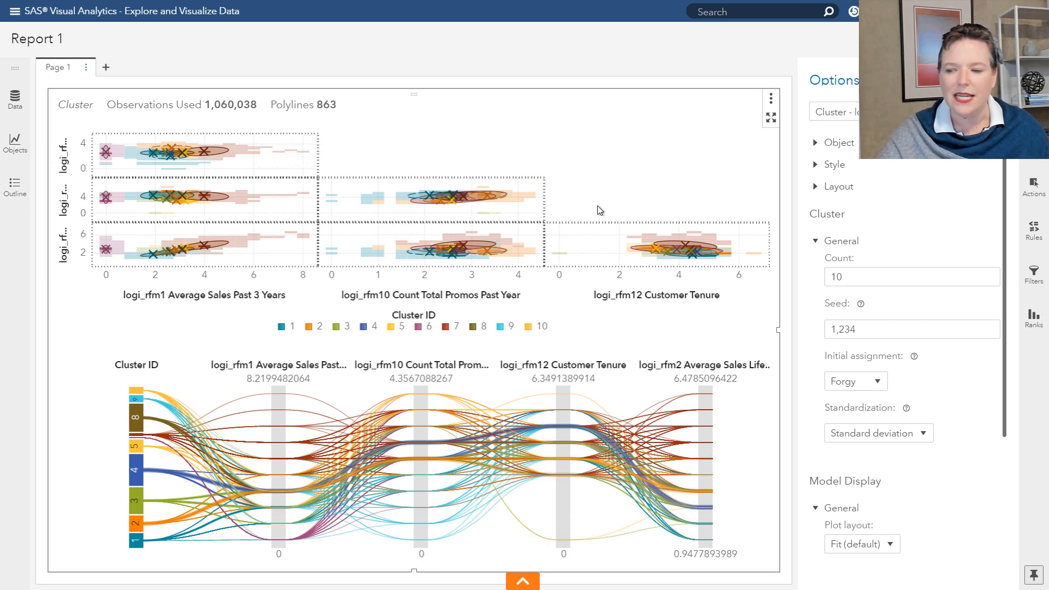
- Change the Cluster > General Count to 3 and apply it by collapsing General
click(911, 276)
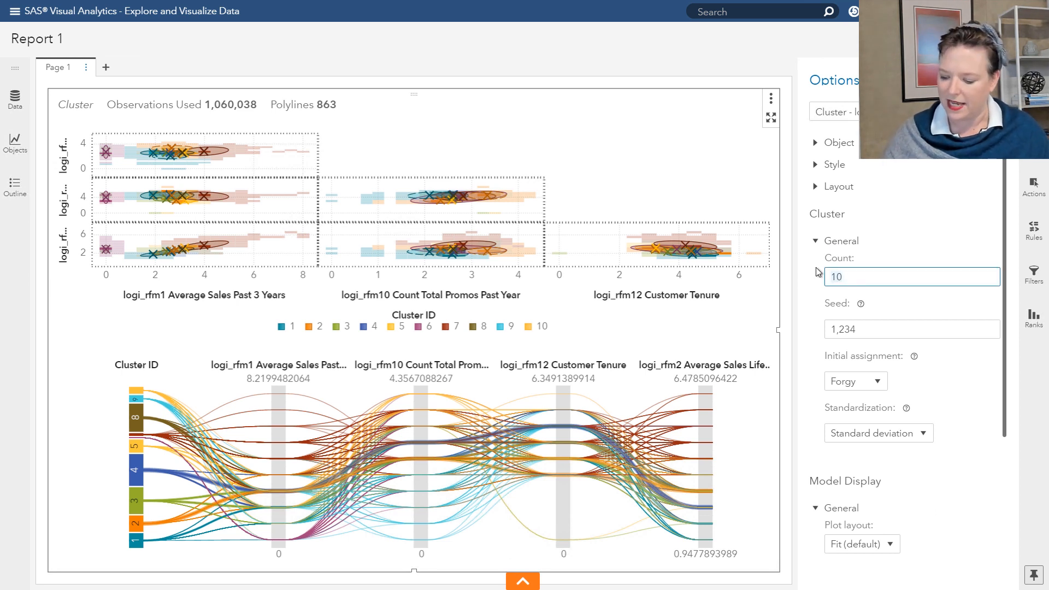
text(3)
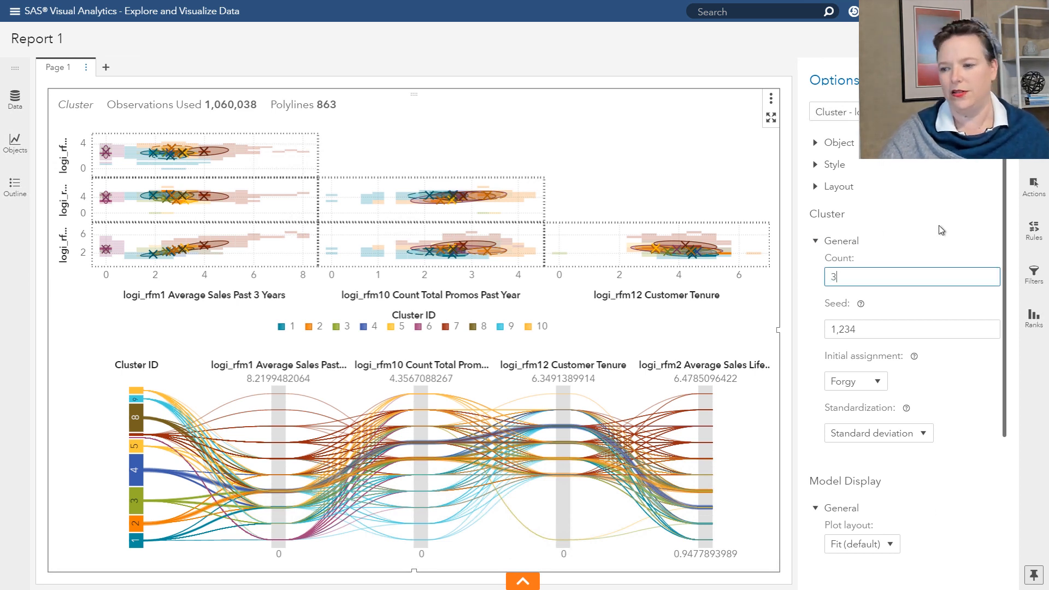
click(815, 241)
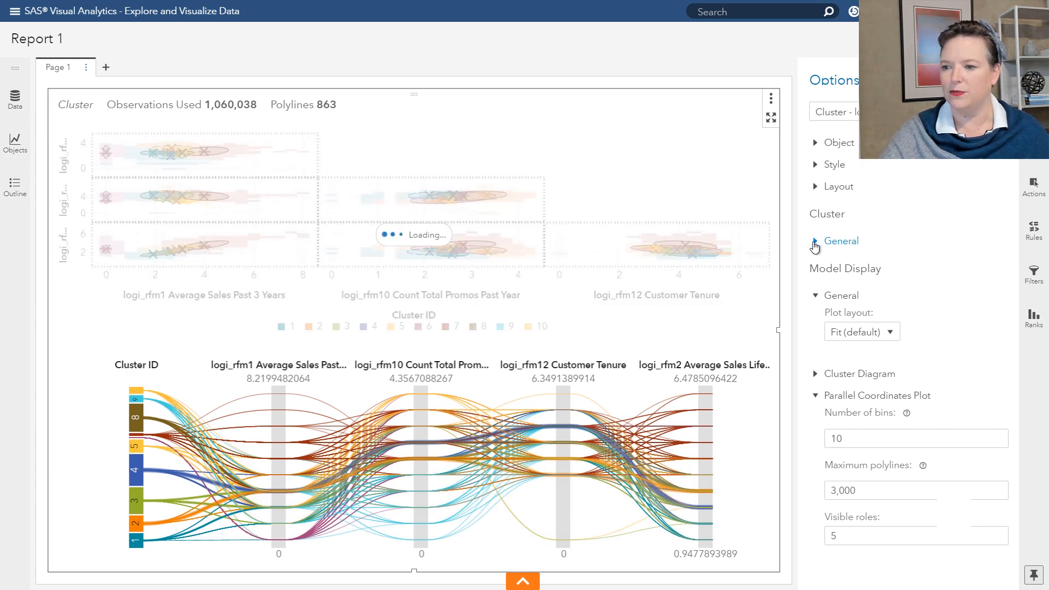
click(815, 240)
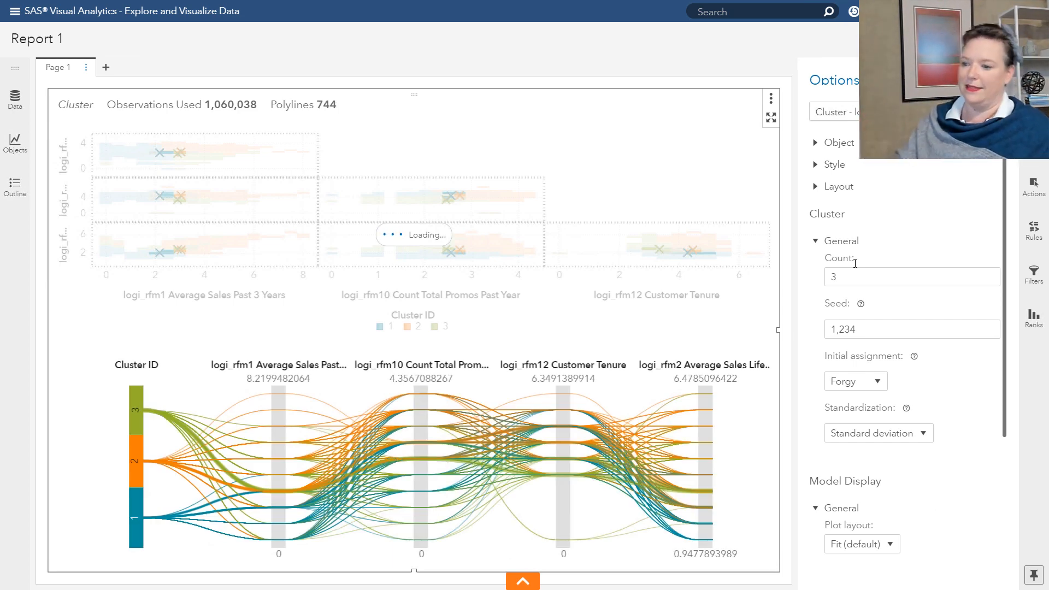
mouse_move(921, 442)
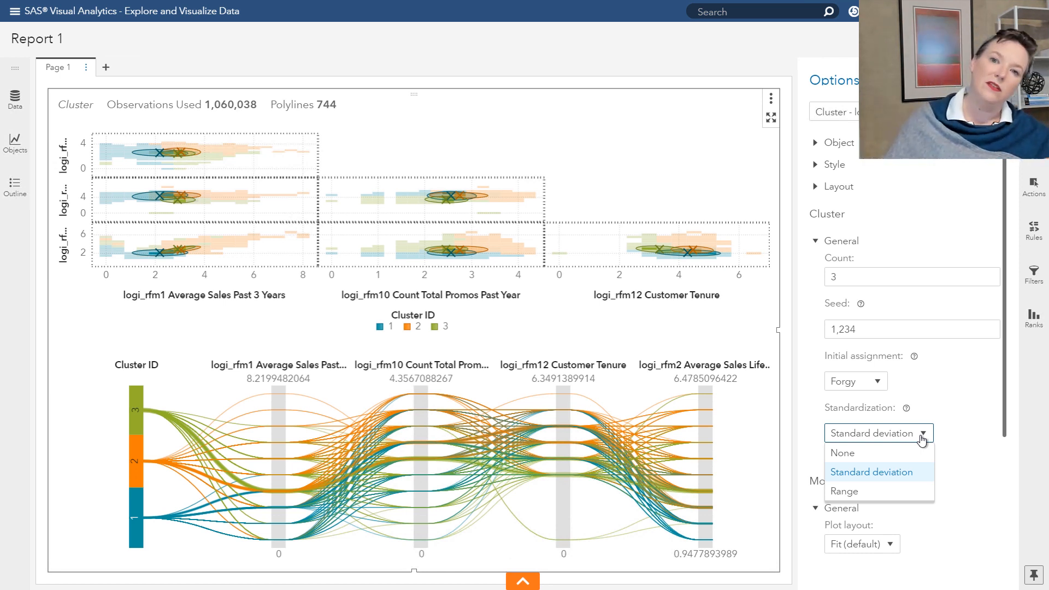
mouse_move(859, 497)
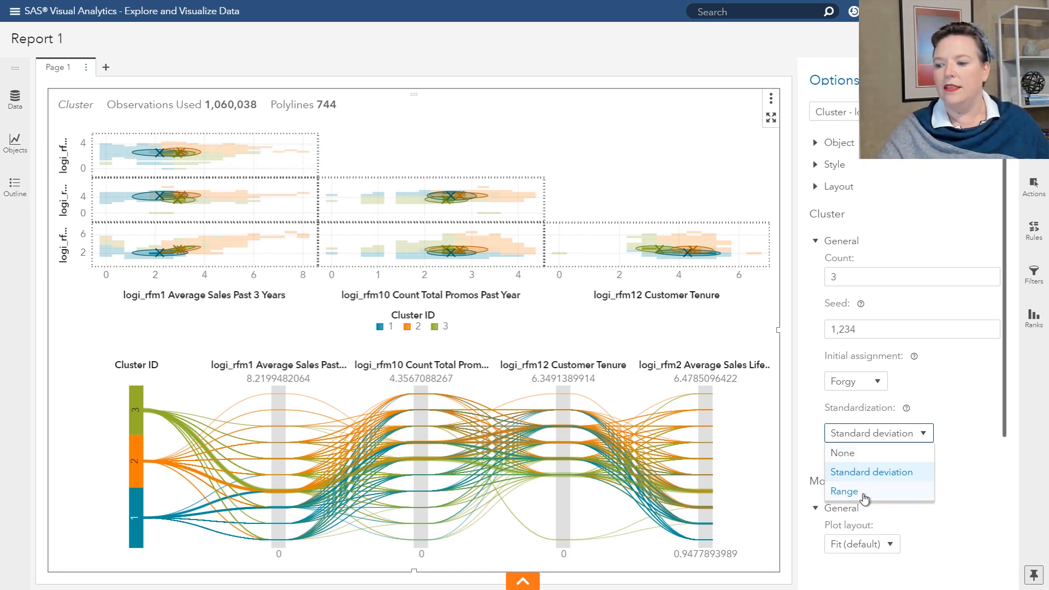
mouse_move(863, 498)
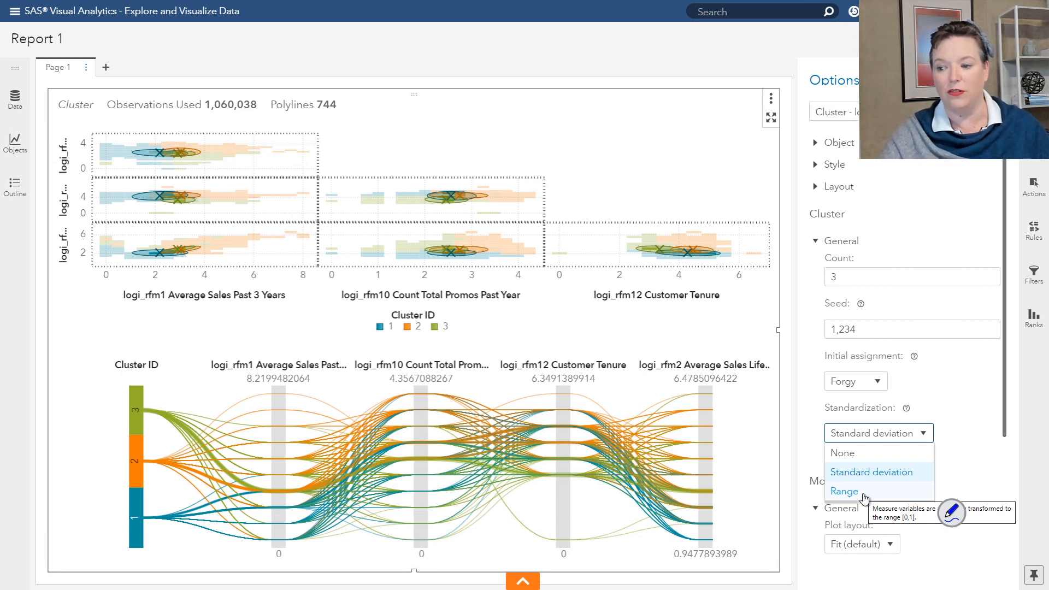
mouse_move(918, 501)
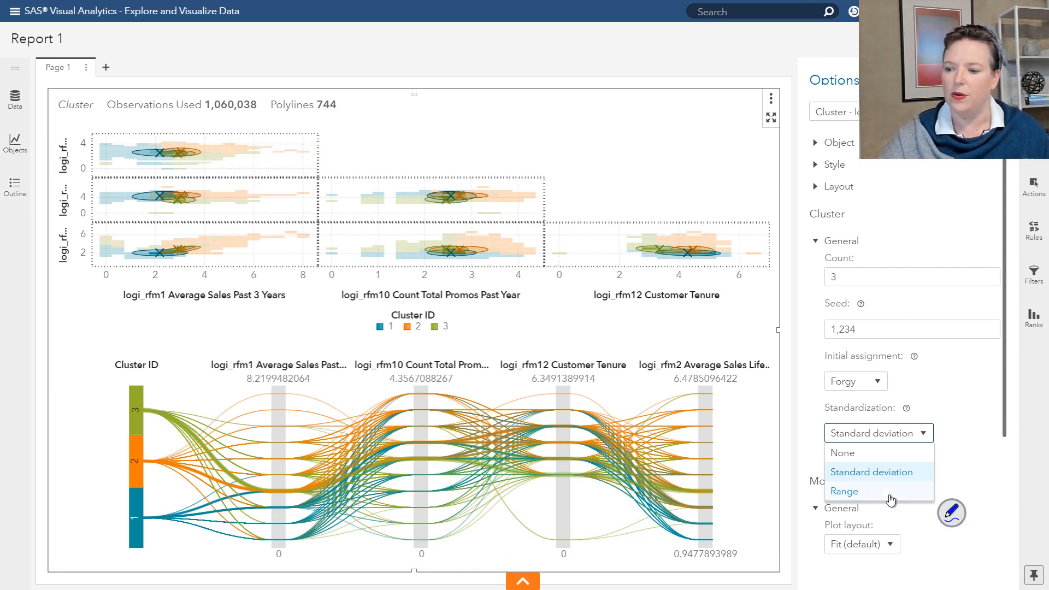
- Set Standardization to Range and keep Forgy as the initial assignment
click(844, 491)
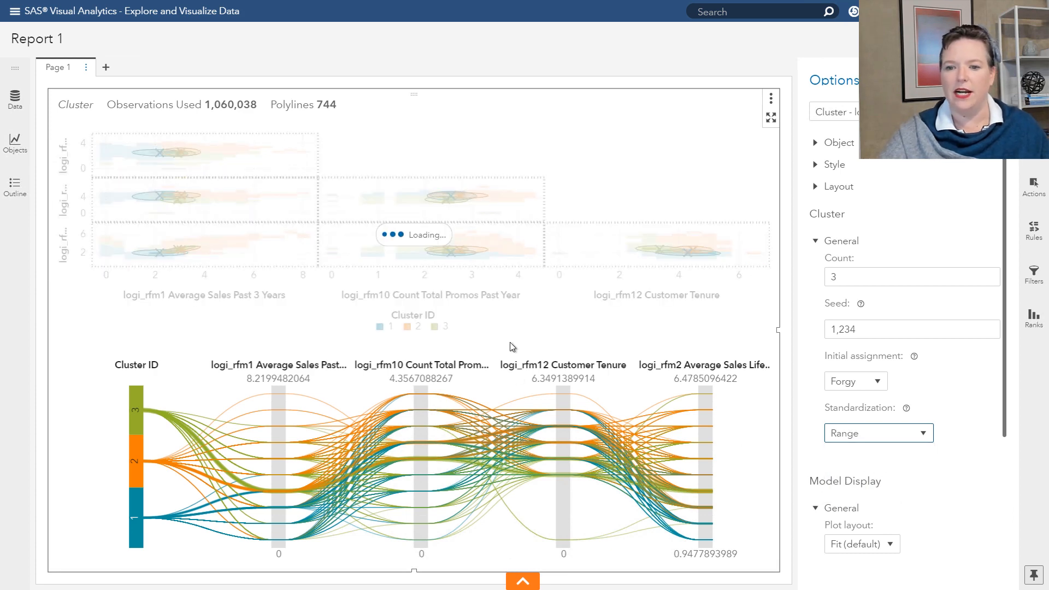
mouse_move(233, 319)
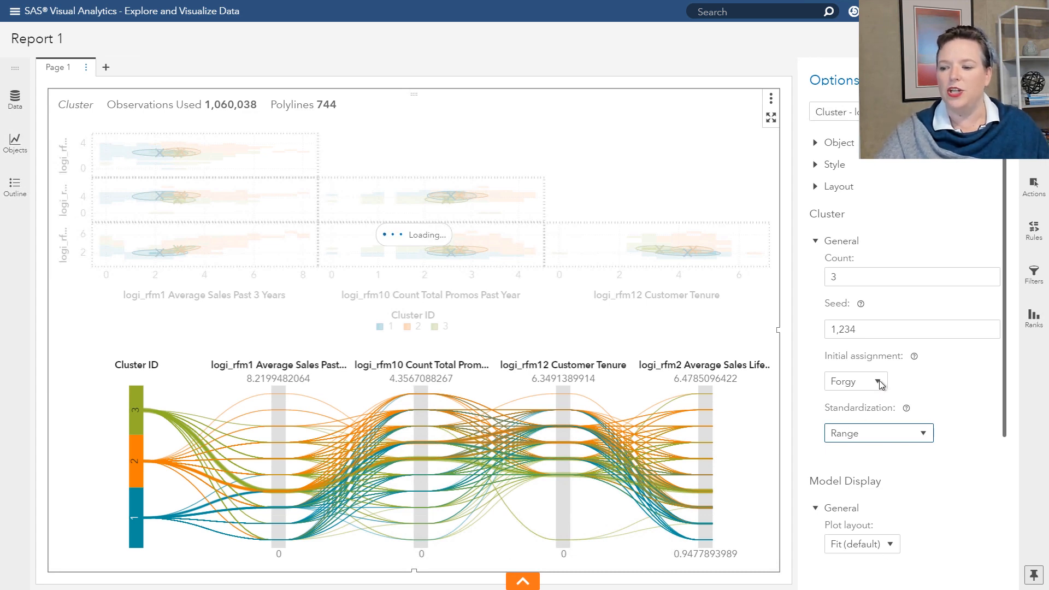
click(878, 381)
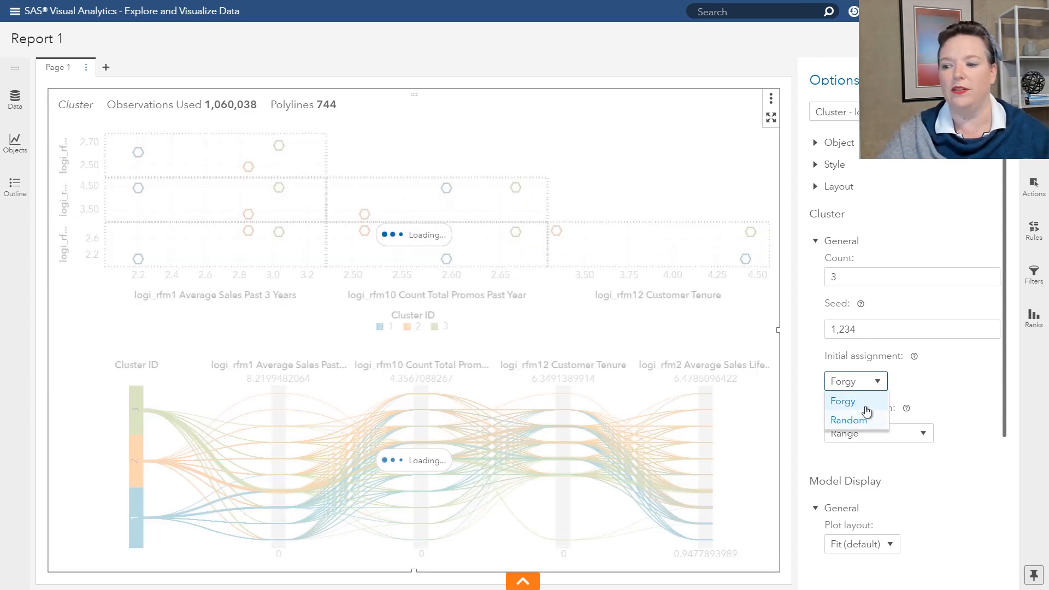
click(842, 401)
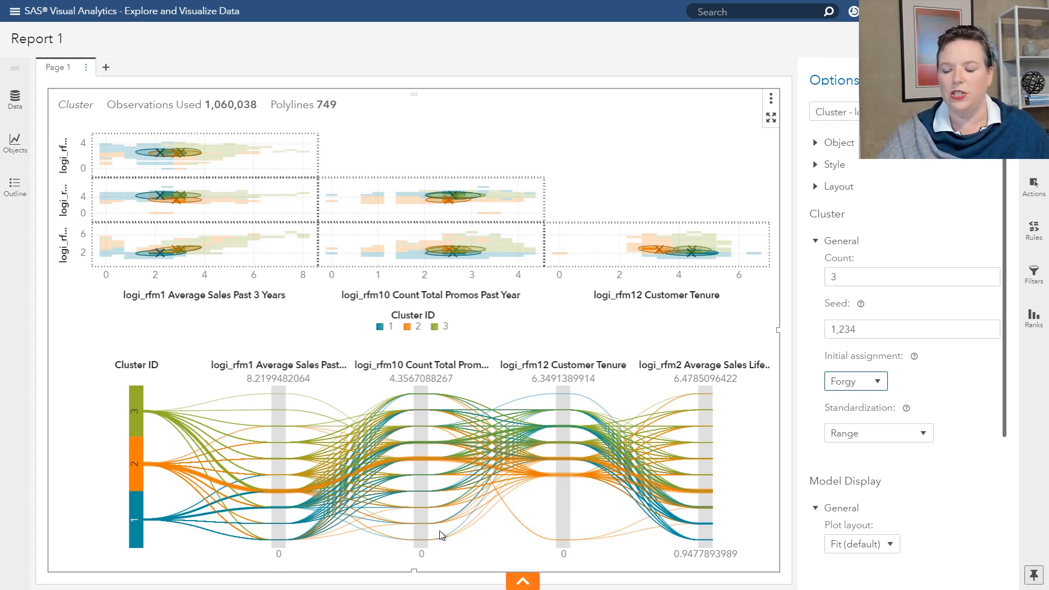
mouse_move(211, 476)
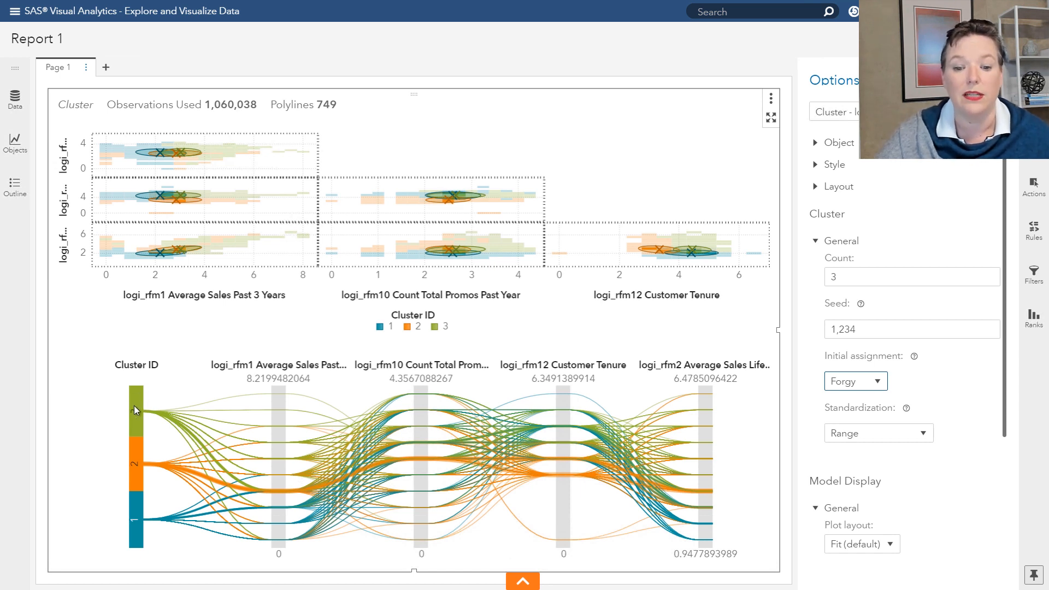
mouse_move(176, 409)
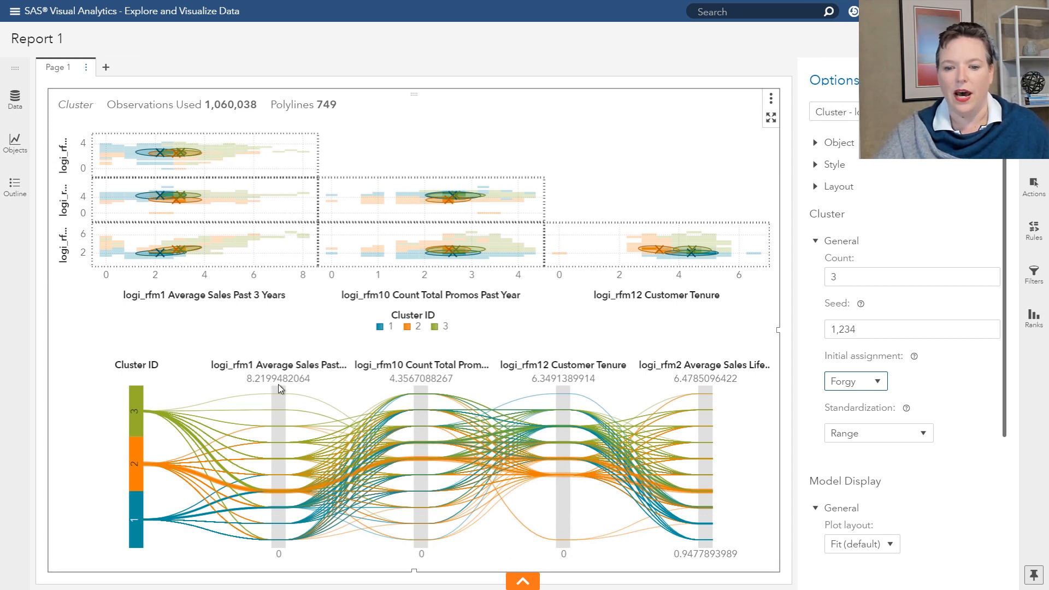
mouse_move(433, 426)
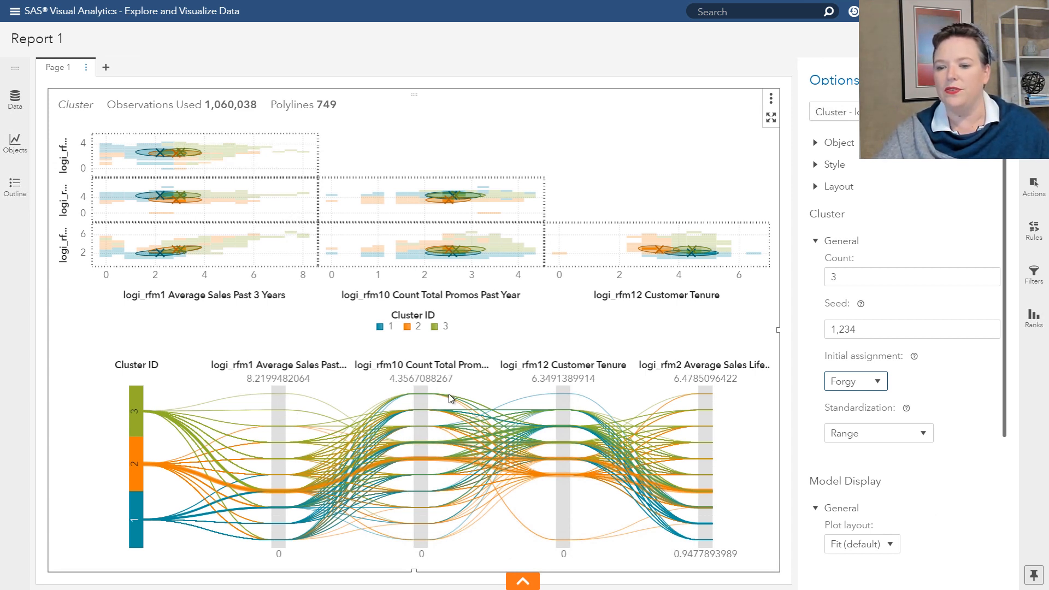
mouse_move(601, 447)
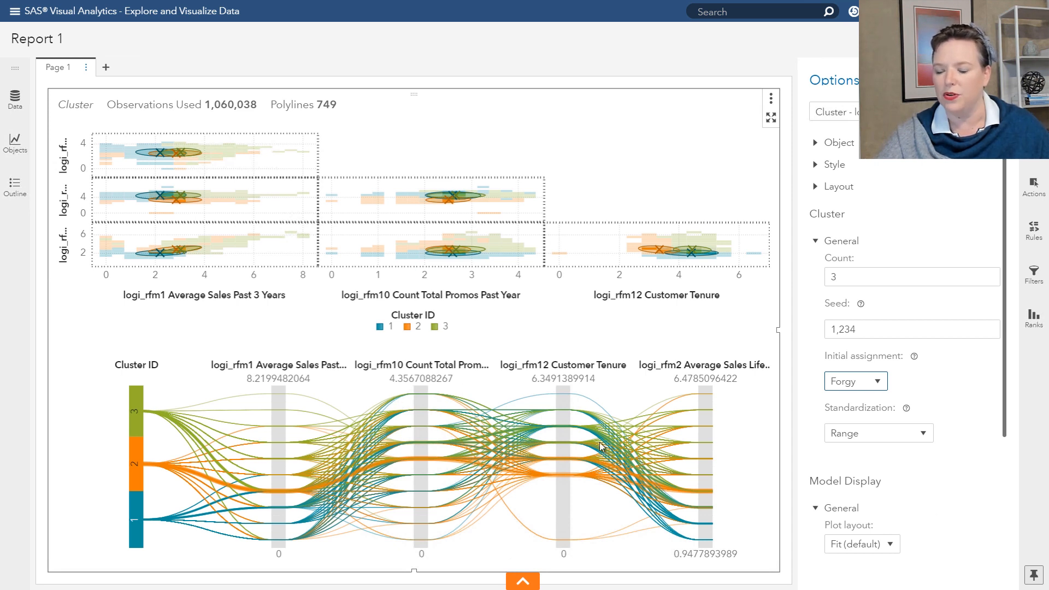
mouse_move(142, 517)
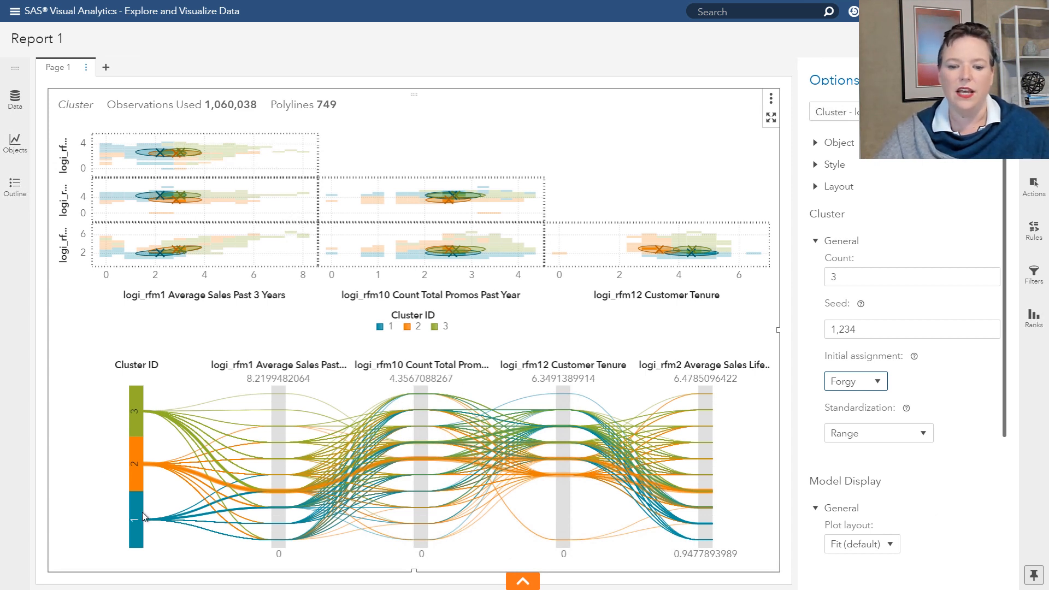
mouse_move(138, 525)
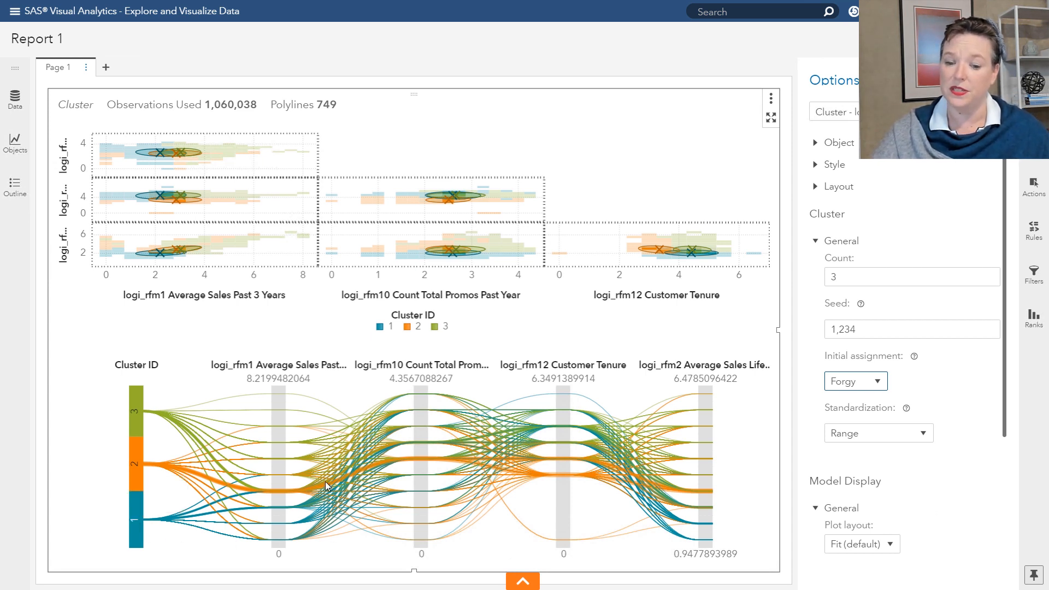
mouse_move(324, 519)
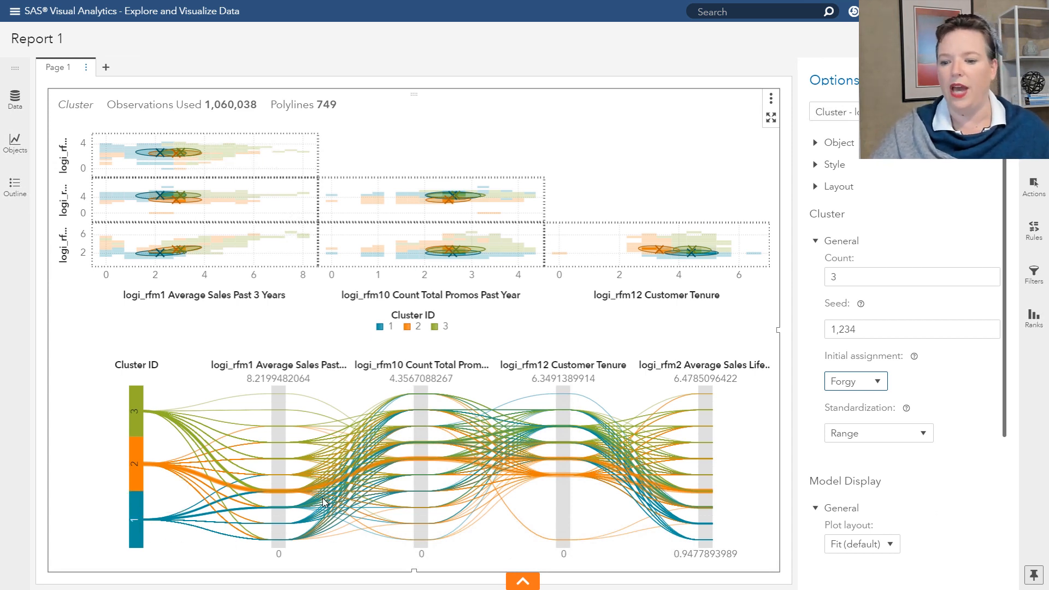
mouse_move(695, 538)
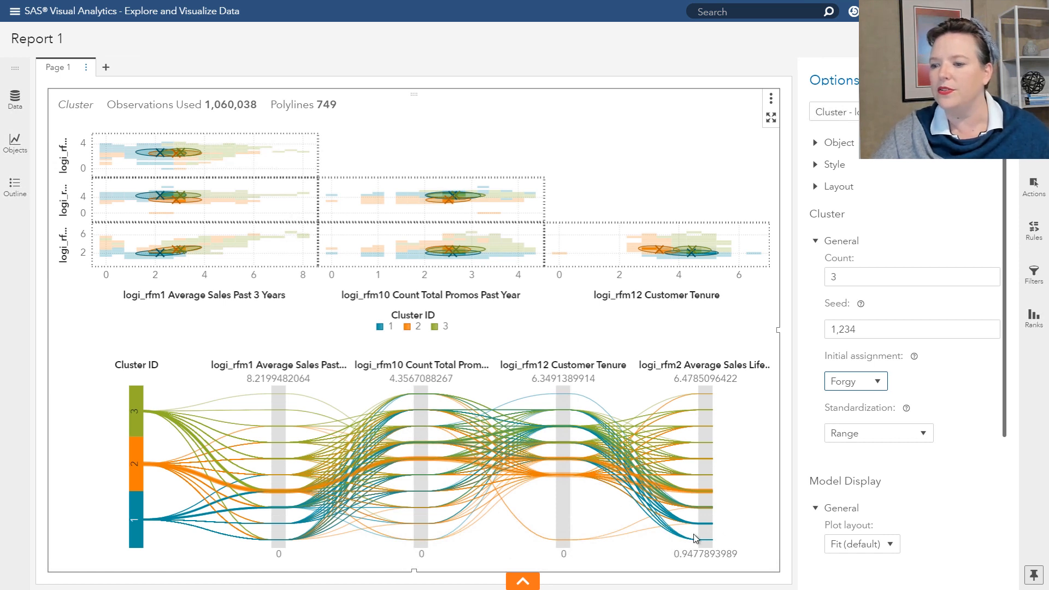
mouse_move(643, 530)
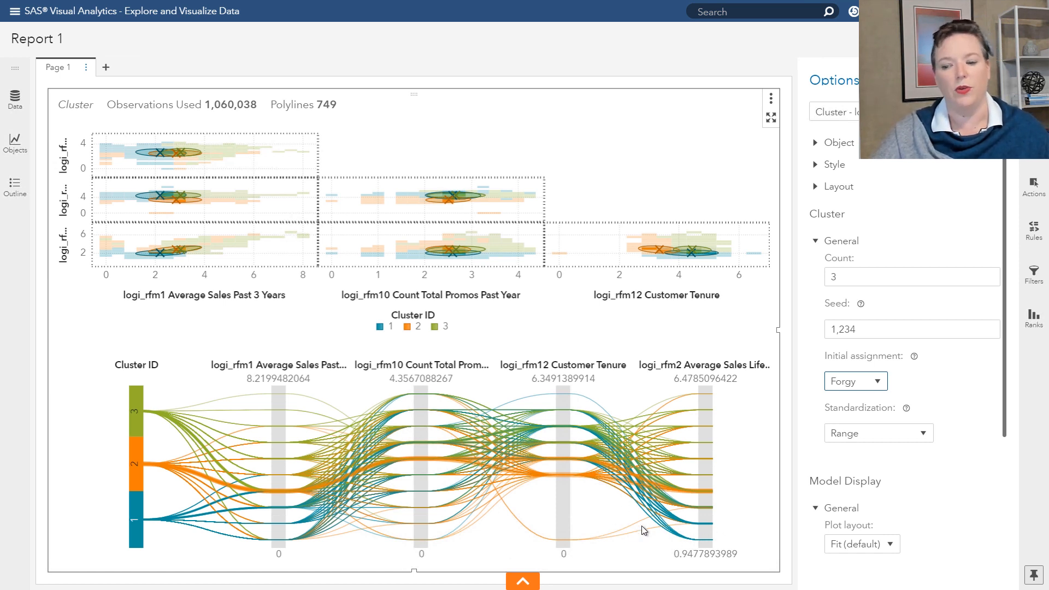
mouse_move(193, 517)
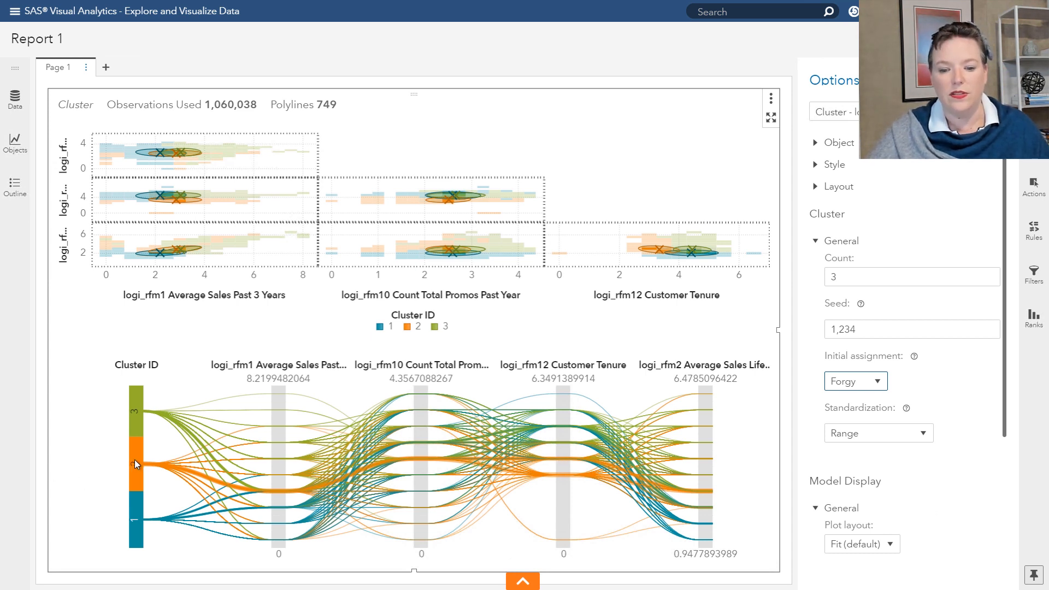
mouse_move(552, 498)
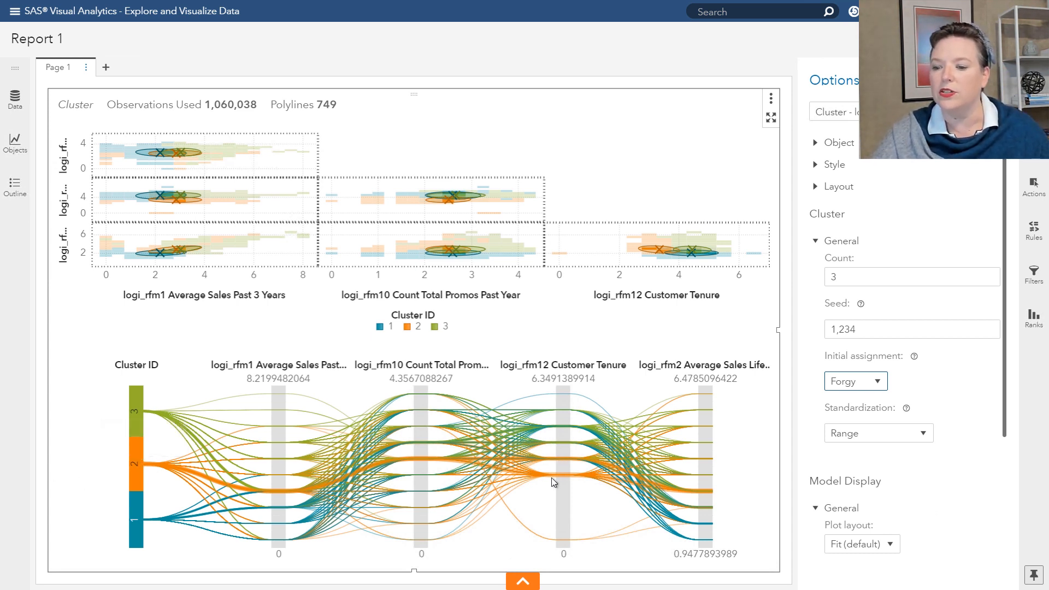
mouse_move(566, 500)
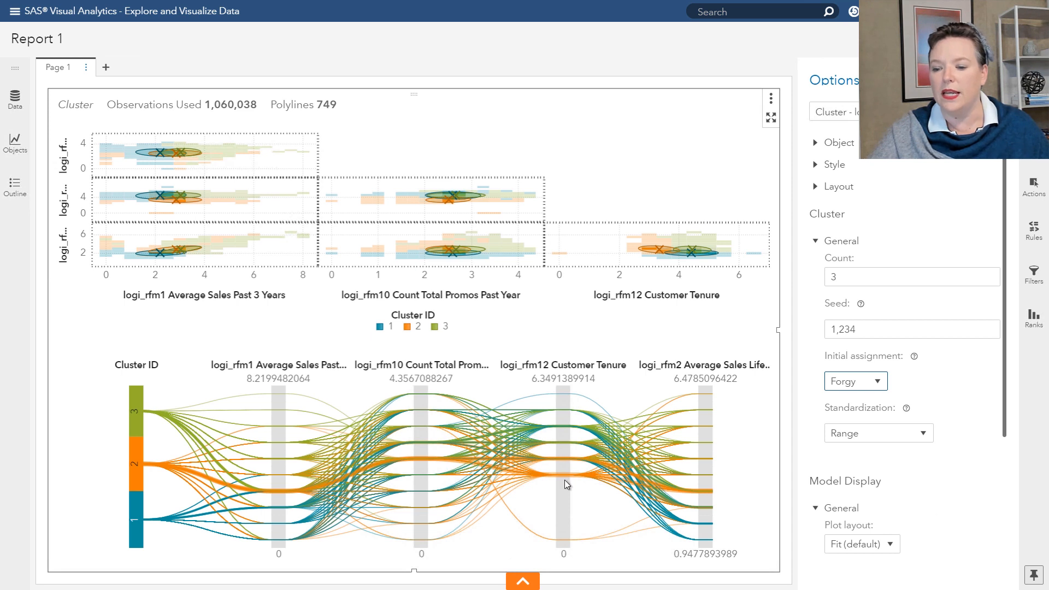
mouse_move(558, 467)
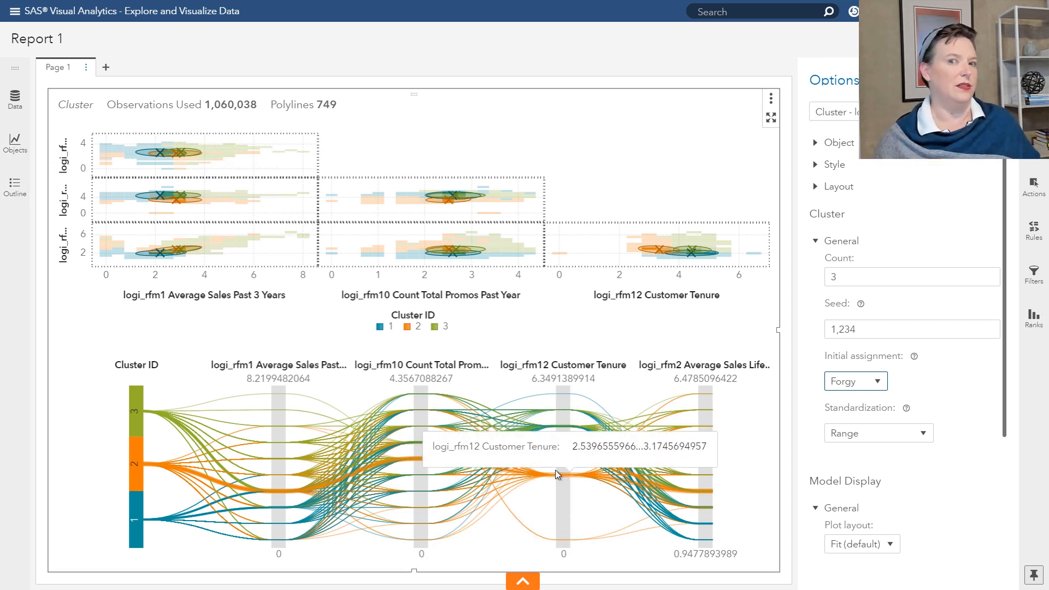
mouse_move(565, 329)
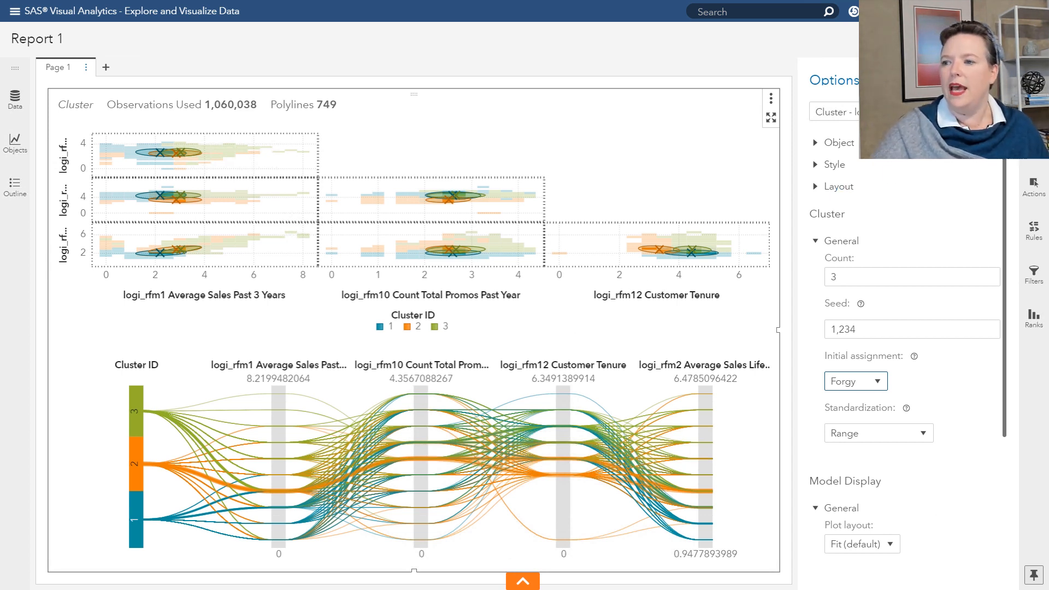
- Open the Cluster object's context menu of actions
click(770, 98)
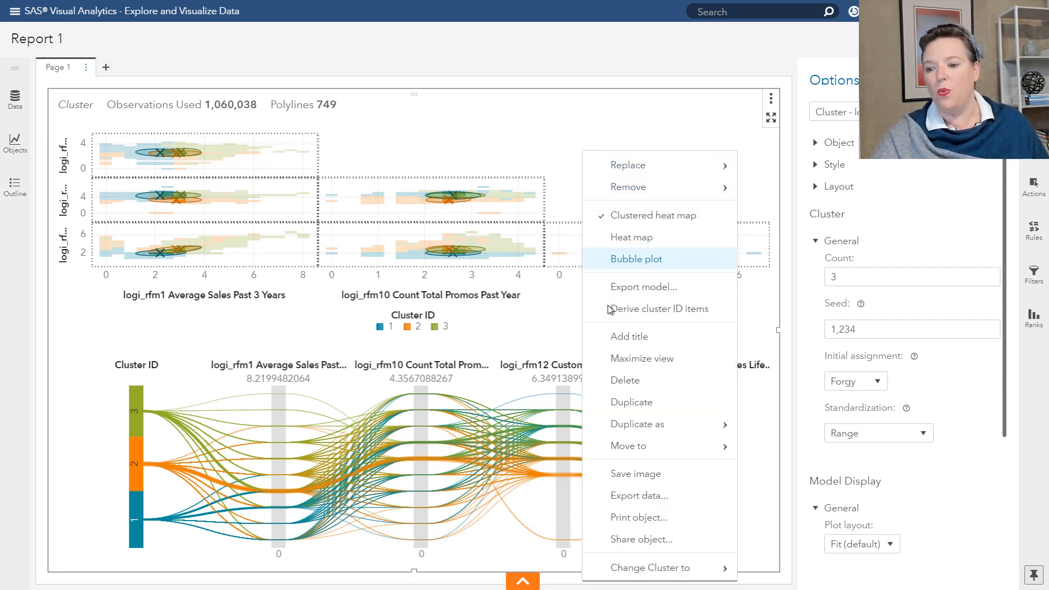
mouse_move(623, 446)
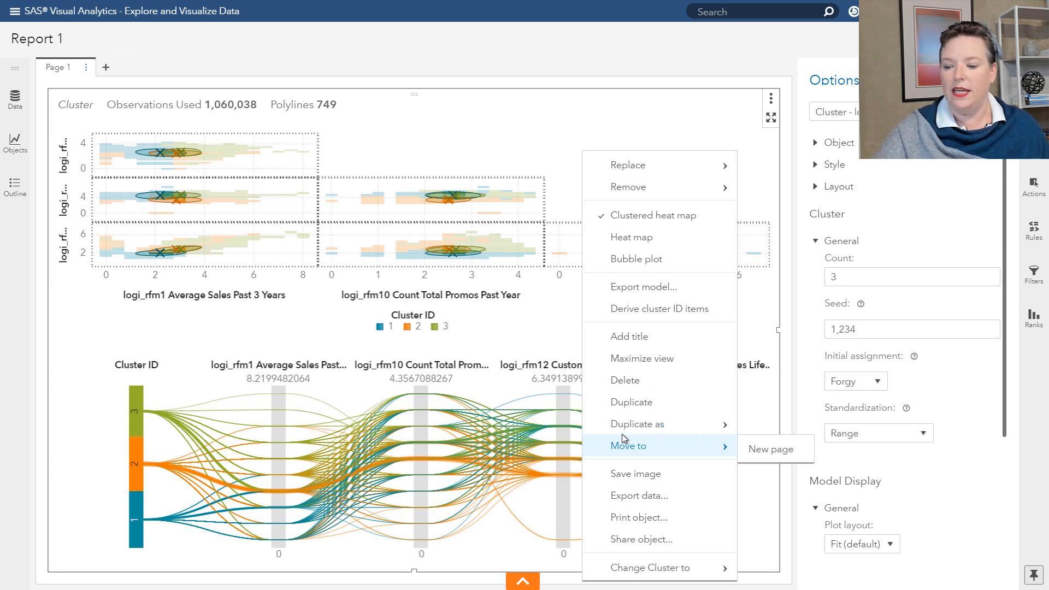
mouse_move(638, 498)
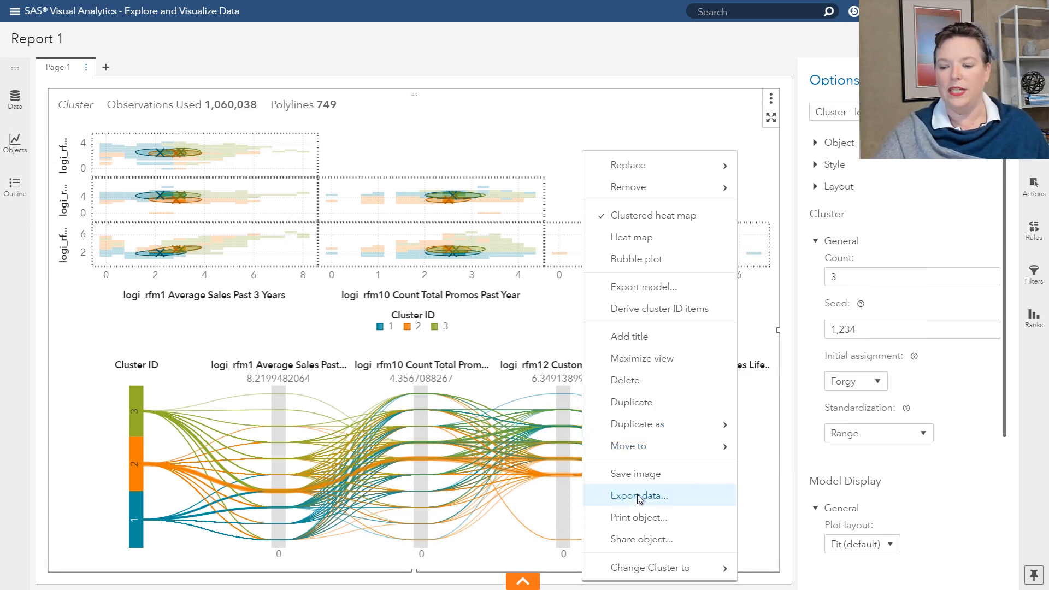
mouse_move(617, 349)
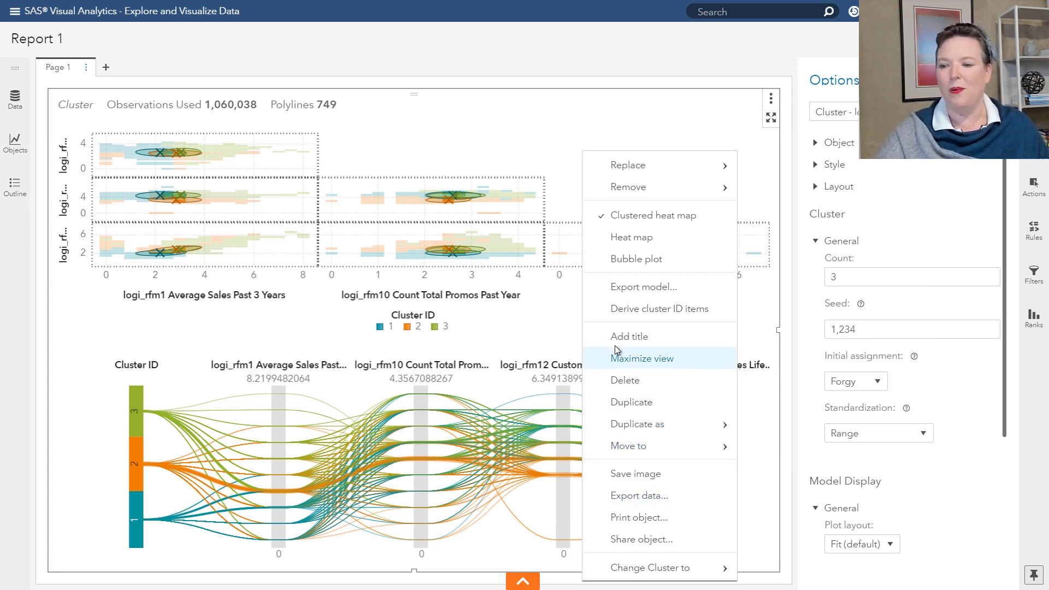
mouse_move(638, 504)
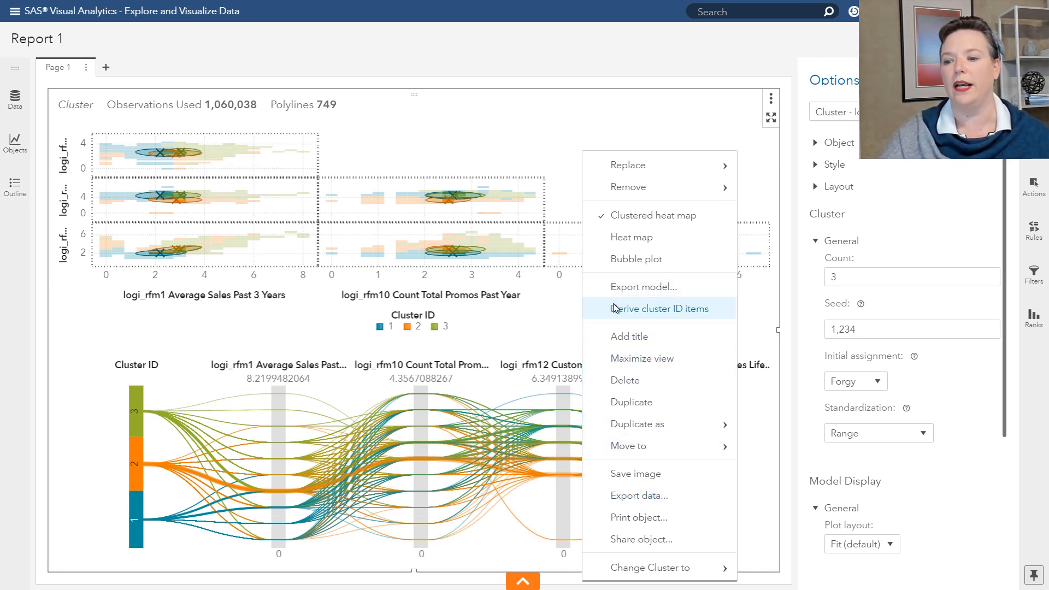
- Derive Cluster ID, Distance from Centroid and Standardized distance items with default names
click(661, 309)
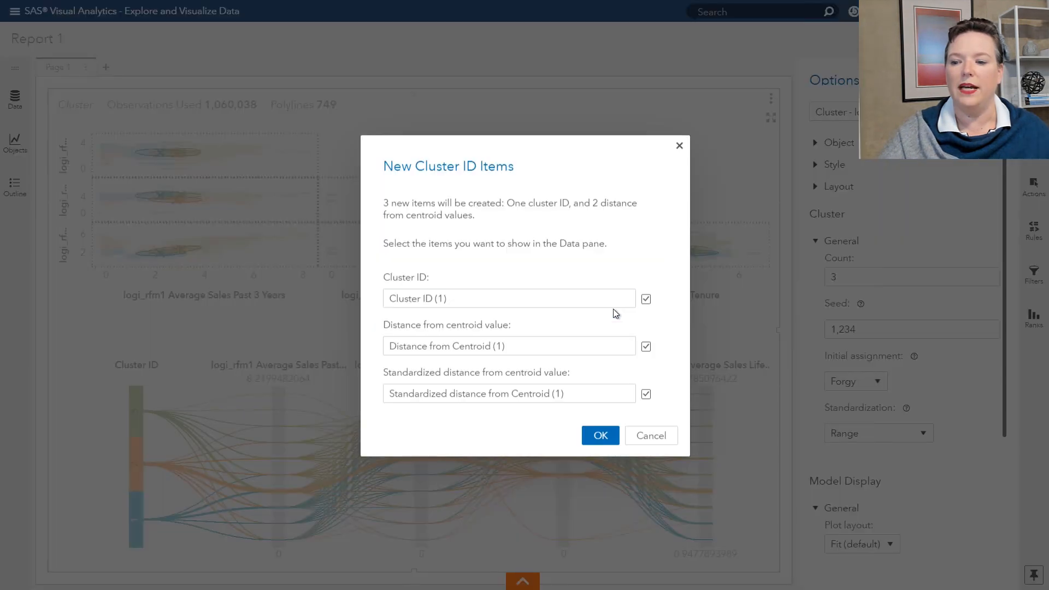
click(508, 298)
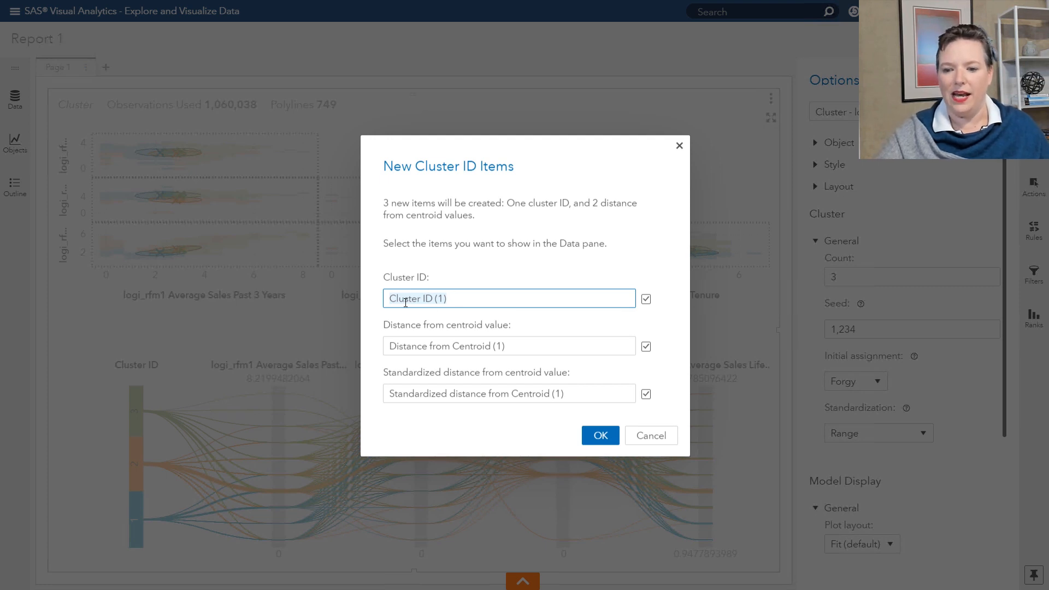
mouse_move(548, 345)
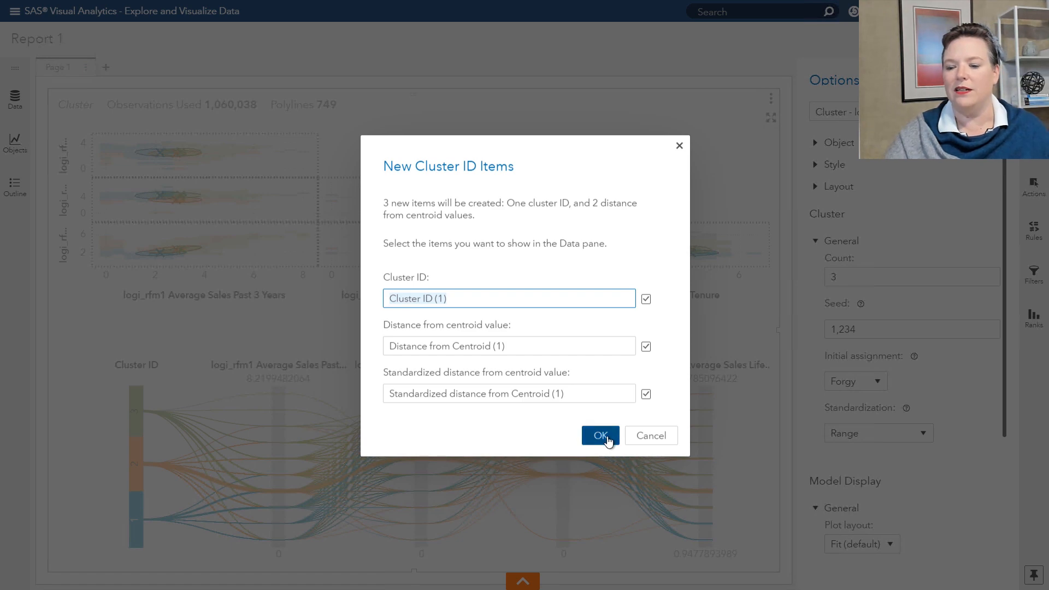
click(599, 435)
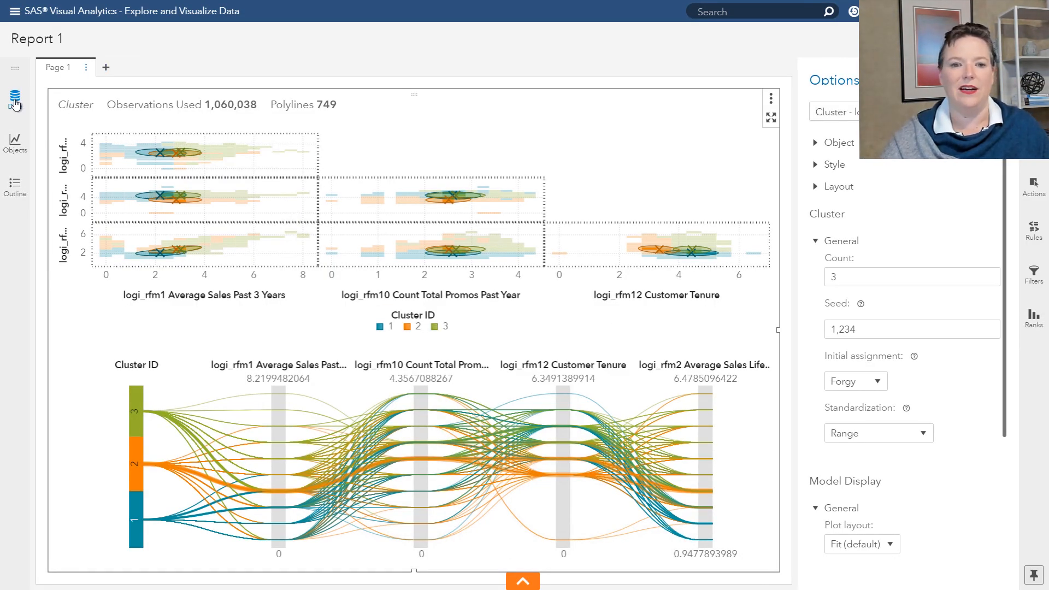
- View Cluster ID (1) and the distance items in the Derived data group, then switch to SAS Studio
click(14, 98)
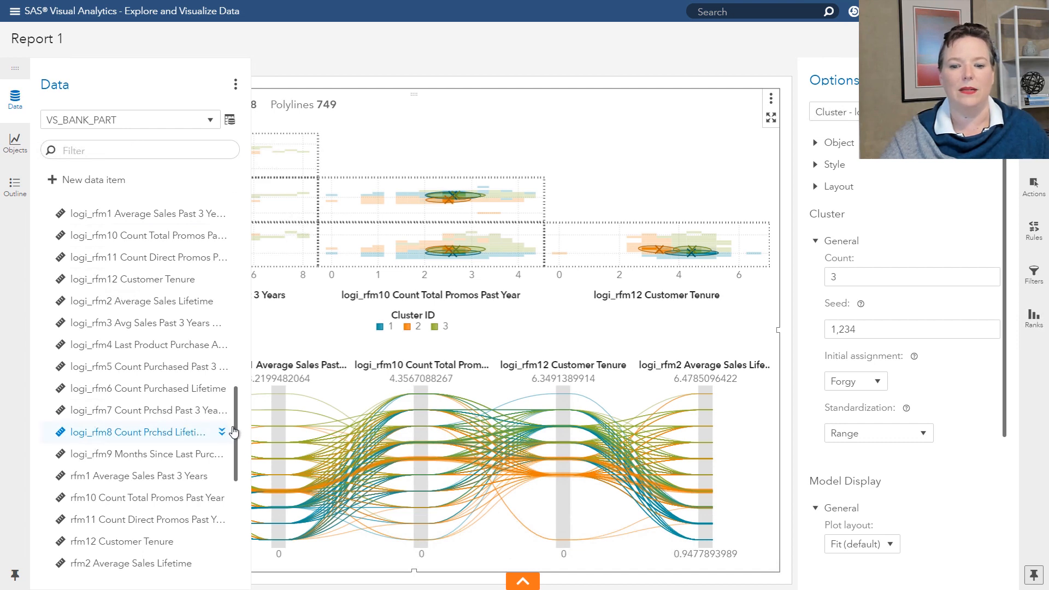
scroll(down, 3)
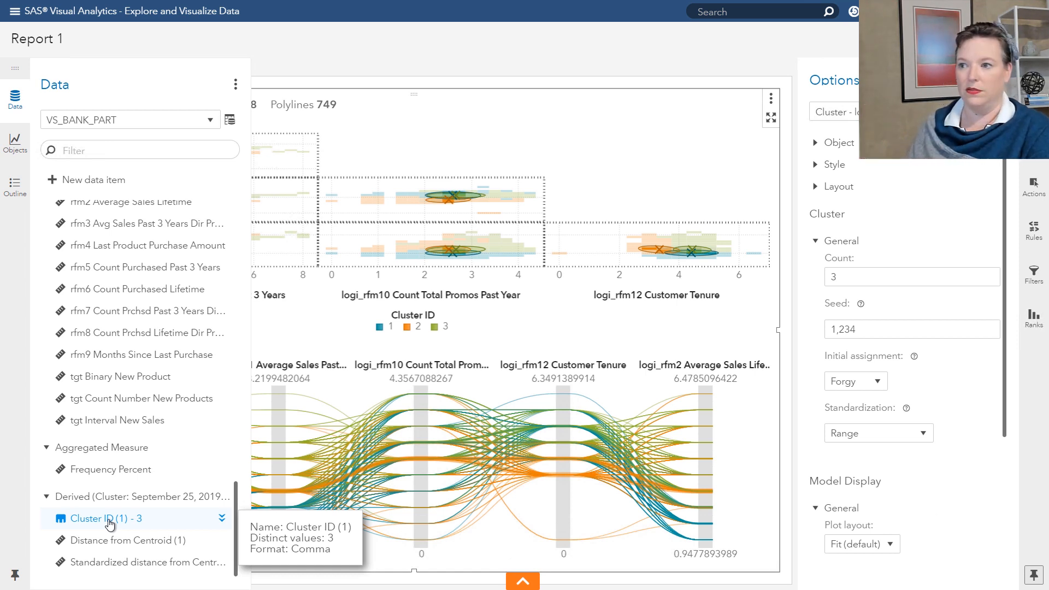
mouse_move(137, 167)
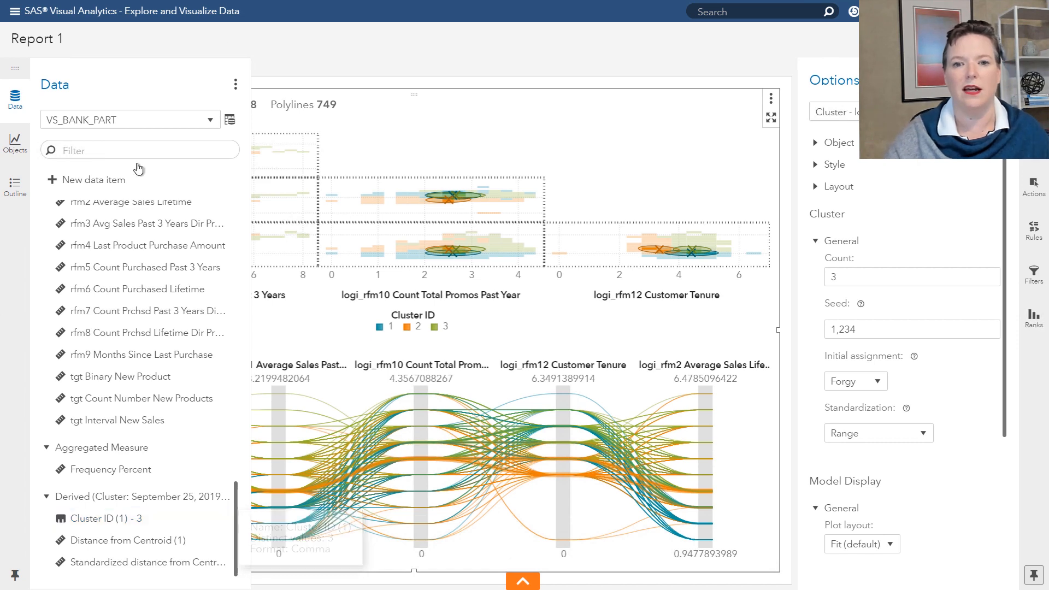
key(alt+tab)
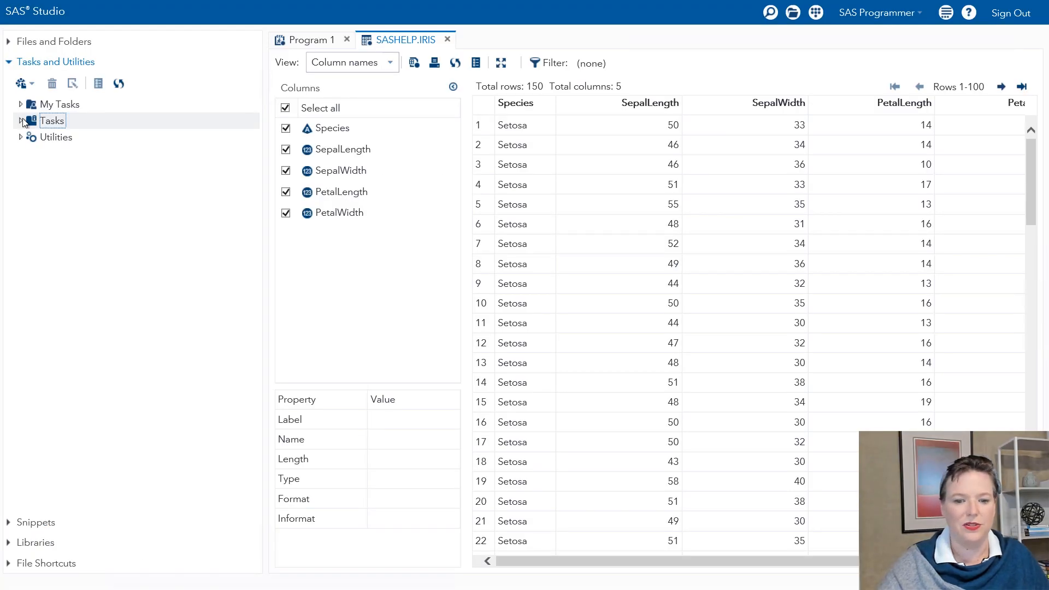
mouse_move(52, 121)
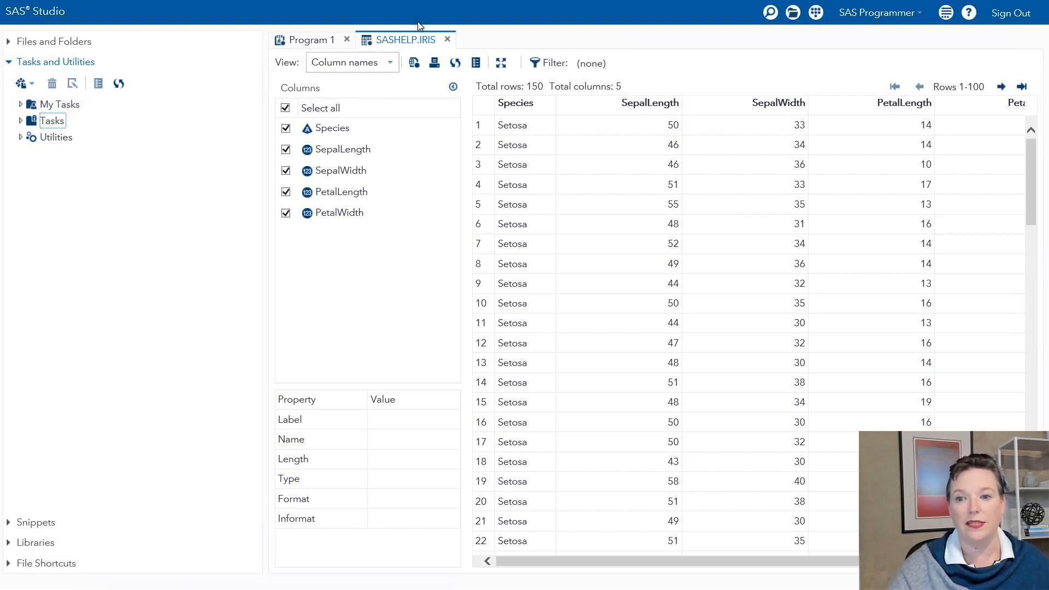
mouse_move(411, 56)
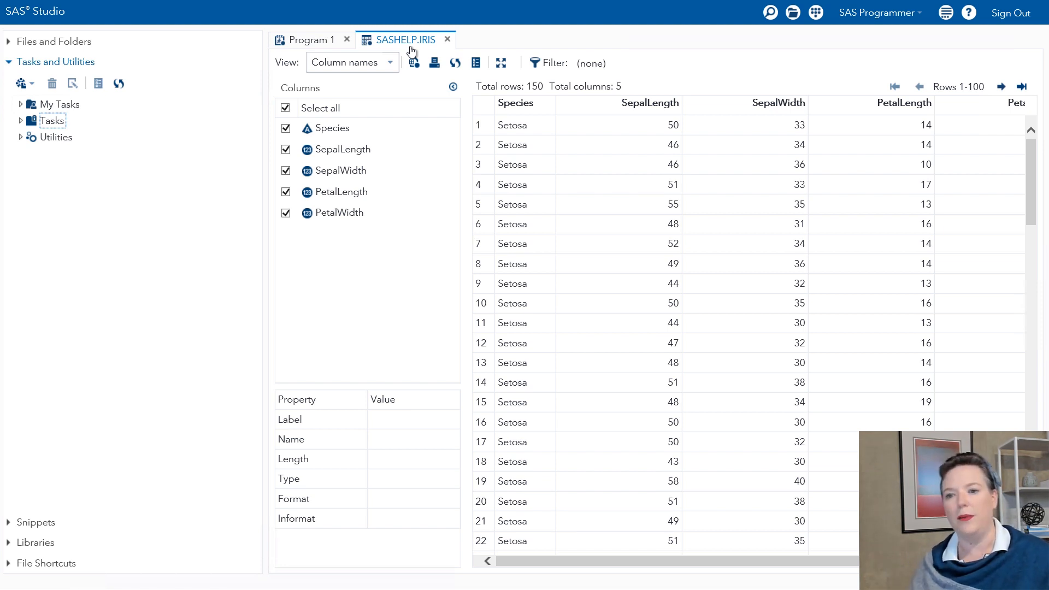
click(514, 104)
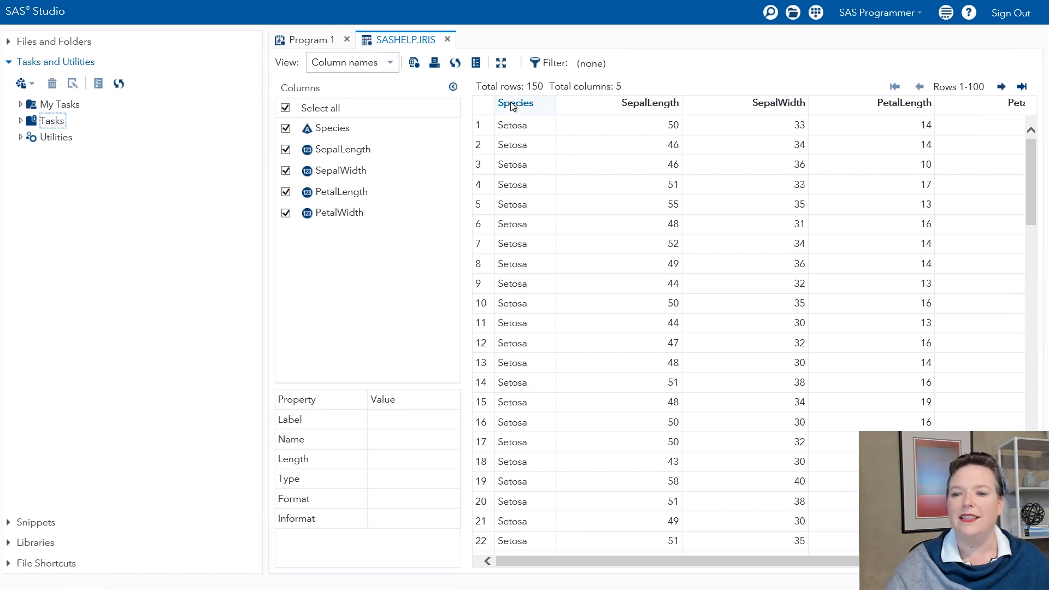
mouse_move(529, 113)
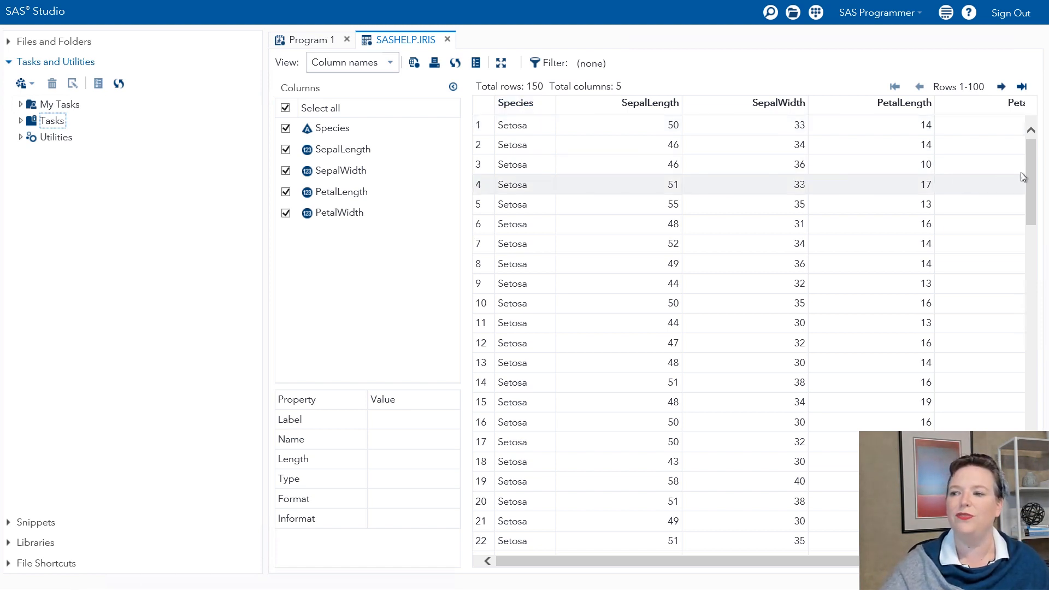
scroll(down, 3)
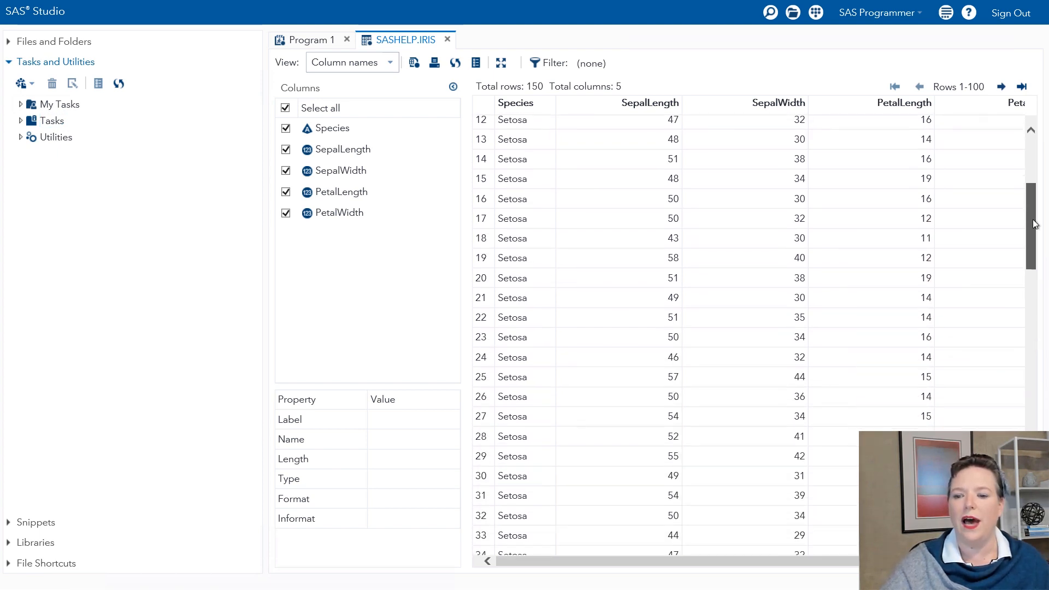
scroll(down, 3)
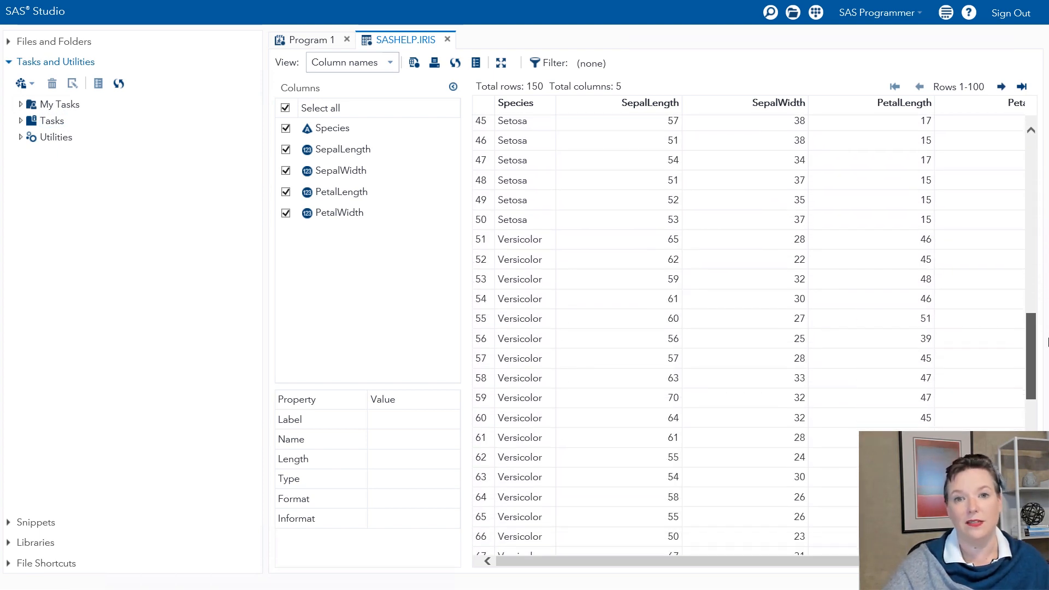
scroll(down, 3)
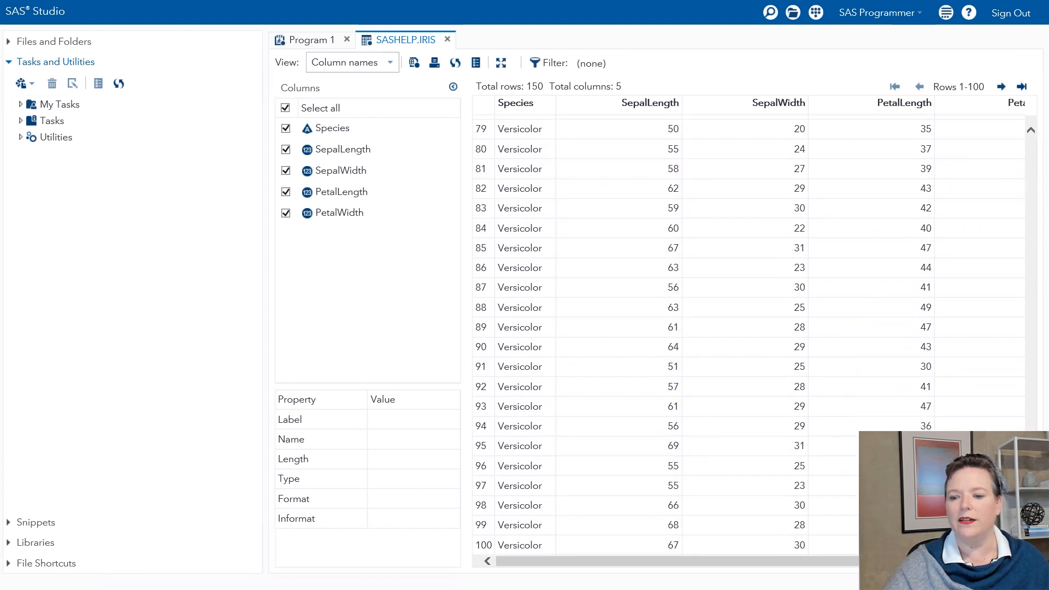
click(895, 86)
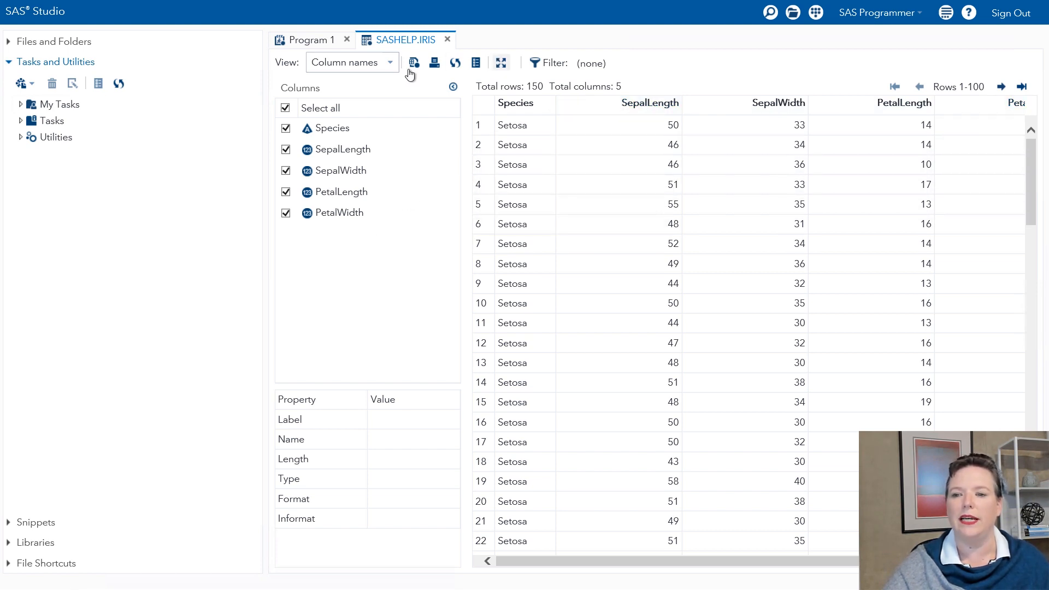
- Expand Tasks and Cluster Analysis, then select the K-Means Clustering task
click(21, 120)
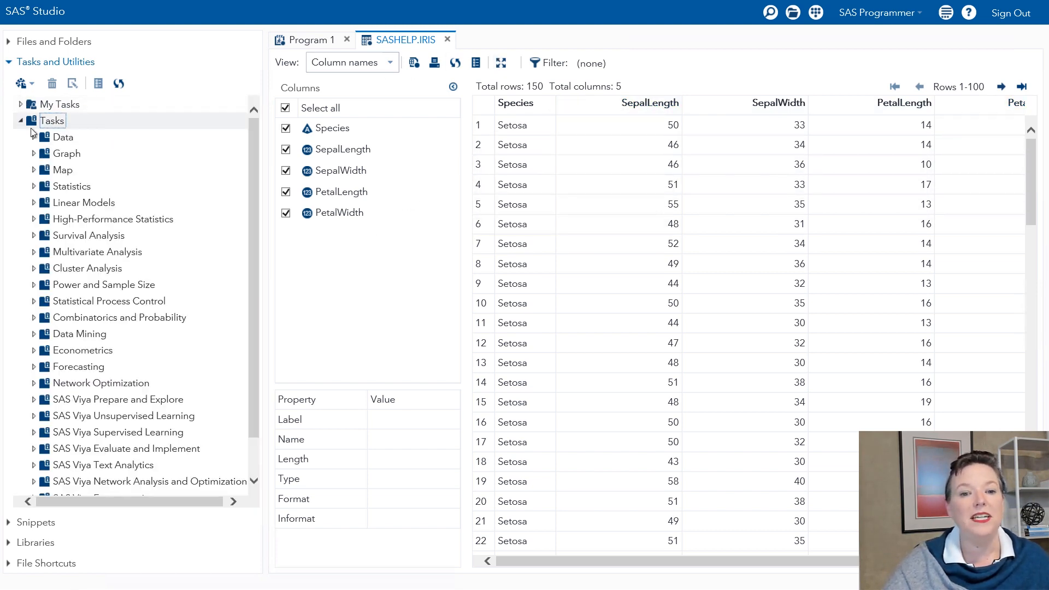
mouse_move(108, 165)
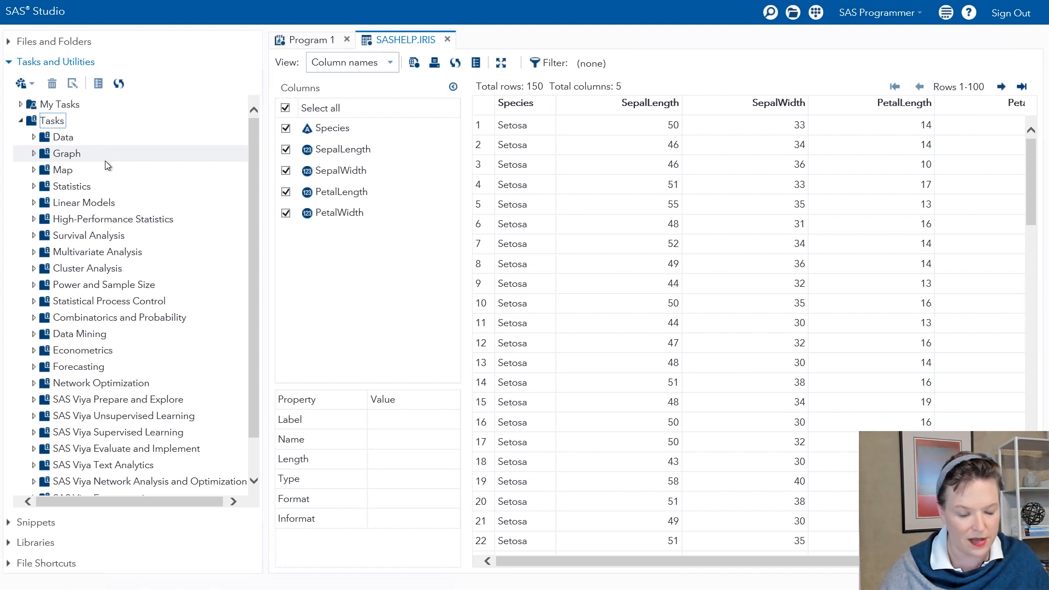
mouse_move(31, 268)
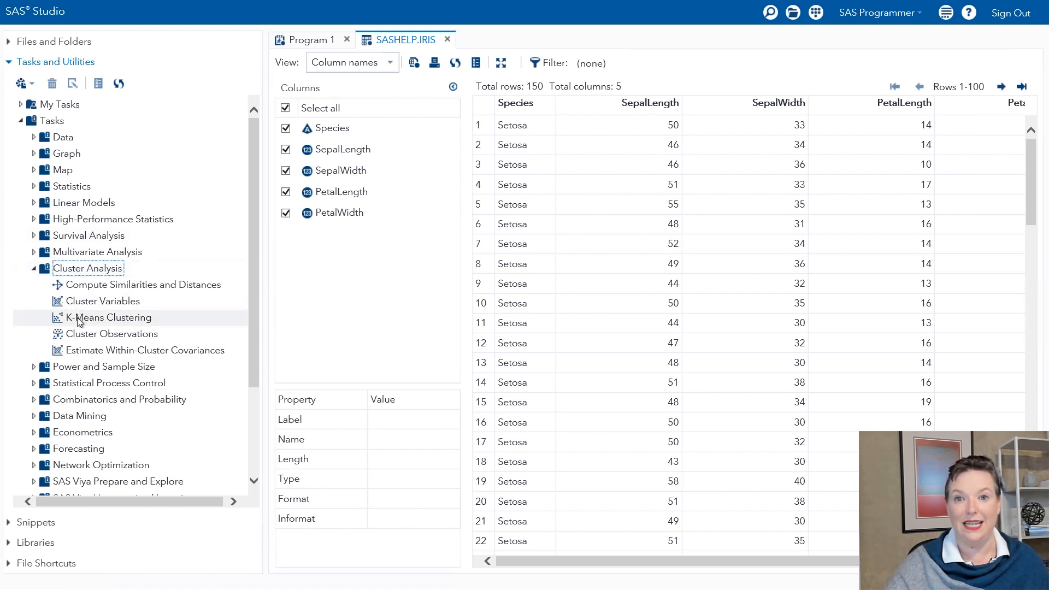
click(108, 317)
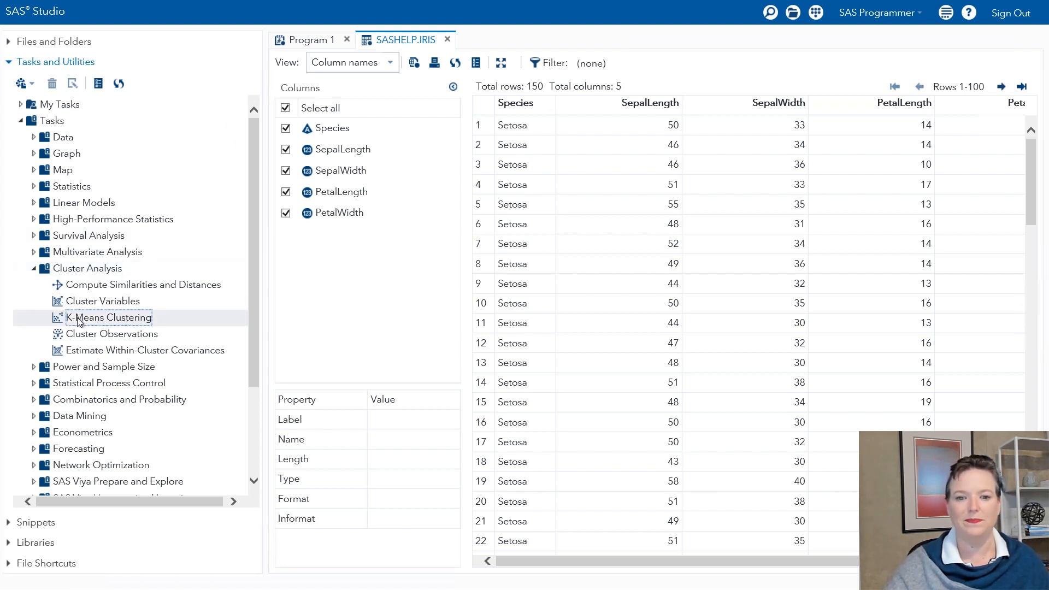
- Open K-Means Clustering, maximize the workspace, and choose SASHELP.IRIS as input data
double_click(108, 317)
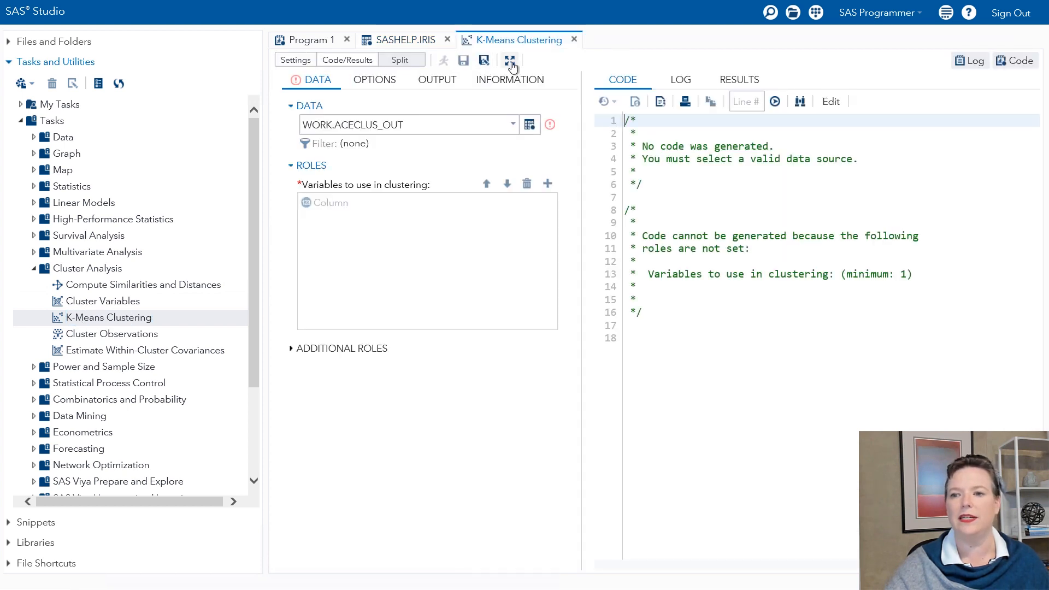
click(510, 60)
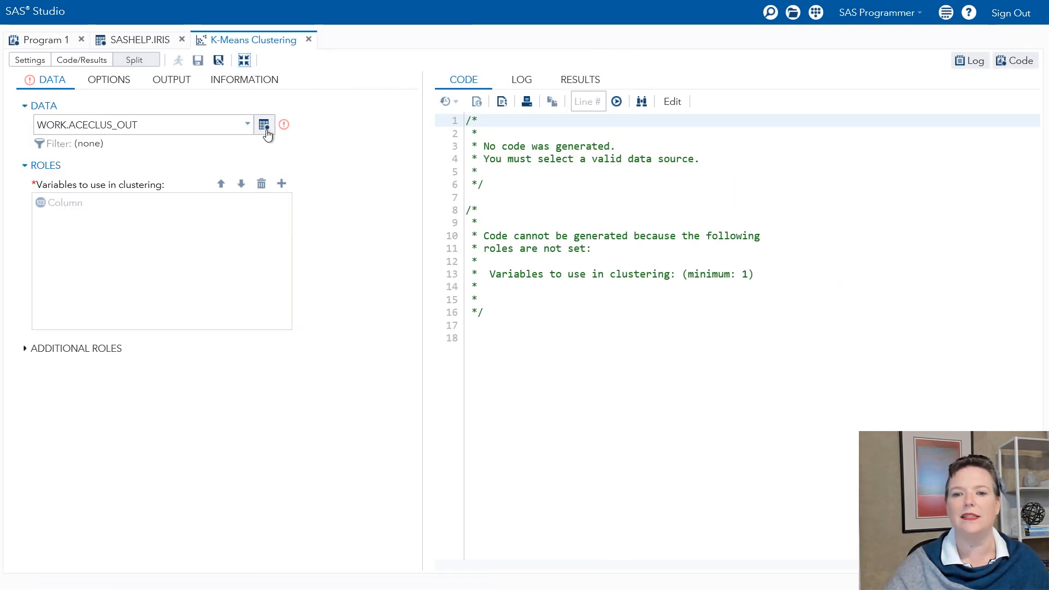
click(264, 124)
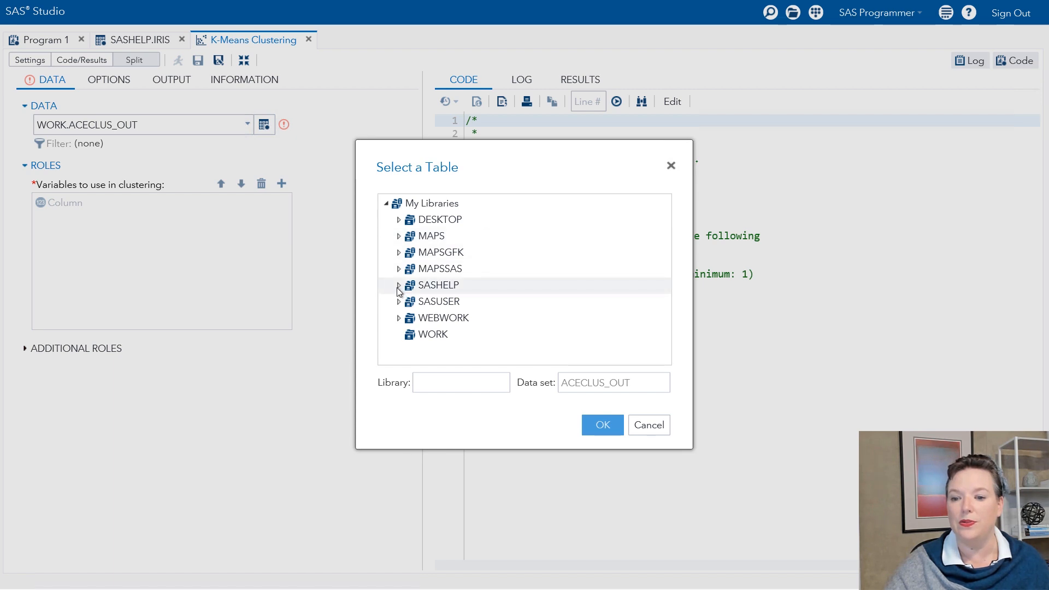
click(399, 285)
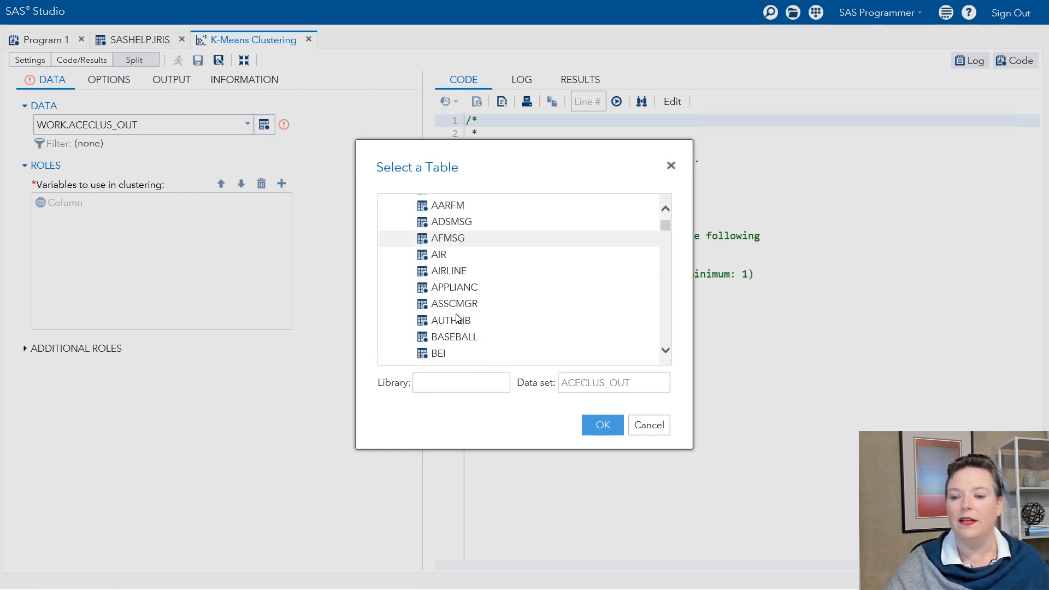
scroll(down, 3)
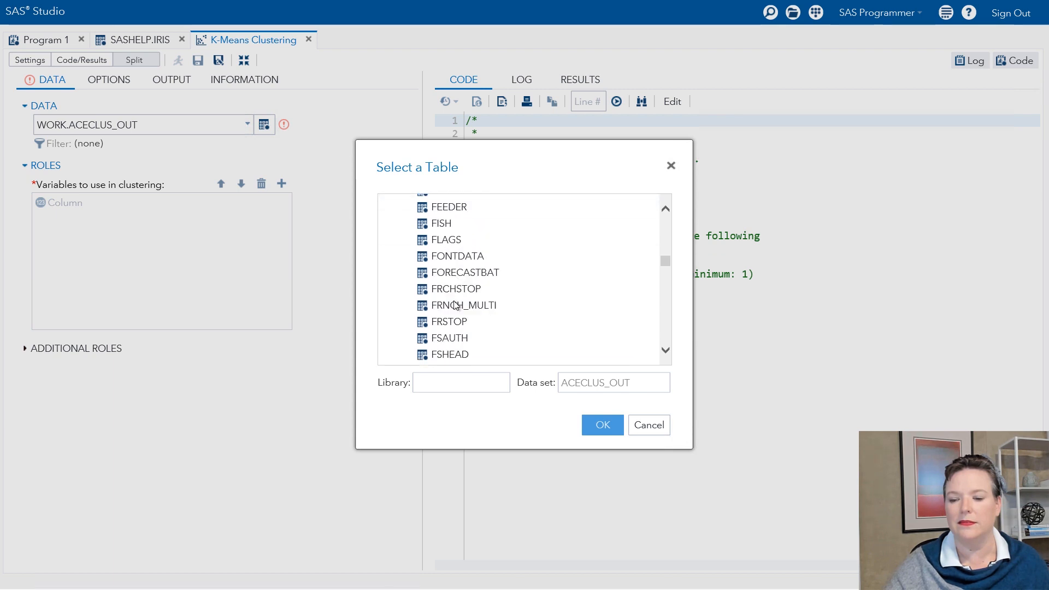
scroll(down, 3)
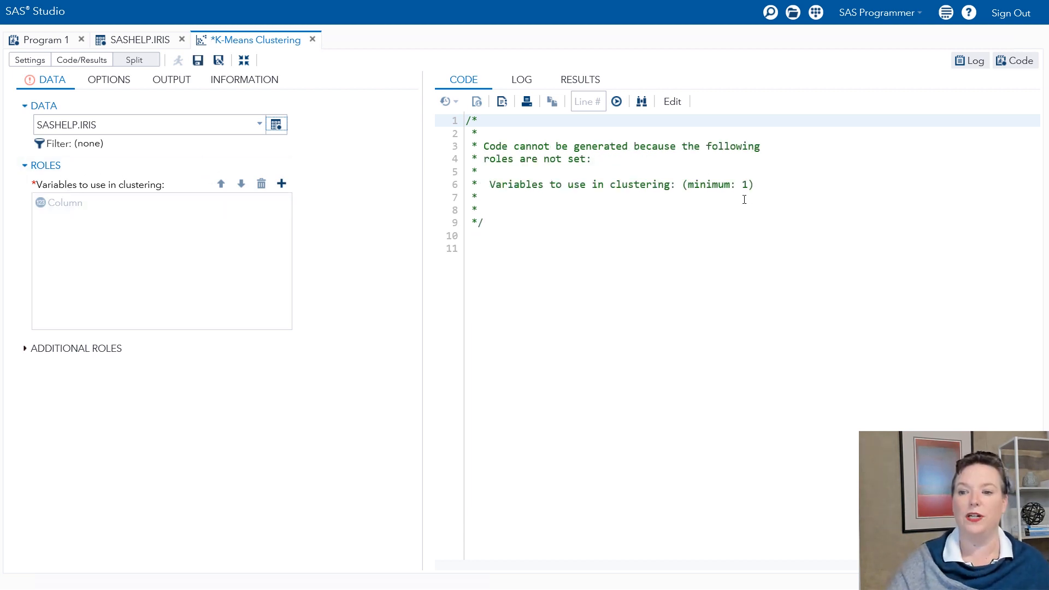
mouse_move(700, 232)
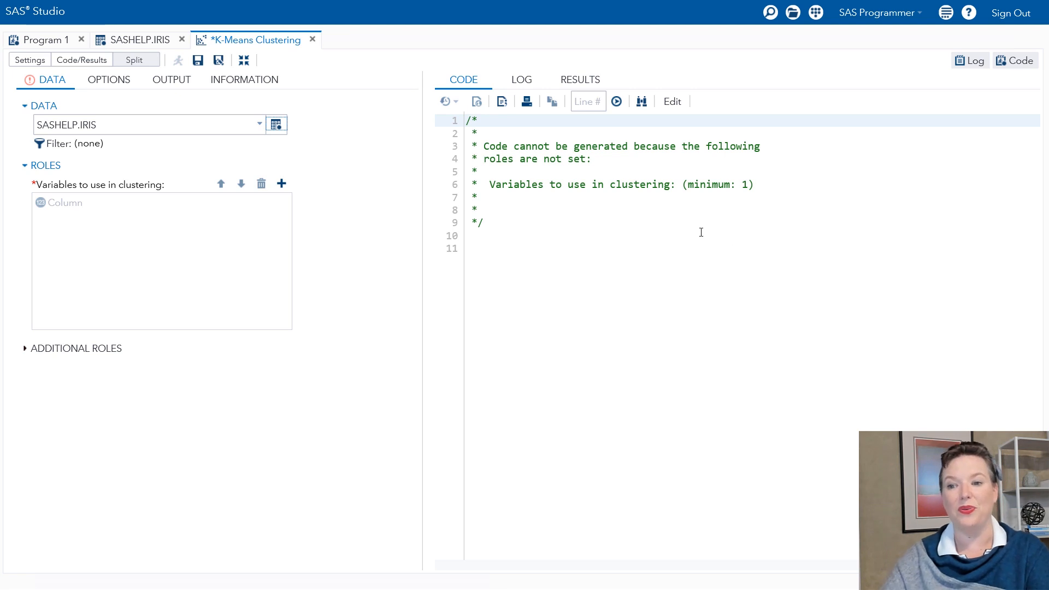
mouse_move(731, 230)
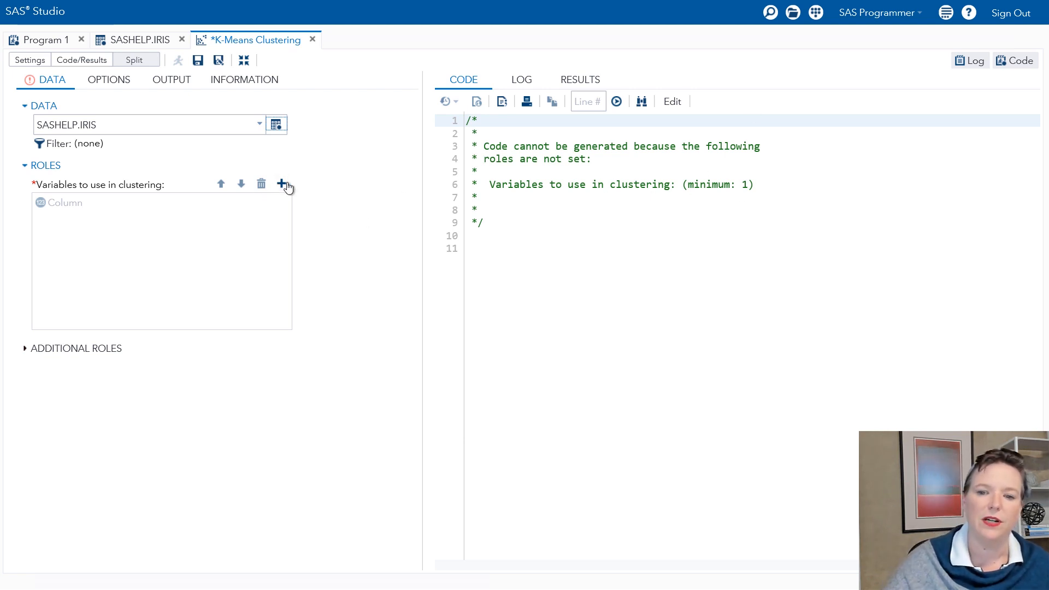
- Assign SepalLength, SepalWidth, PetalLength and PetalWidth as the clustering variables
click(281, 184)
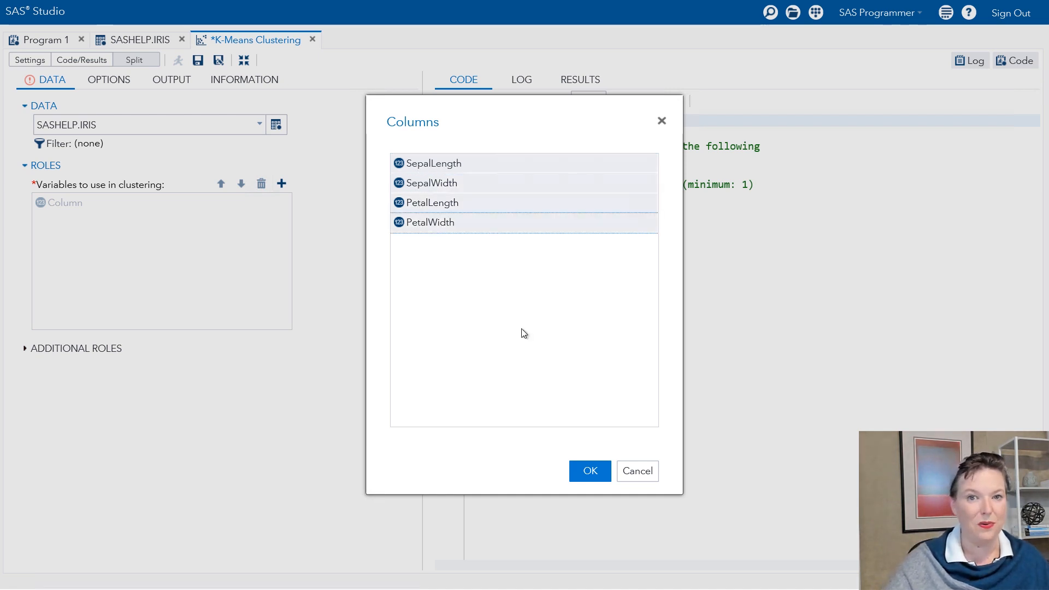
click(590, 471)
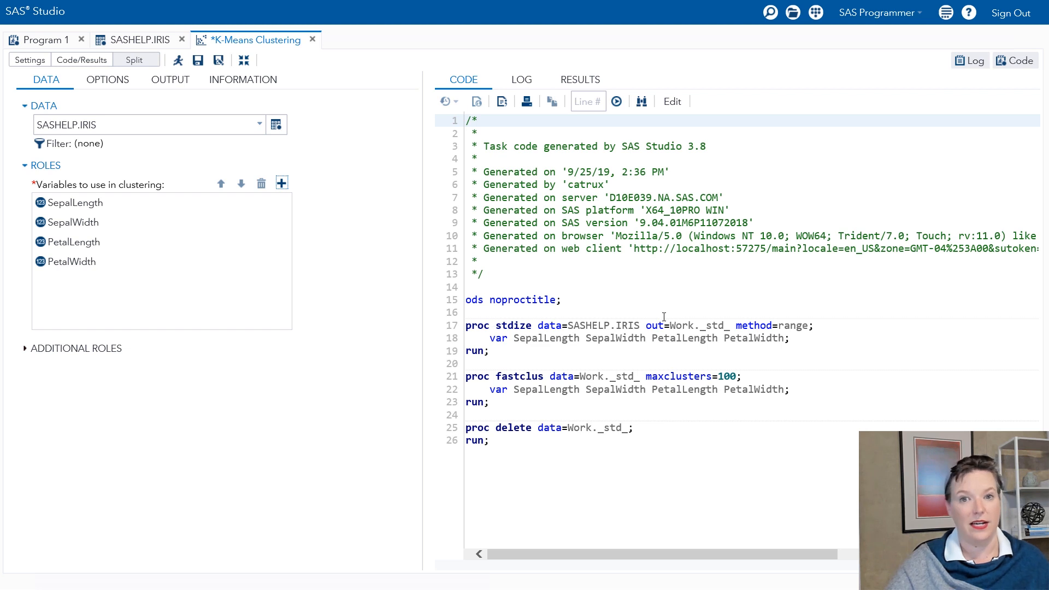
mouse_move(80, 63)
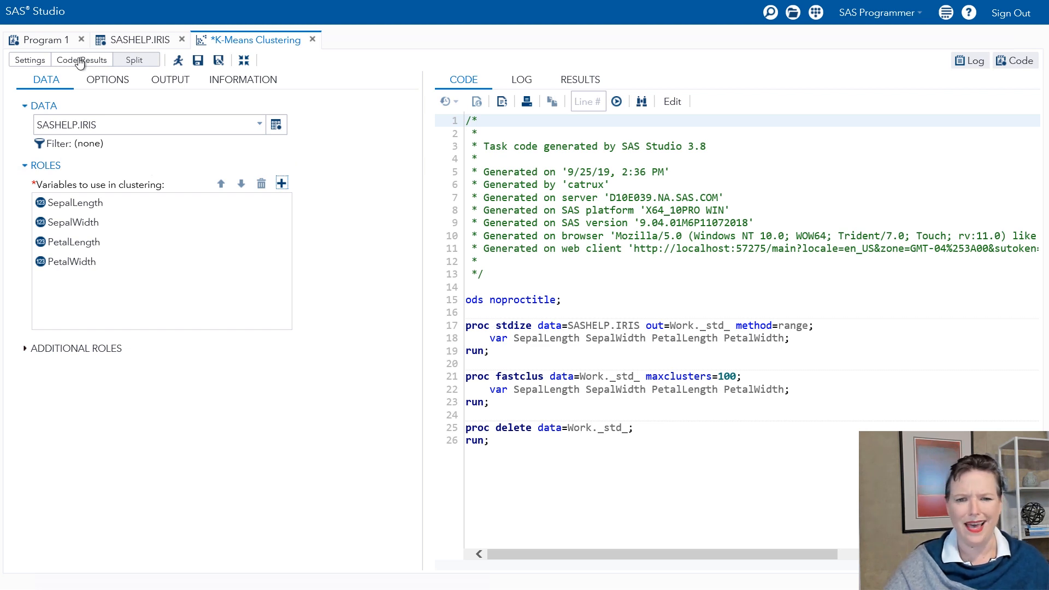
- Keep Range standardization after trying standard deviation, and set maximum clusters to 3
click(108, 79)
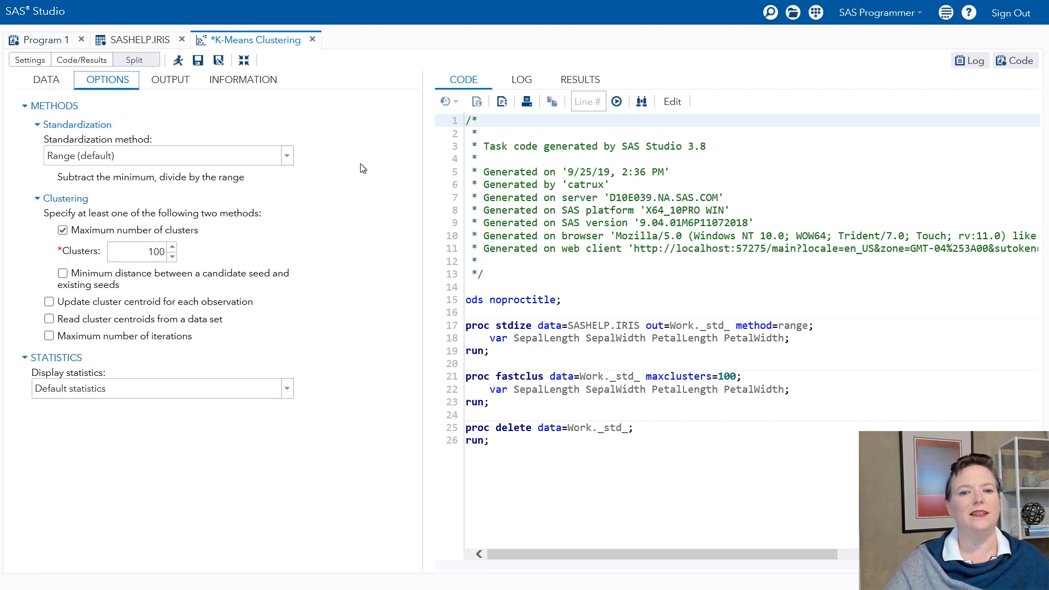
mouse_move(86, 148)
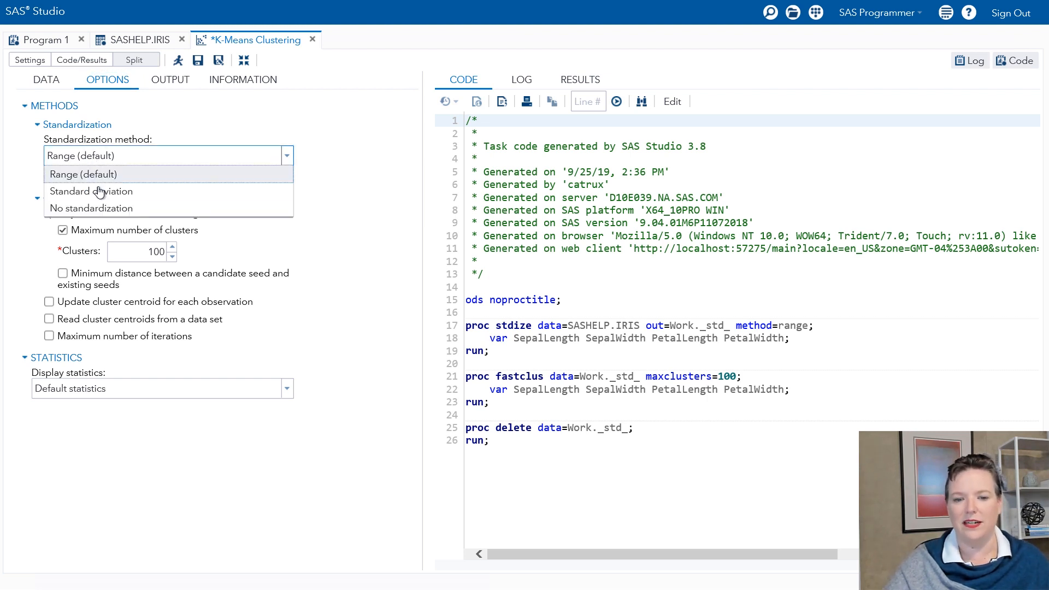
mouse_move(101, 192)
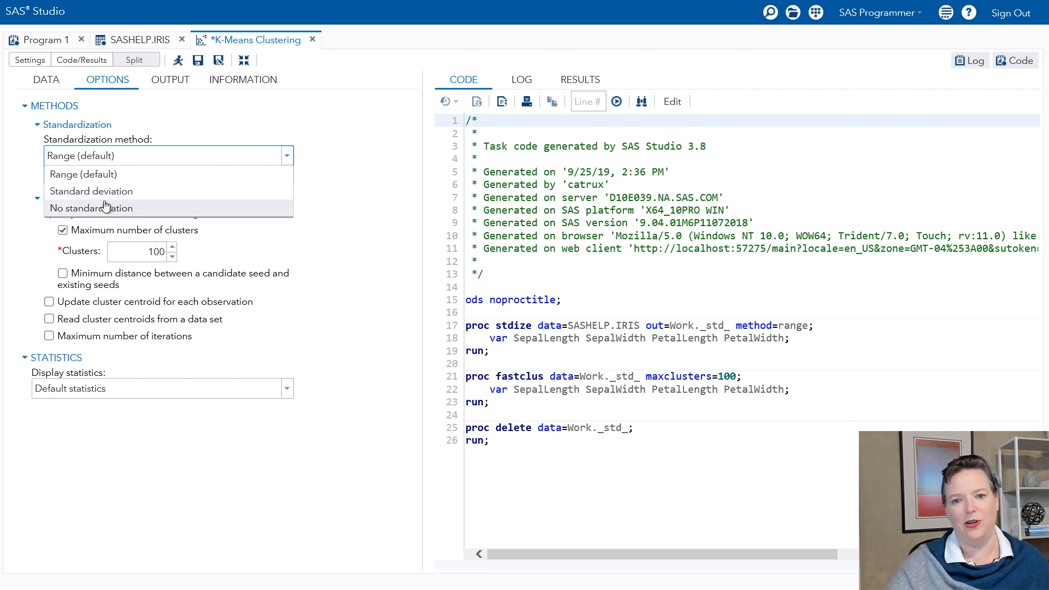
click(91, 191)
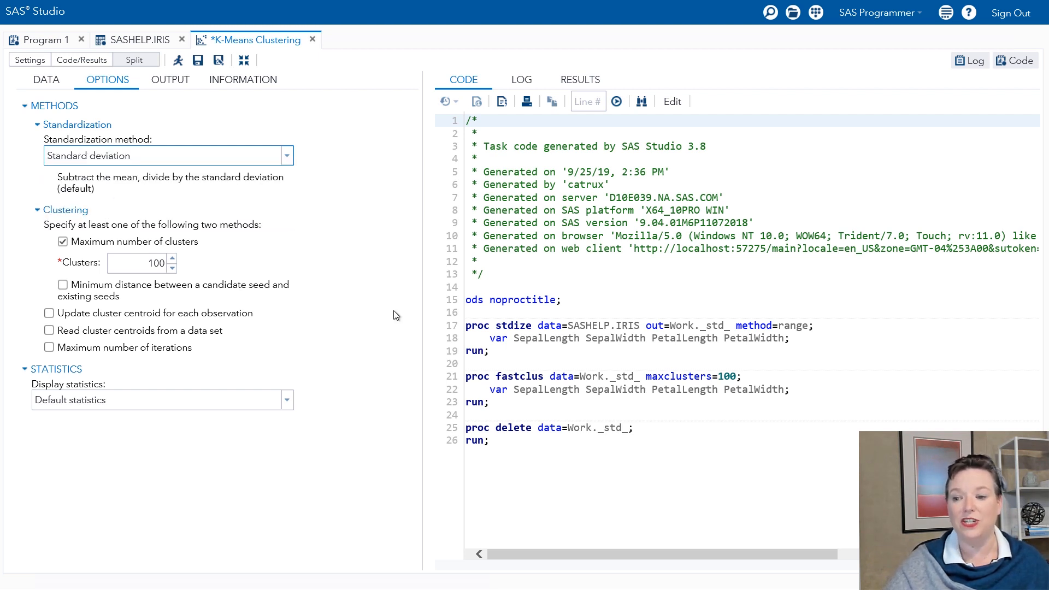
text(std)
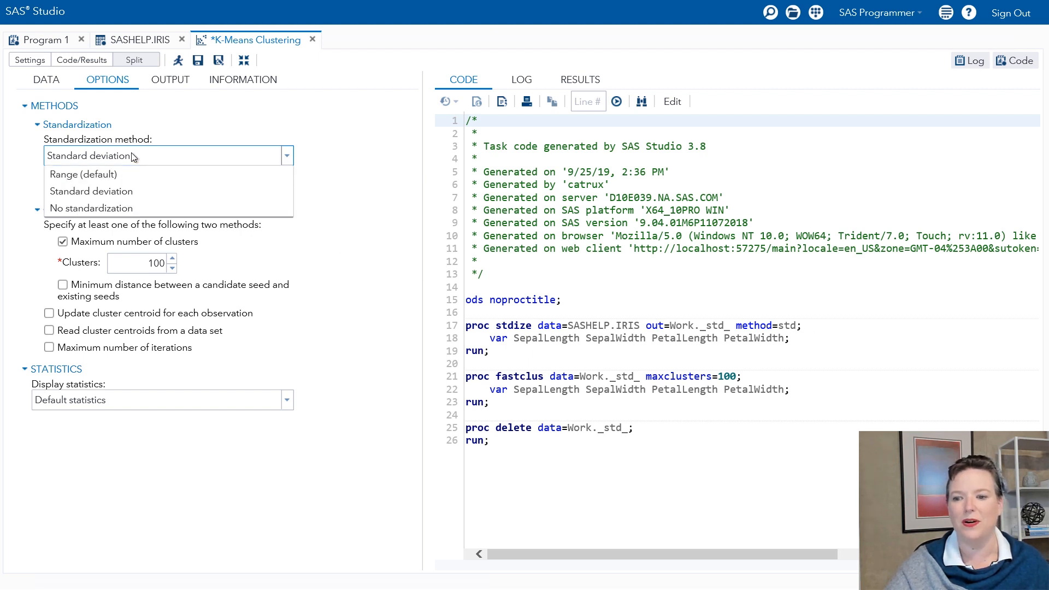
click(84, 175)
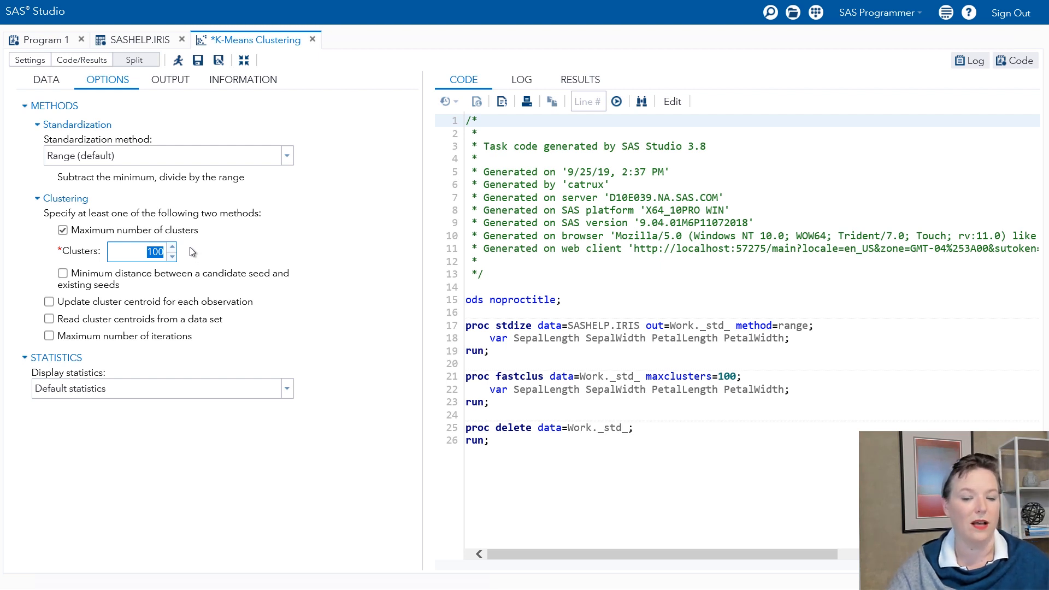
mouse_move(197, 253)
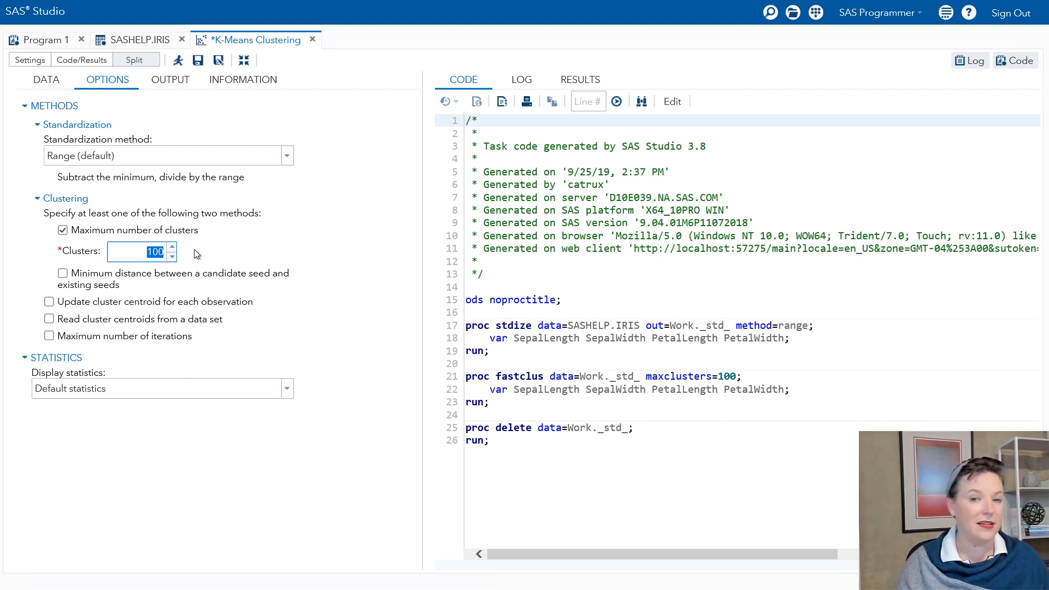
text(3)
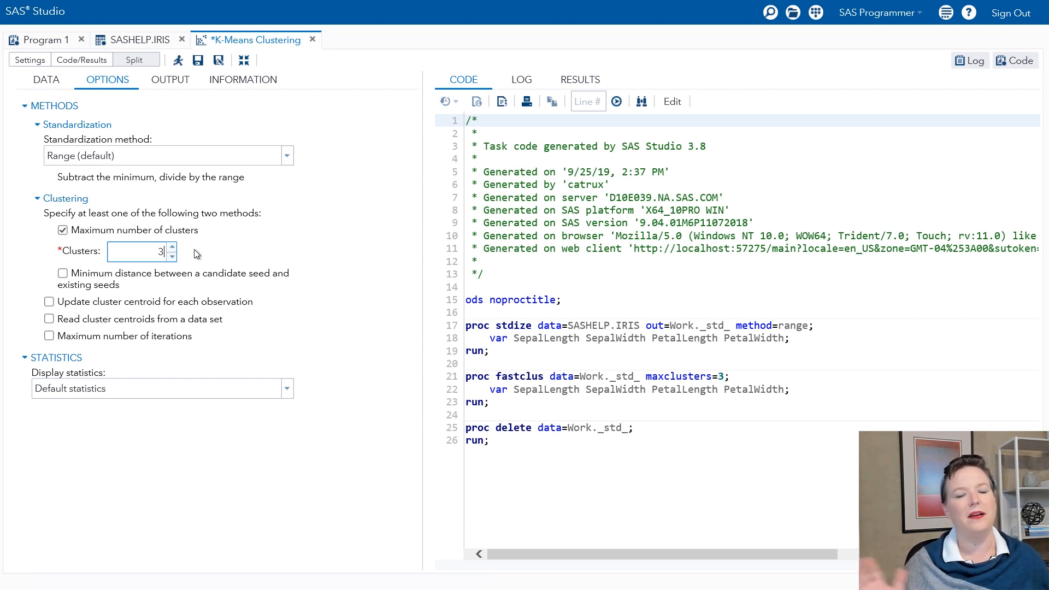
mouse_move(221, 200)
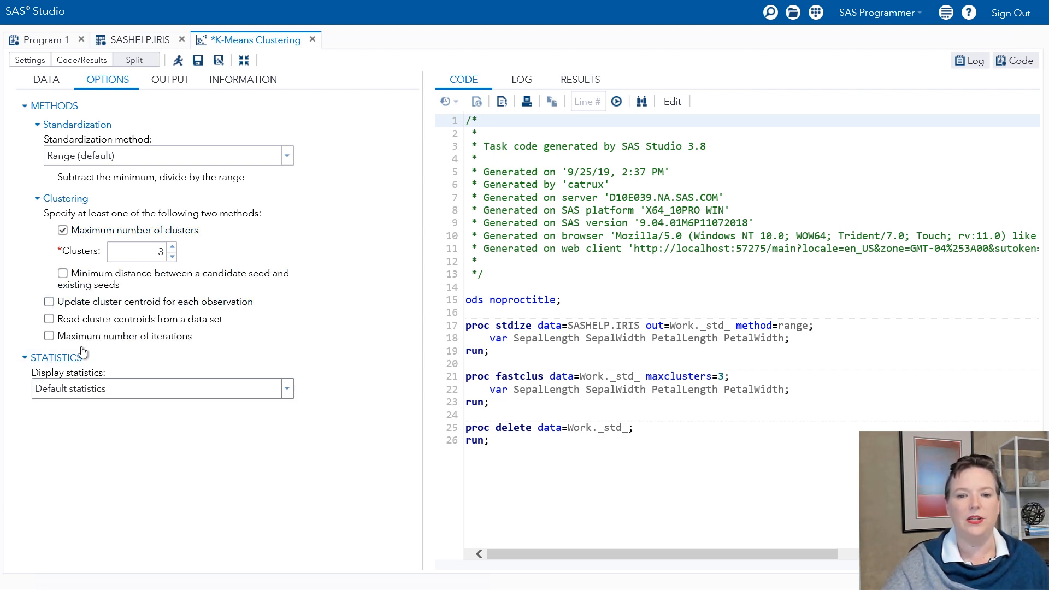
- Save cluster assignments to work.Fastclus_scores and highlight the FASTCLUS step in the code
click(169, 79)
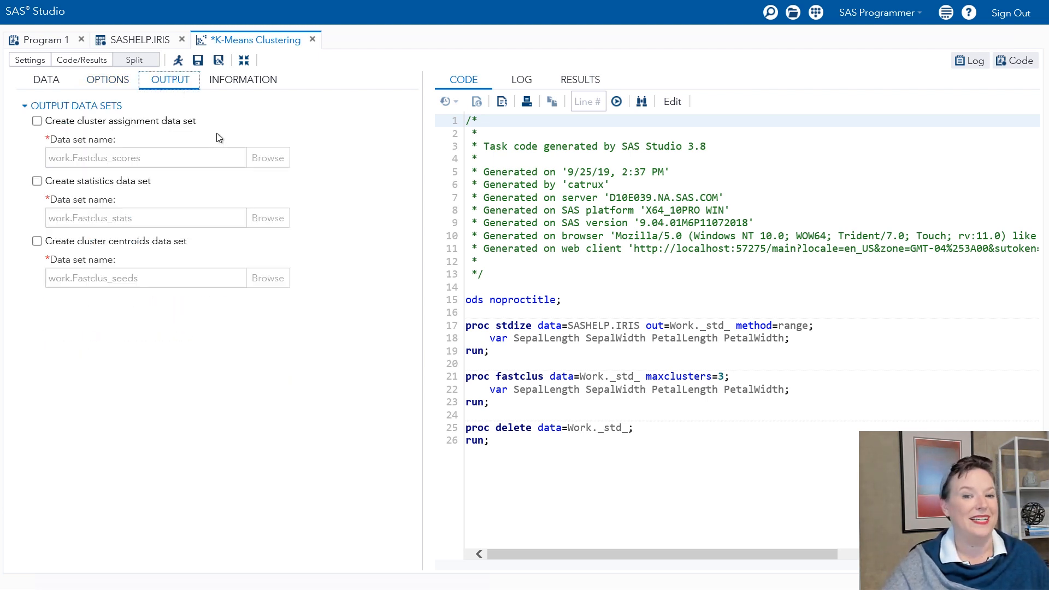
click(37, 121)
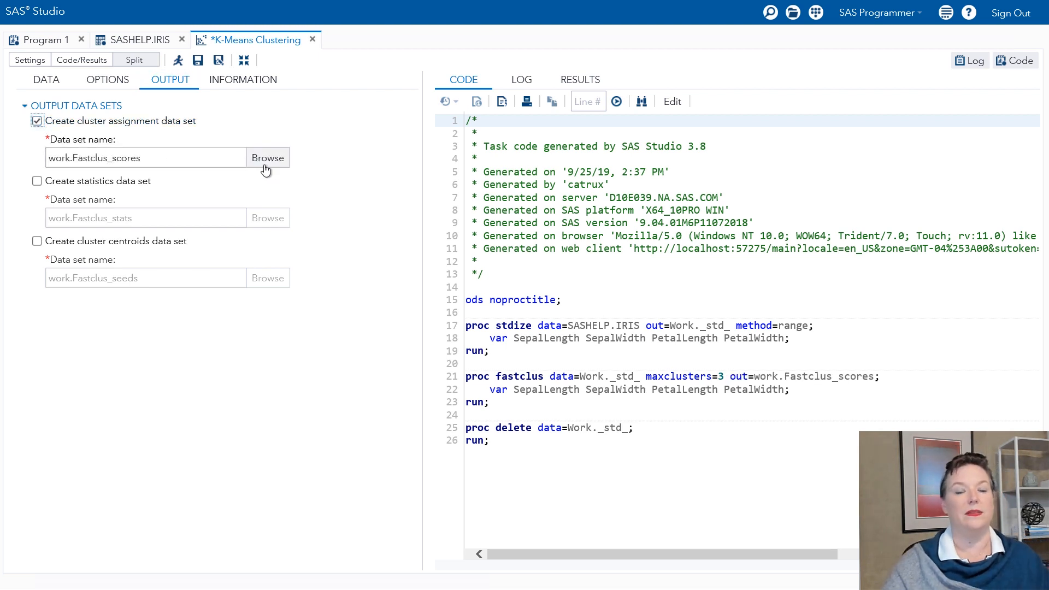
mouse_move(265, 168)
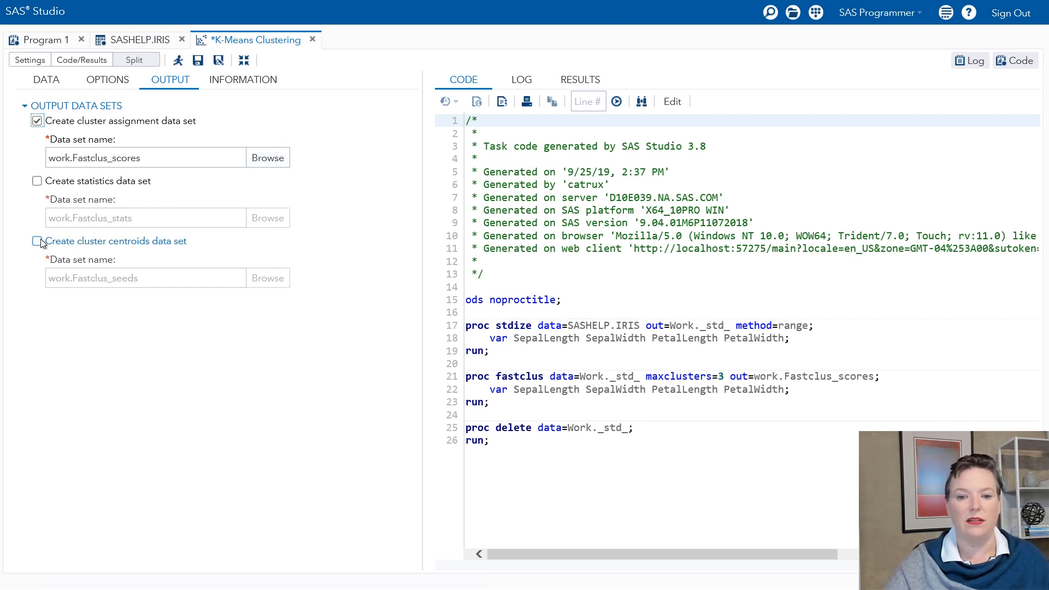
mouse_move(304, 155)
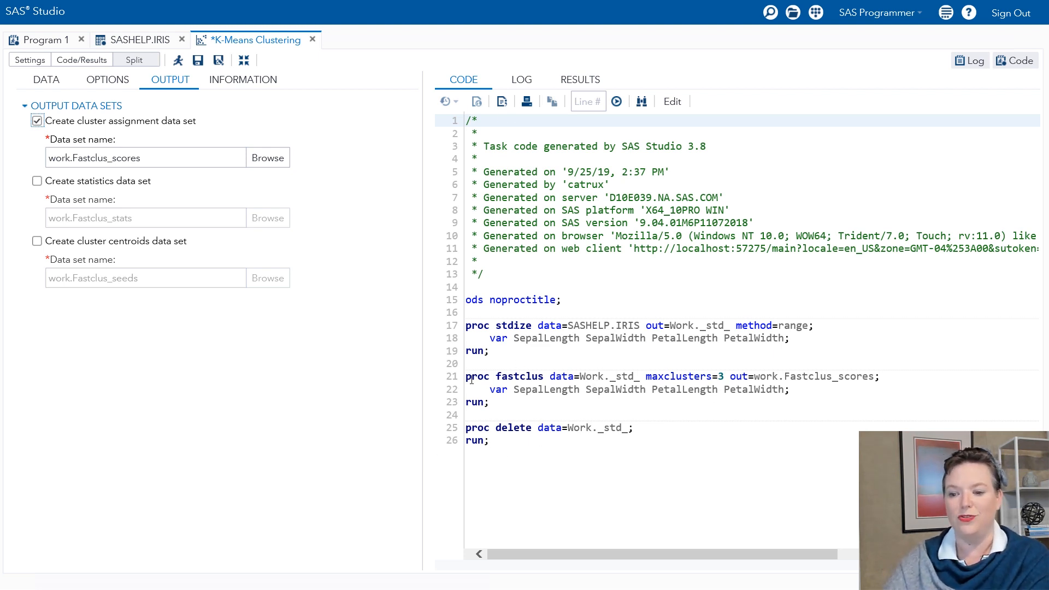
drag(465, 376, 489, 402)
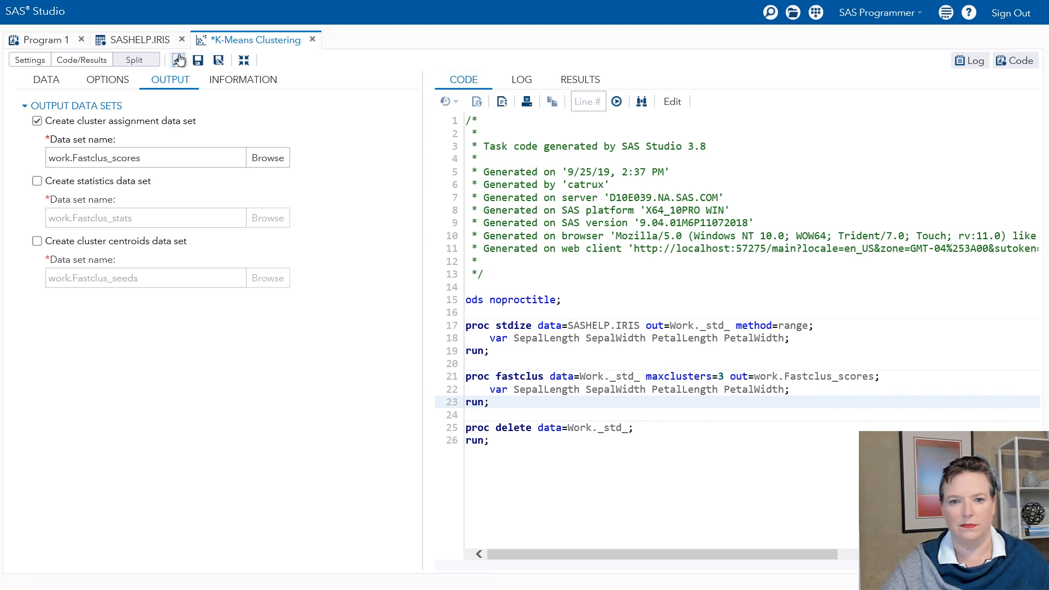
- Run K-Means and review seeds, cluster summary and means in a new browser tab
click(178, 59)
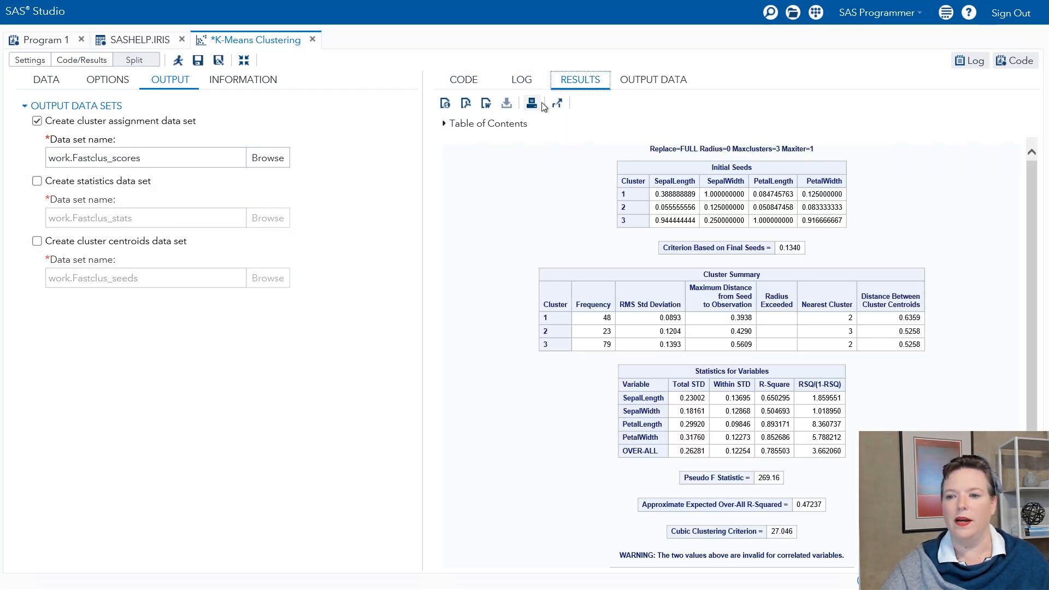
mouse_move(558, 103)
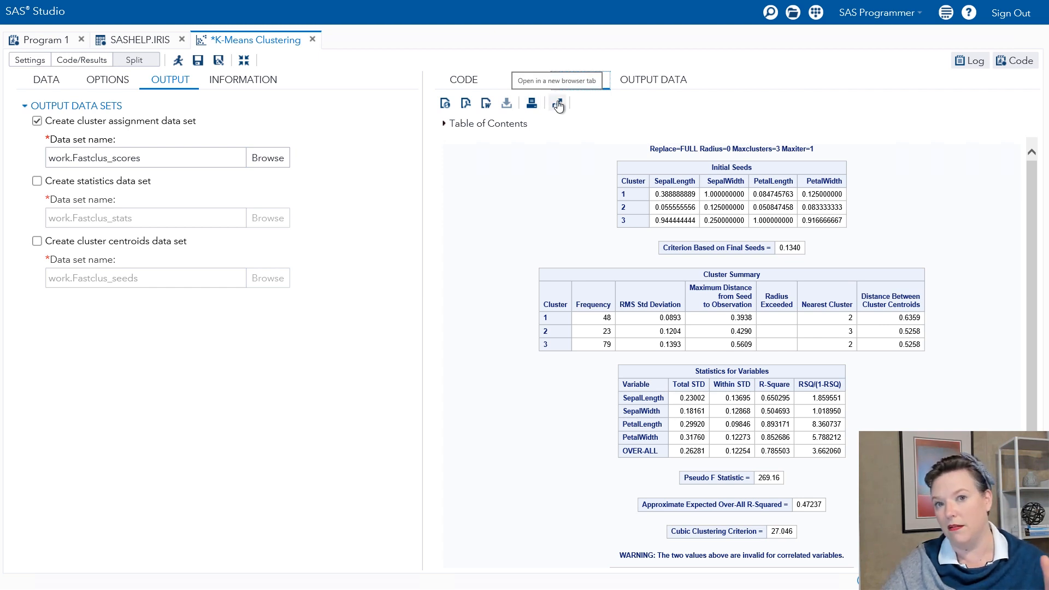
click(558, 104)
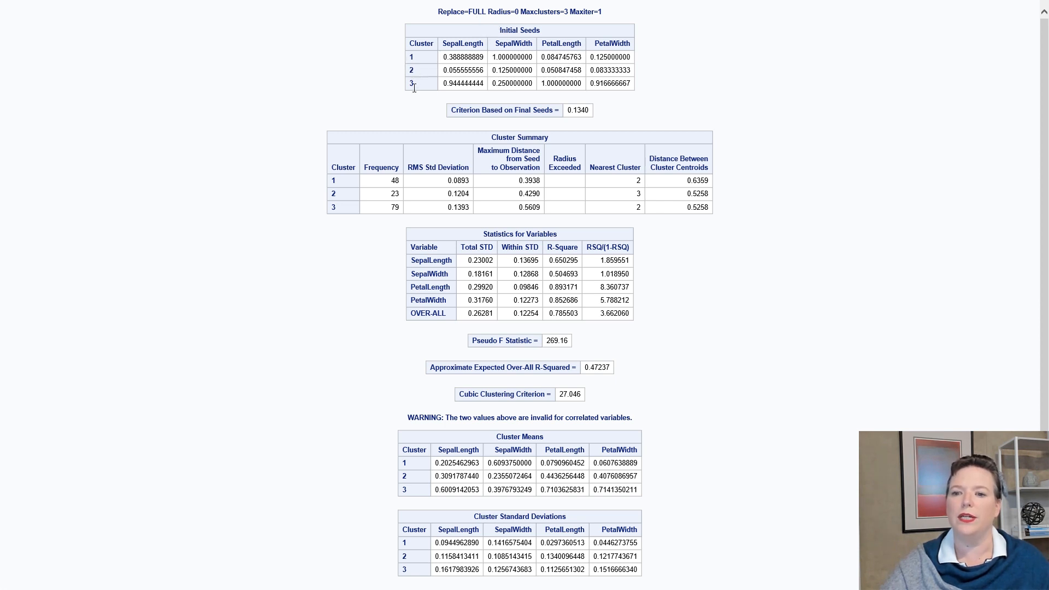
scroll(down, 3)
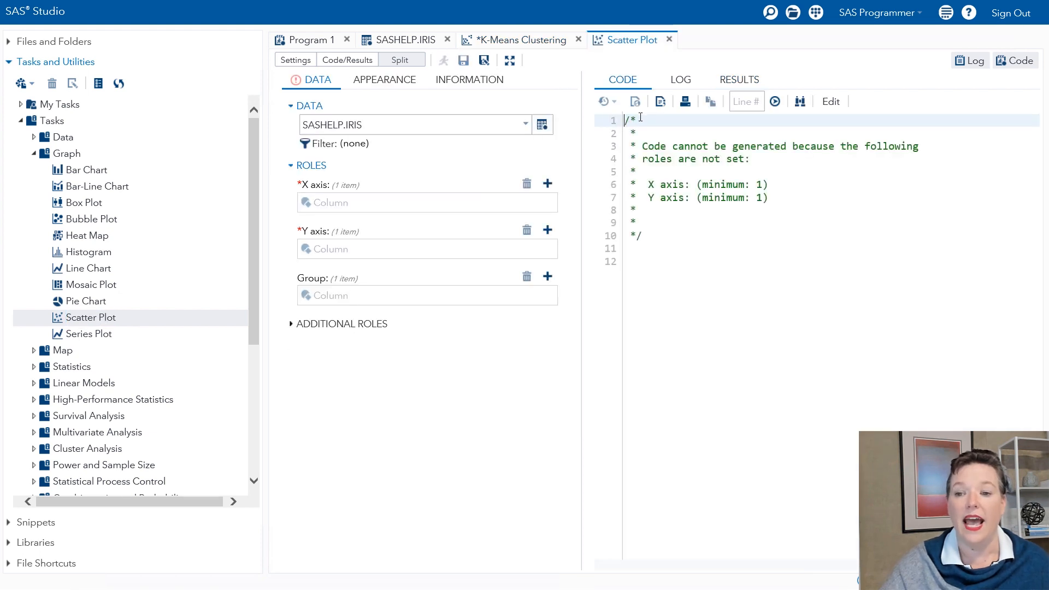
- Choose WORK.FASTCLUS_SCORES as the Scatter Plot task's input table
click(543, 124)
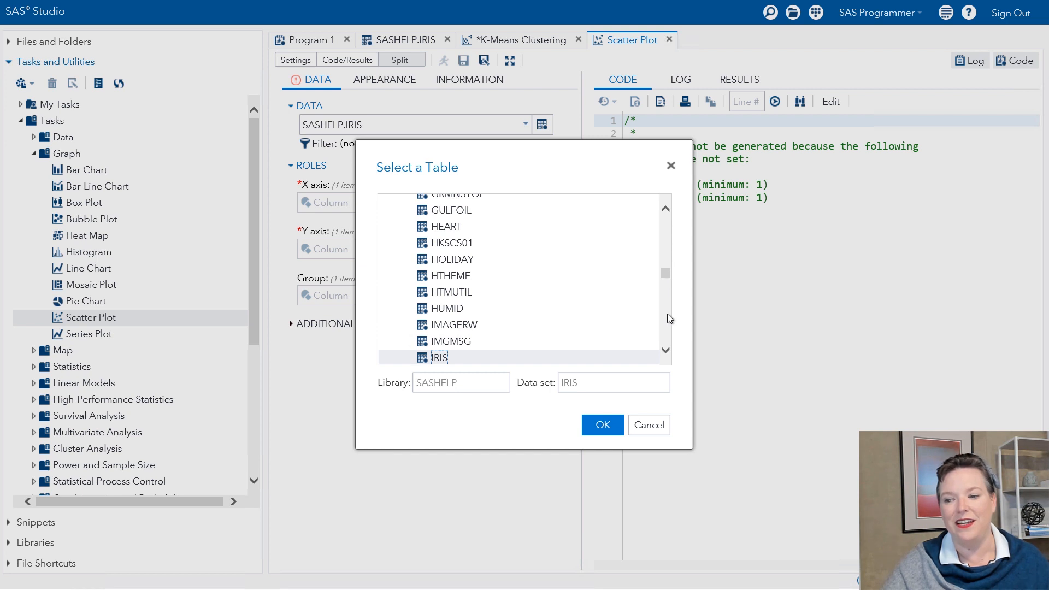
scroll(down, 3)
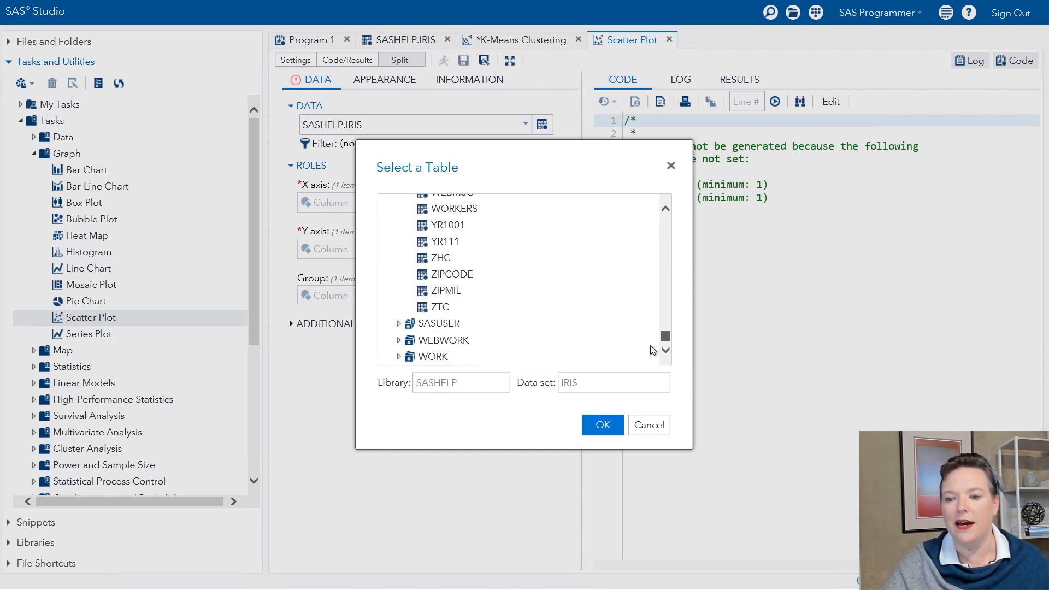
click(432, 356)
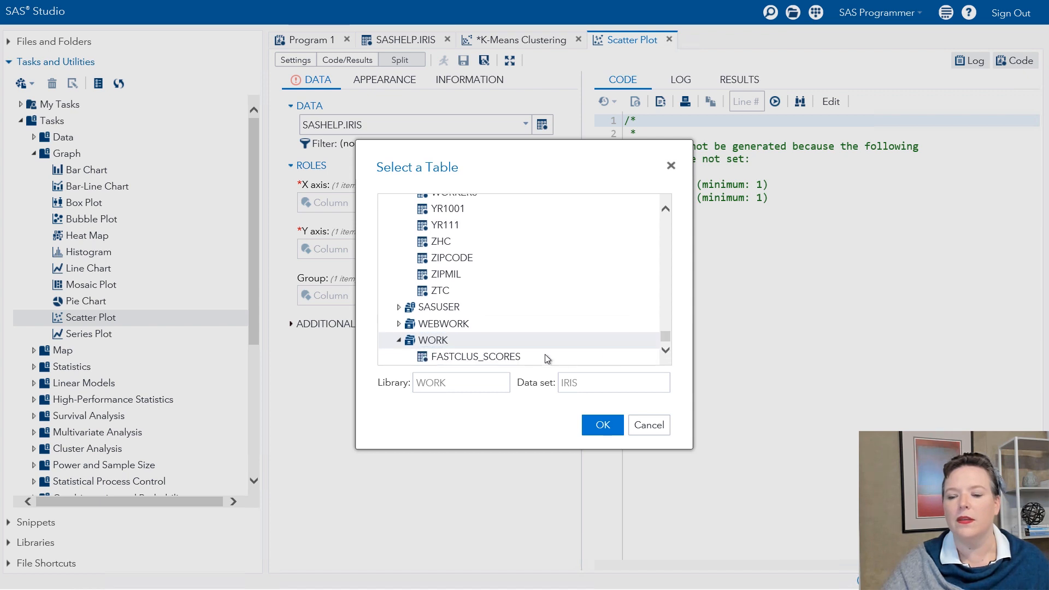
click(475, 356)
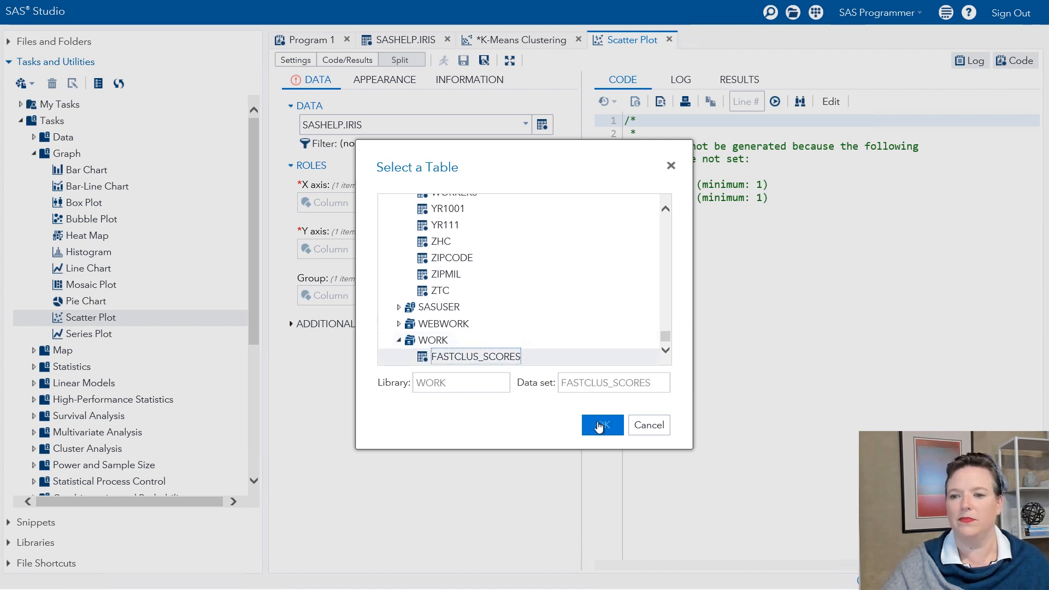
click(602, 425)
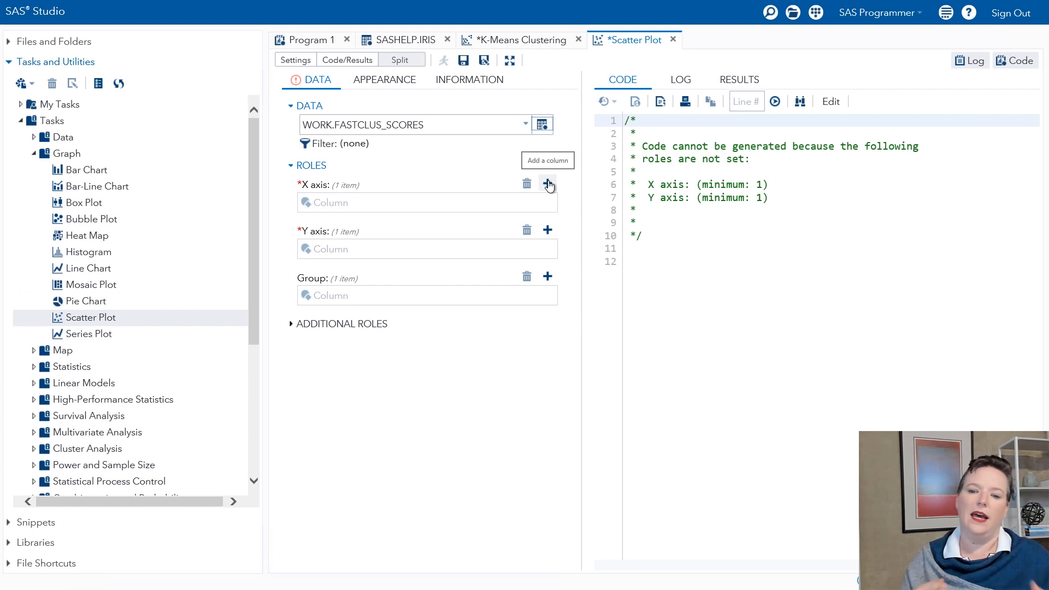
mouse_move(548, 188)
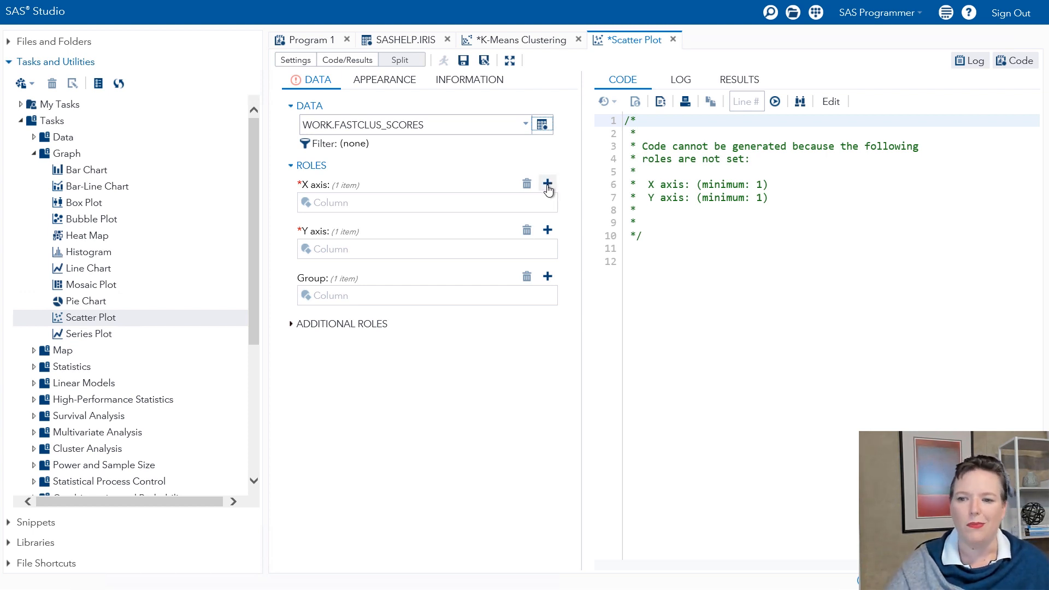
- Assign SepalLength to X axis, SepalWidth to Y axis, and CLUSTER to Group
click(546, 183)
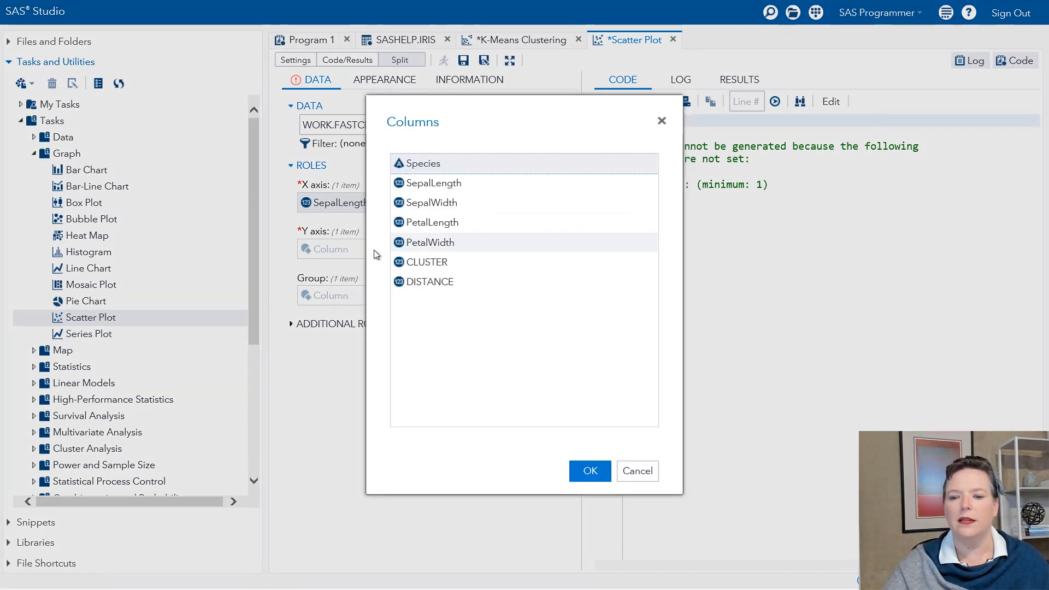
click(432, 203)
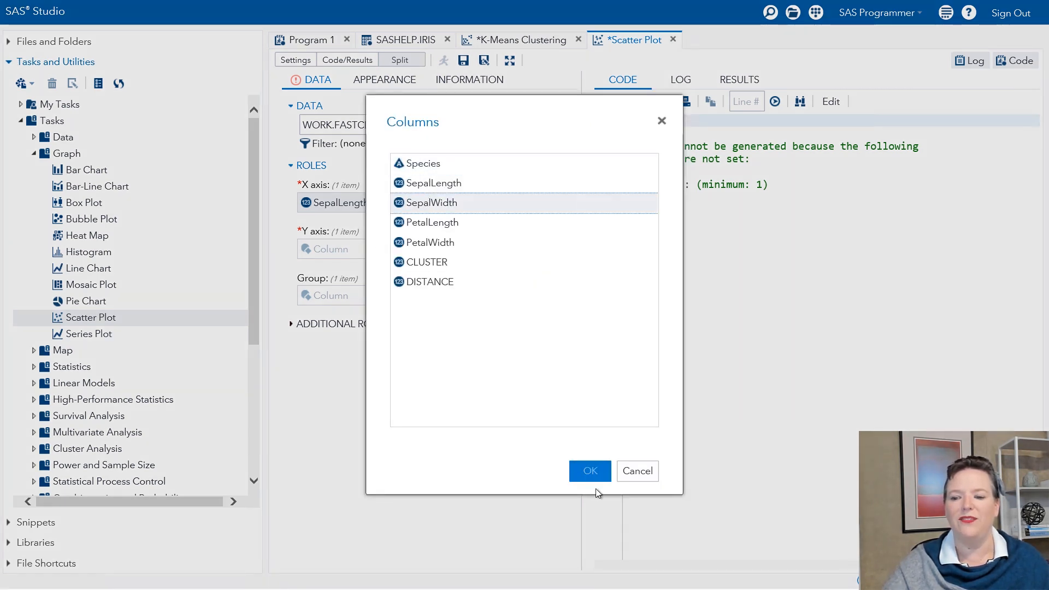
click(589, 470)
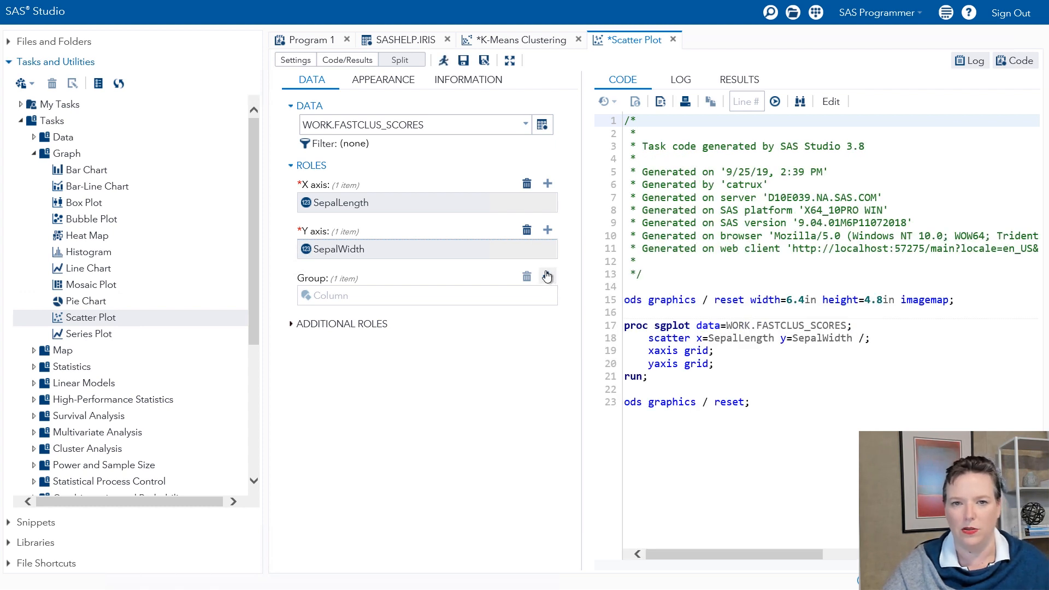
click(547, 276)
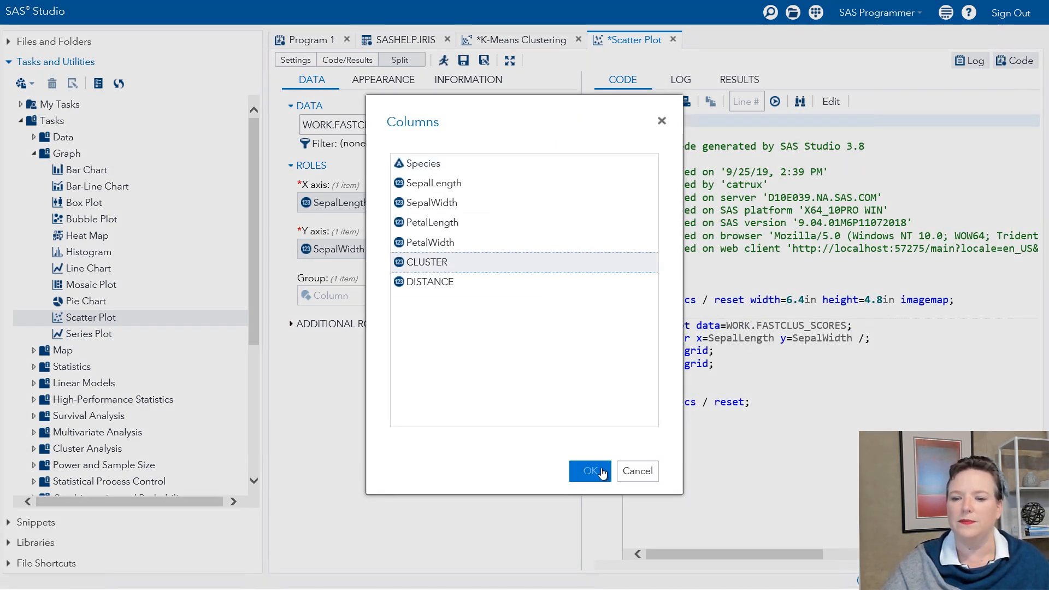
click(590, 471)
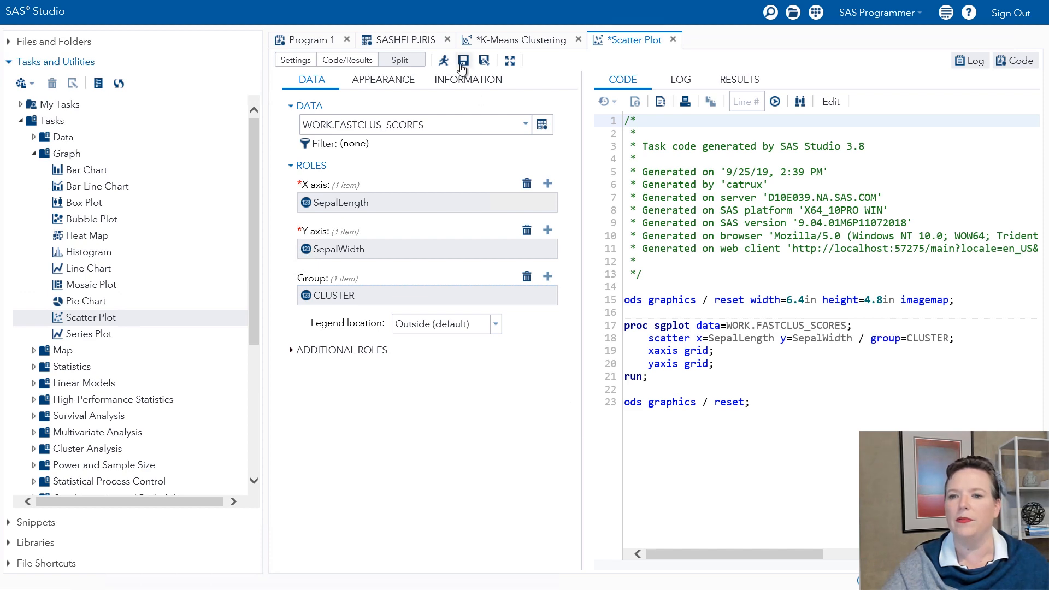
- Run the scatter plot showing three colored clusters, then restore the task layout
click(443, 60)
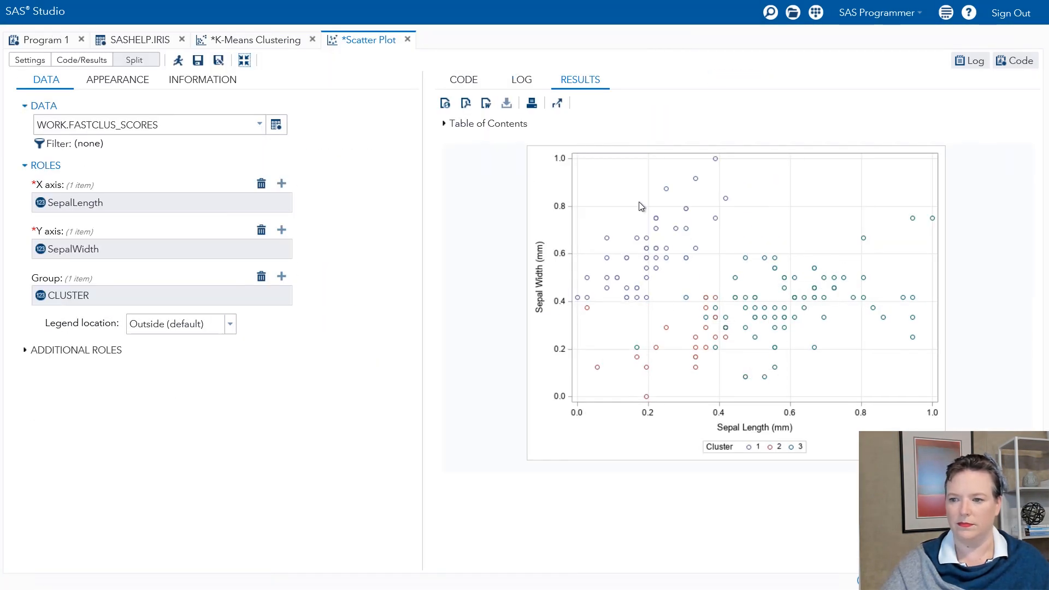
mouse_move(693, 209)
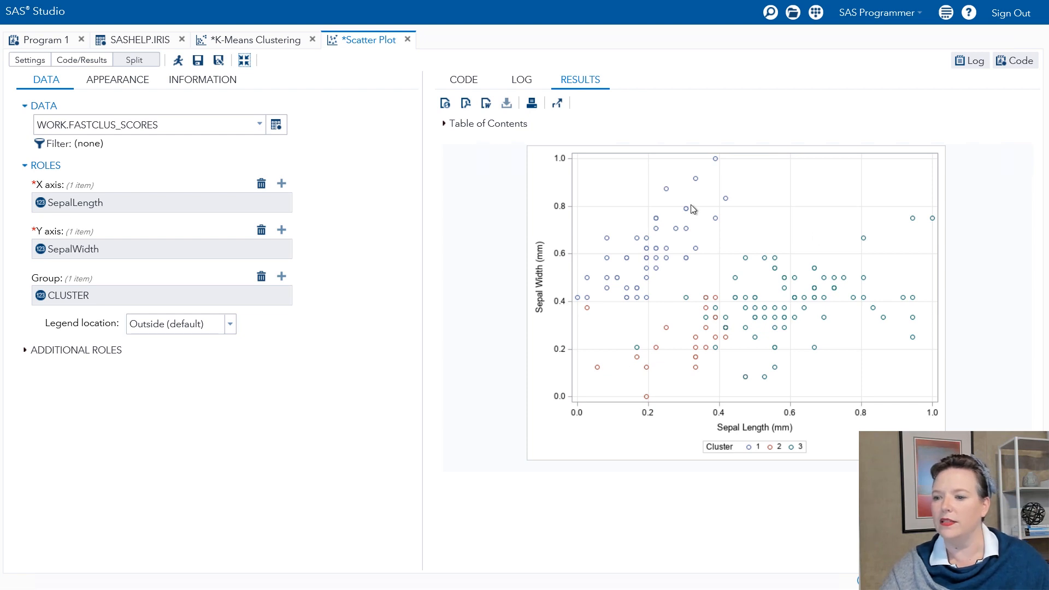
mouse_move(861, 296)
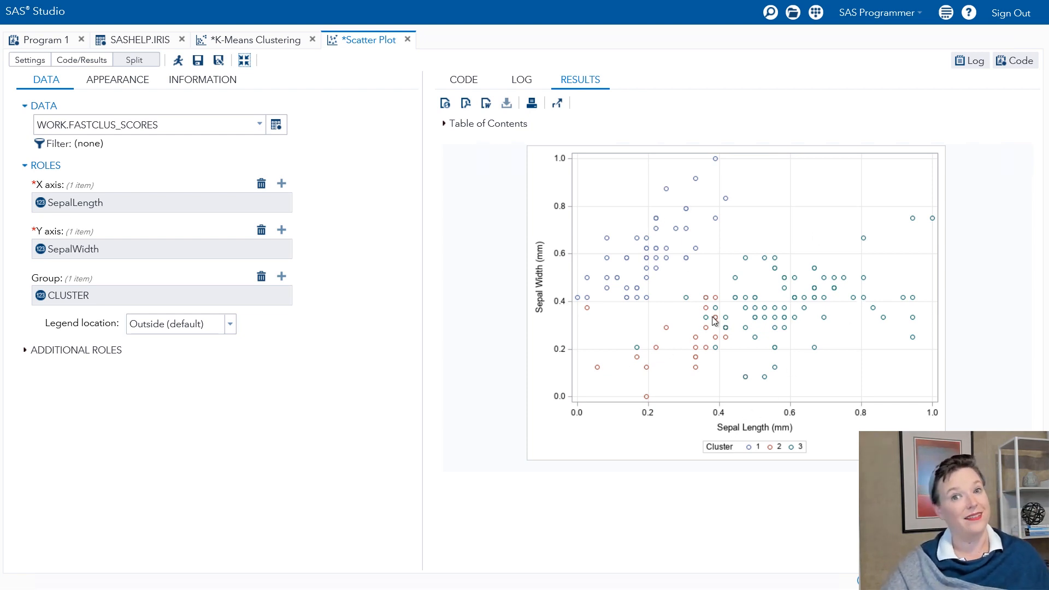
mouse_move(661, 299)
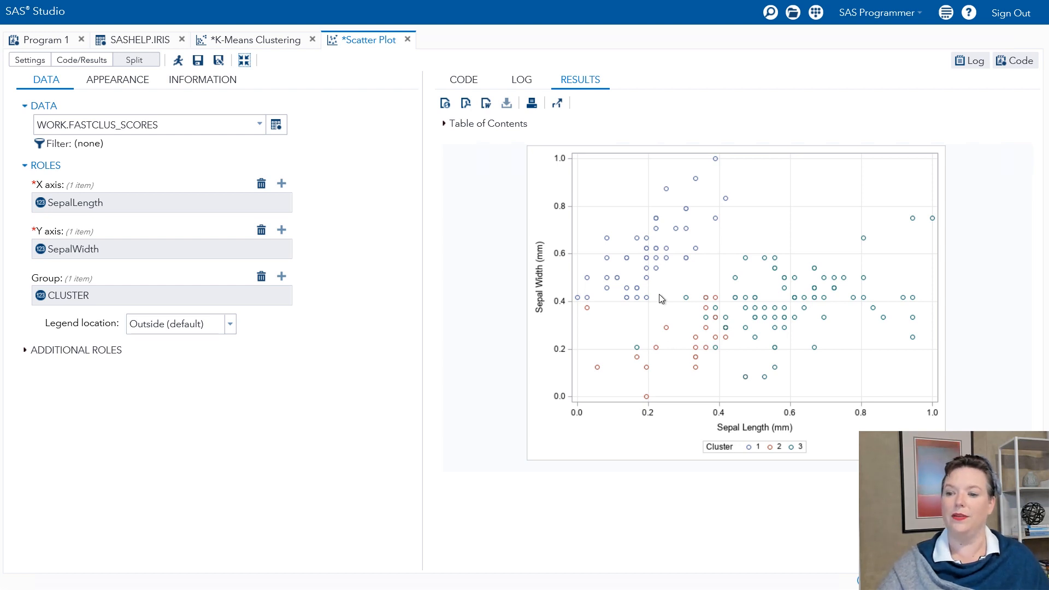
mouse_move(651, 227)
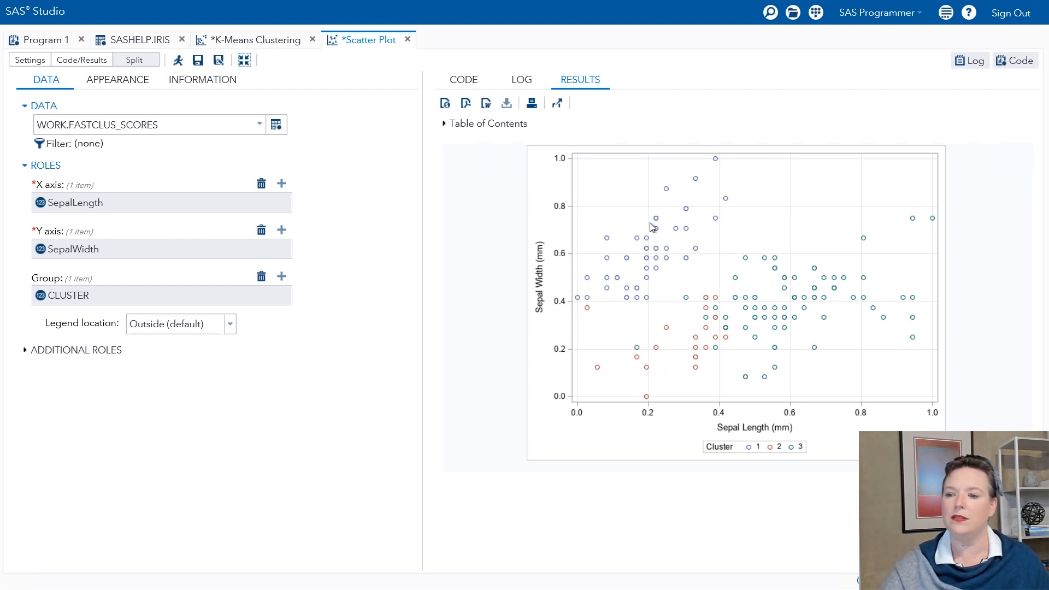
mouse_move(862, 322)
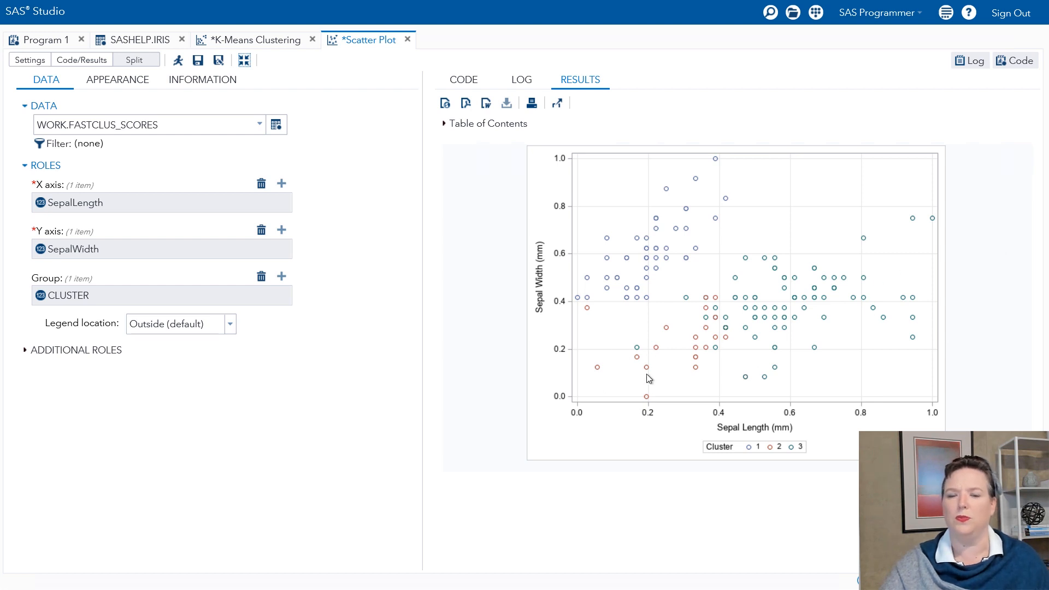
mouse_move(734, 380)
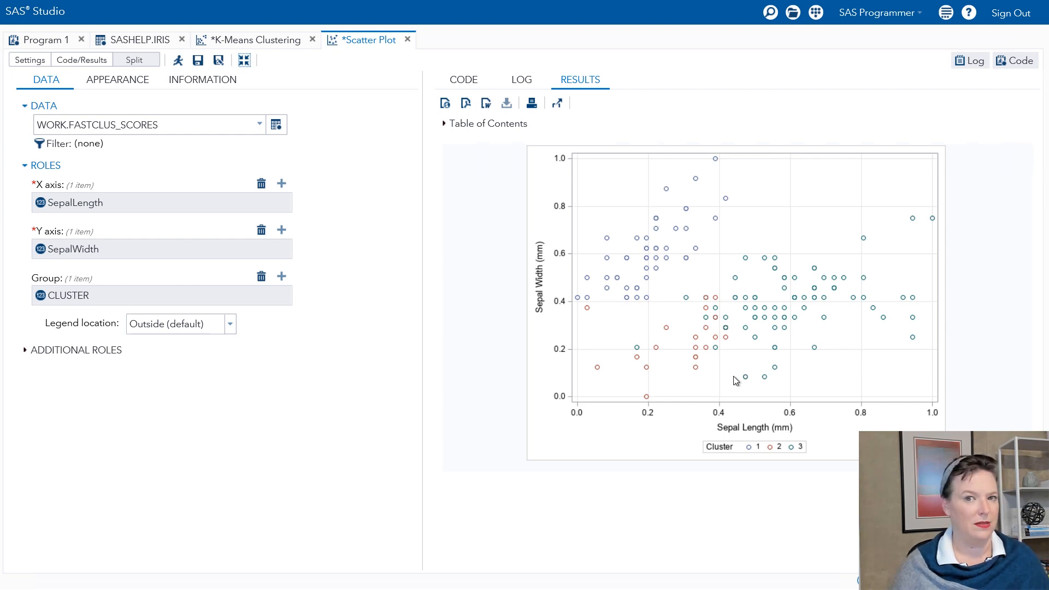
mouse_move(163, 198)
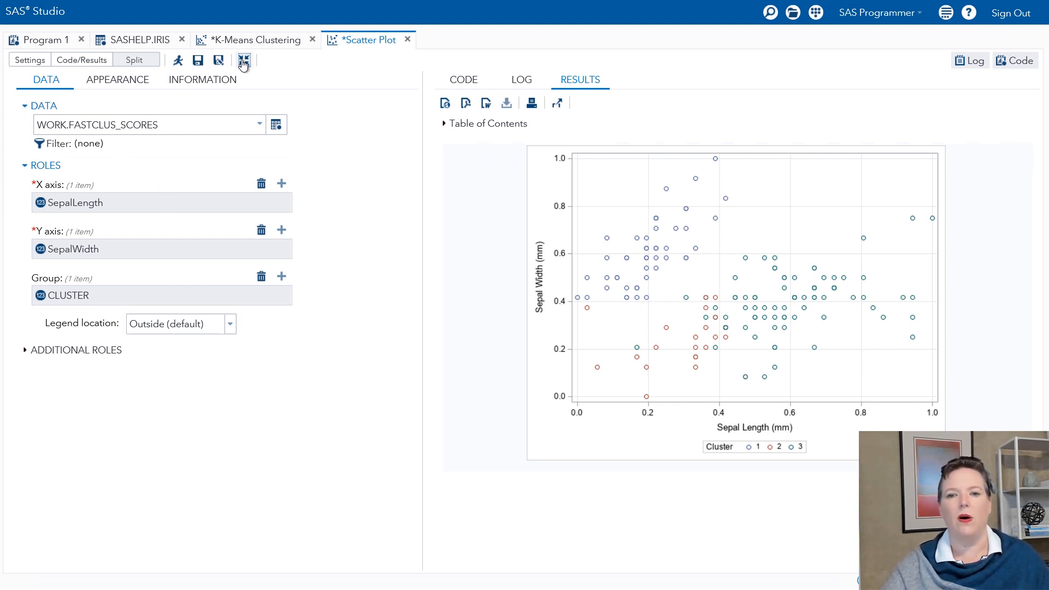
click(243, 61)
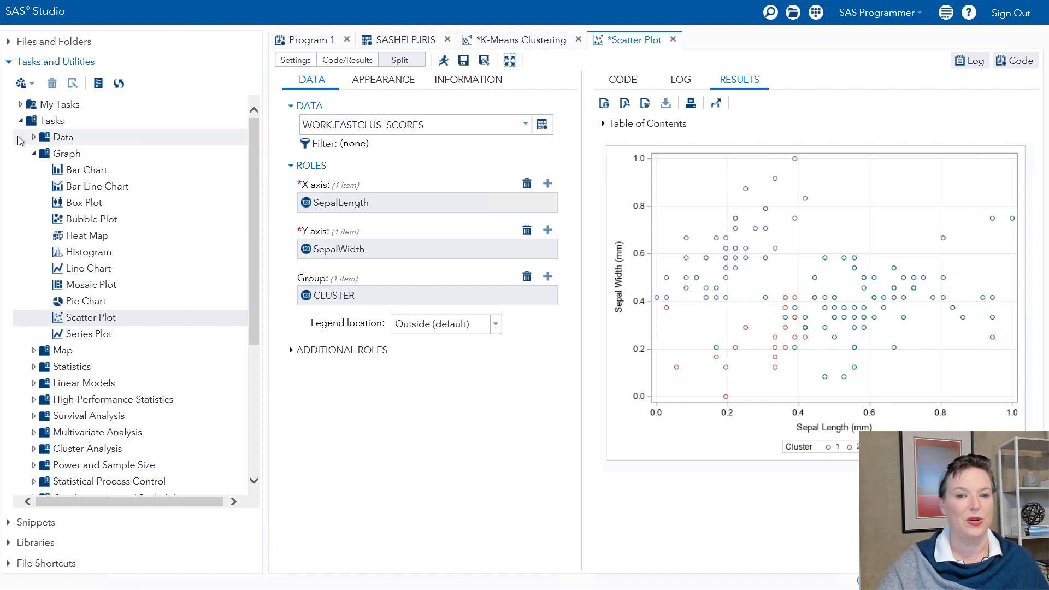
- Collapse Graph tasks and open Principal Component Analysis on WORK.FASTCLUS_SCORES
click(34, 153)
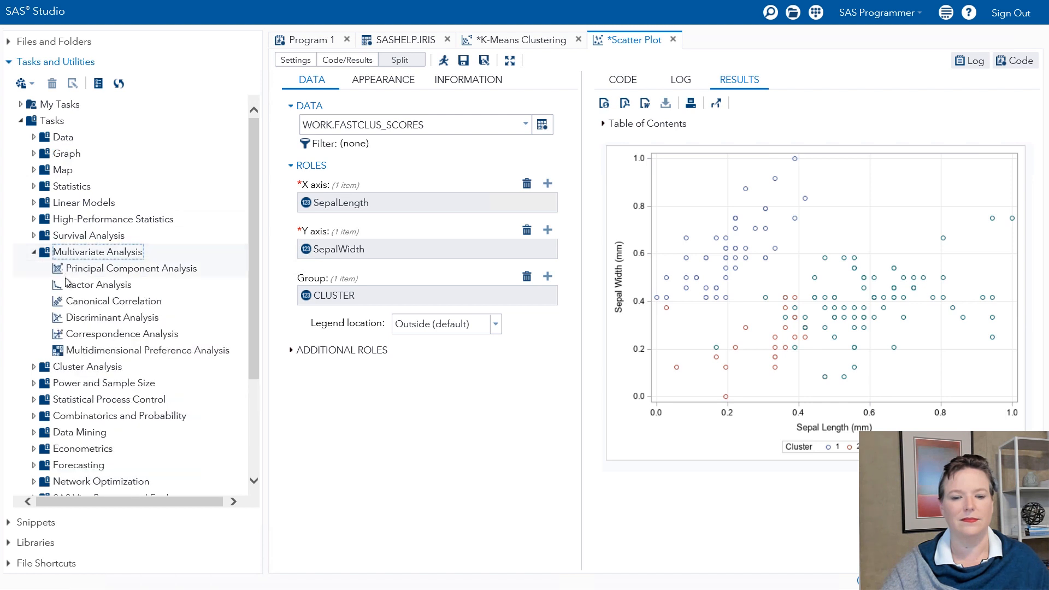
double_click(130, 268)
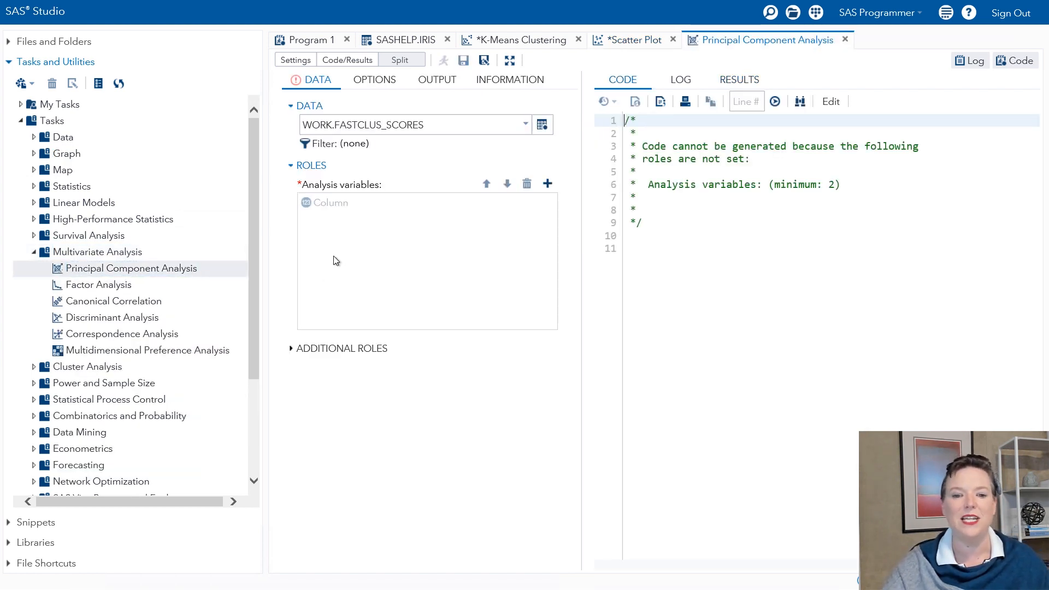
mouse_move(106, 276)
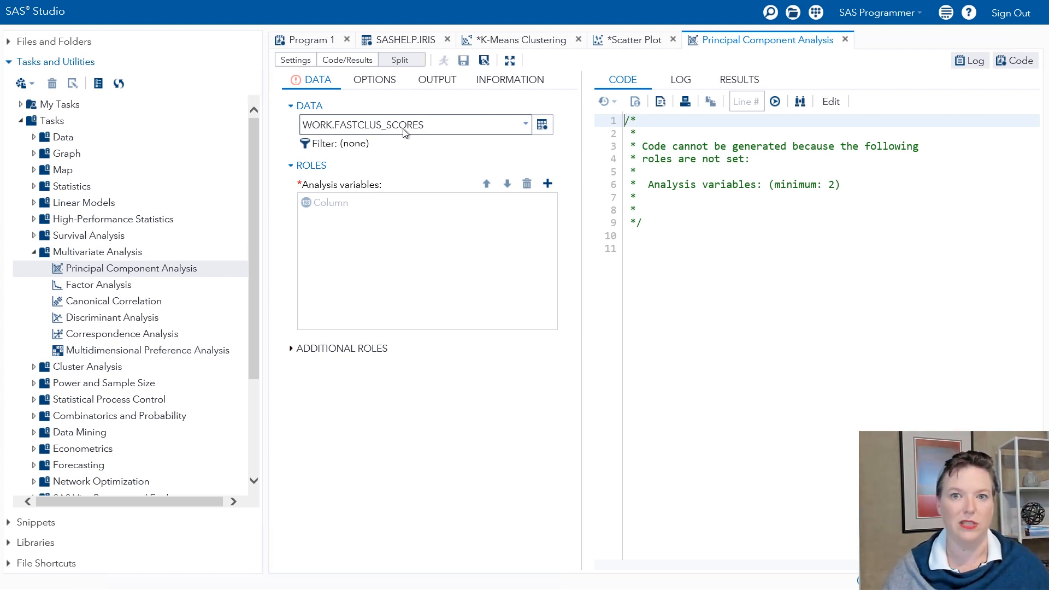
mouse_move(399, 108)
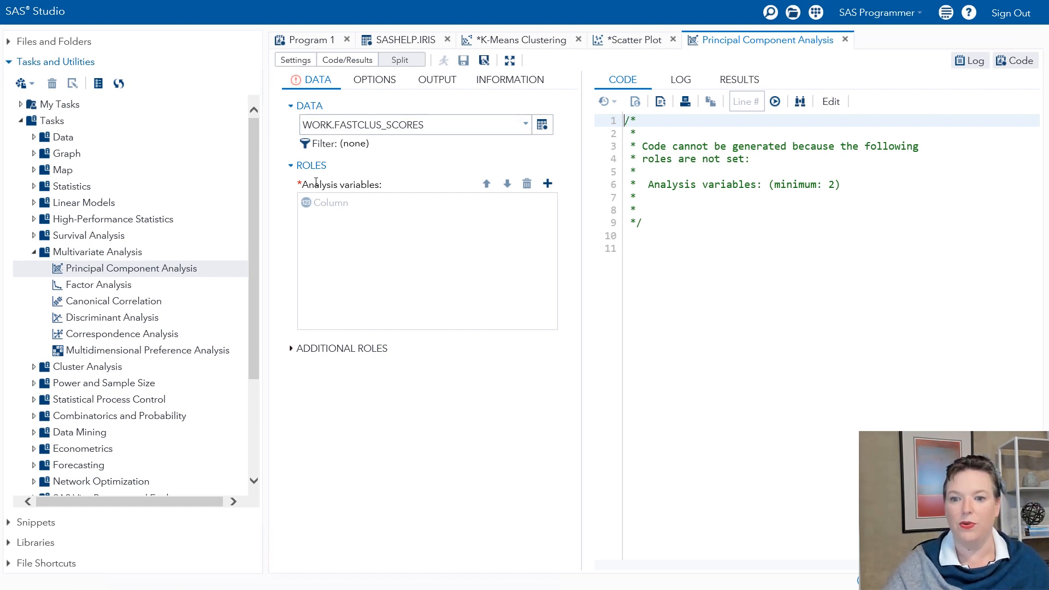
- Add SepalLength, SepalWidth, PetalLength and PetalWidth as variables, and save component scores to work.Princomp_scores
click(547, 183)
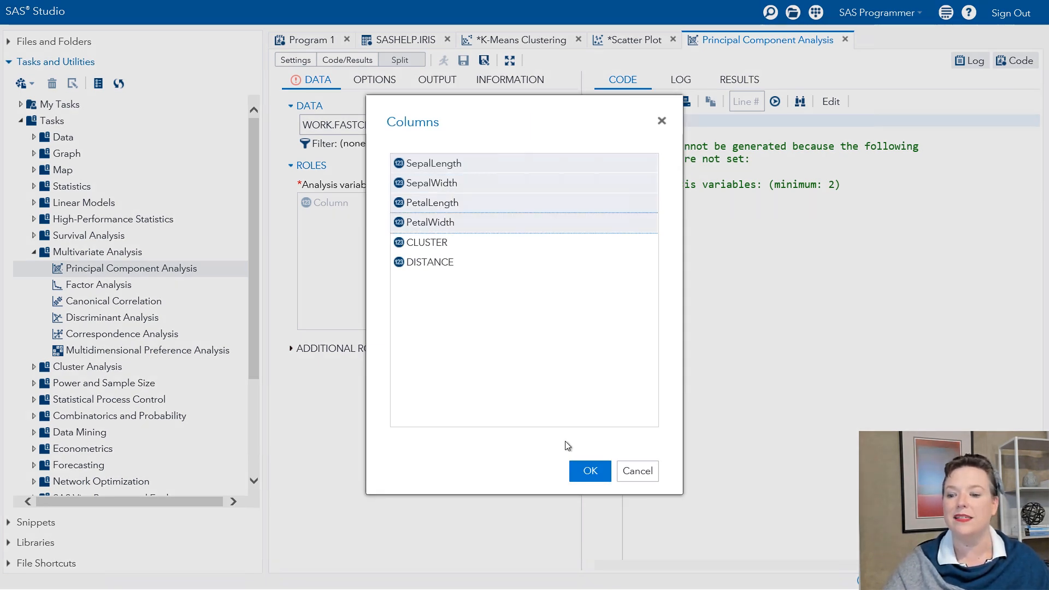
click(590, 471)
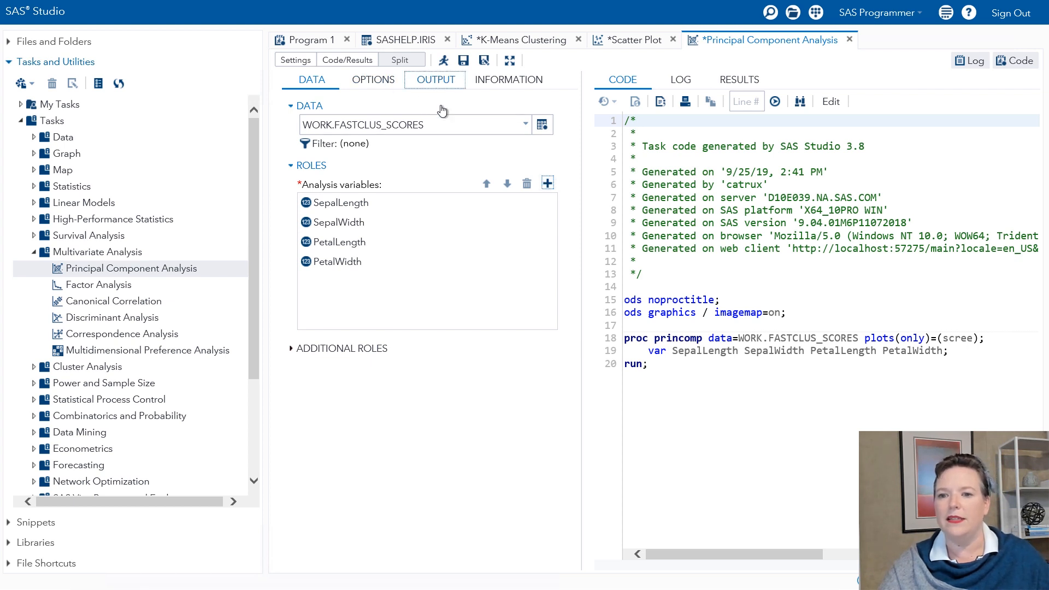
click(435, 79)
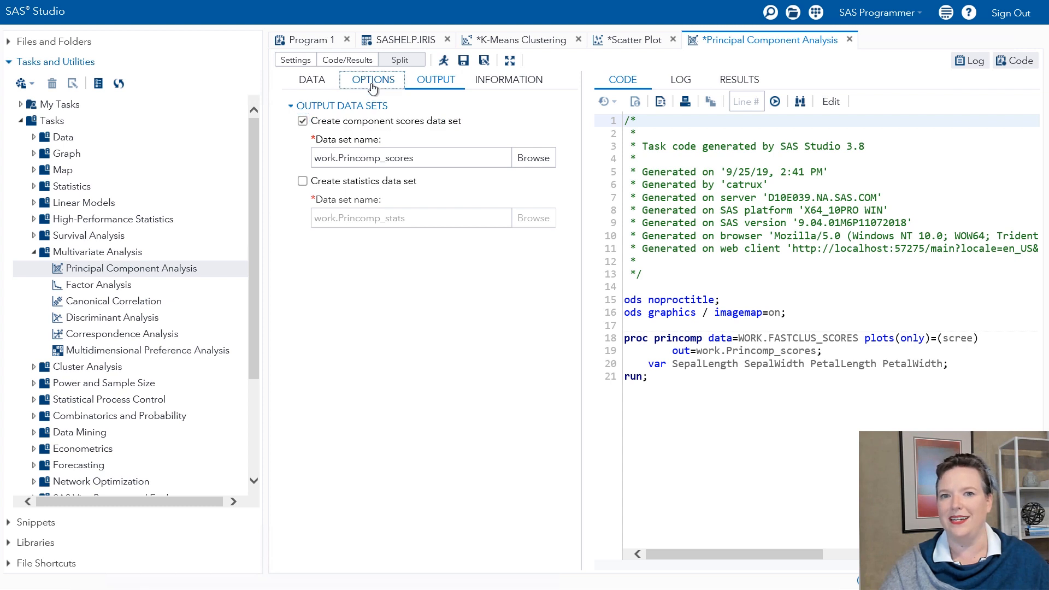
click(311, 80)
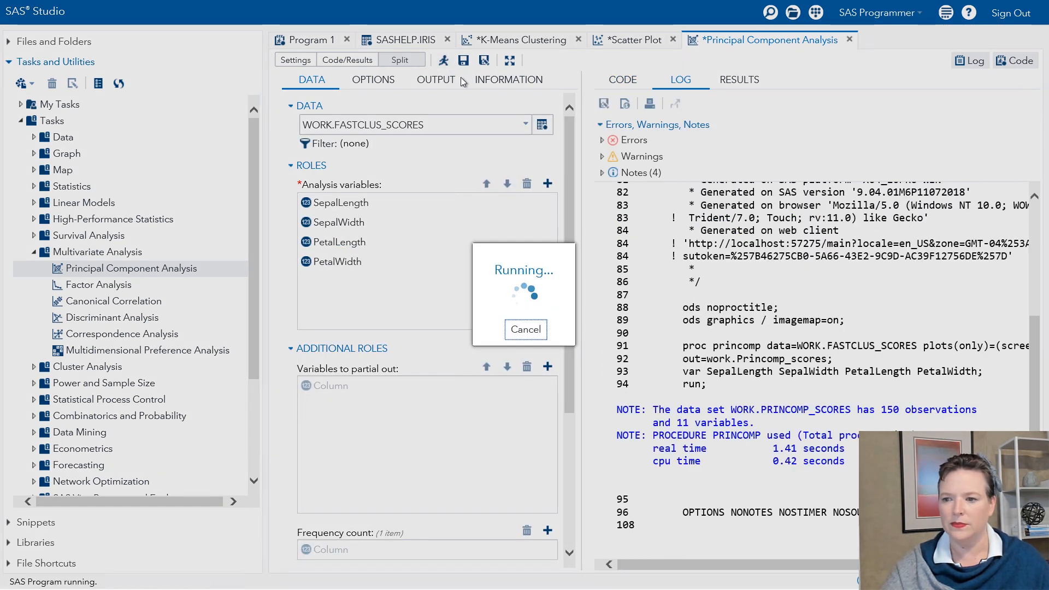
- Run the PCA on the four iris measurements and scroll through the eigenvalue and scree plot results
click(739, 79)
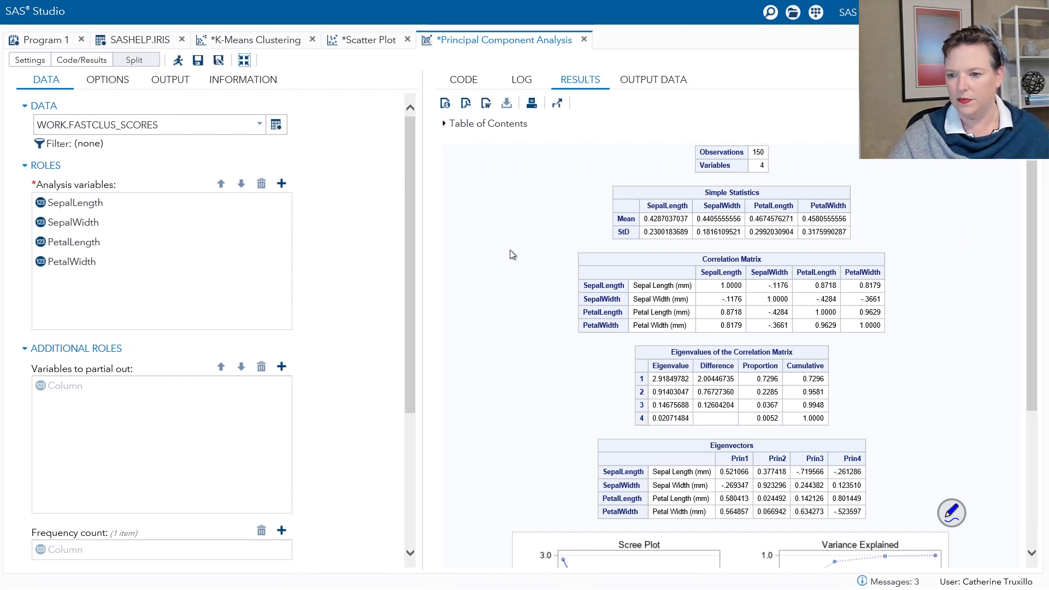
scroll(down, 3)
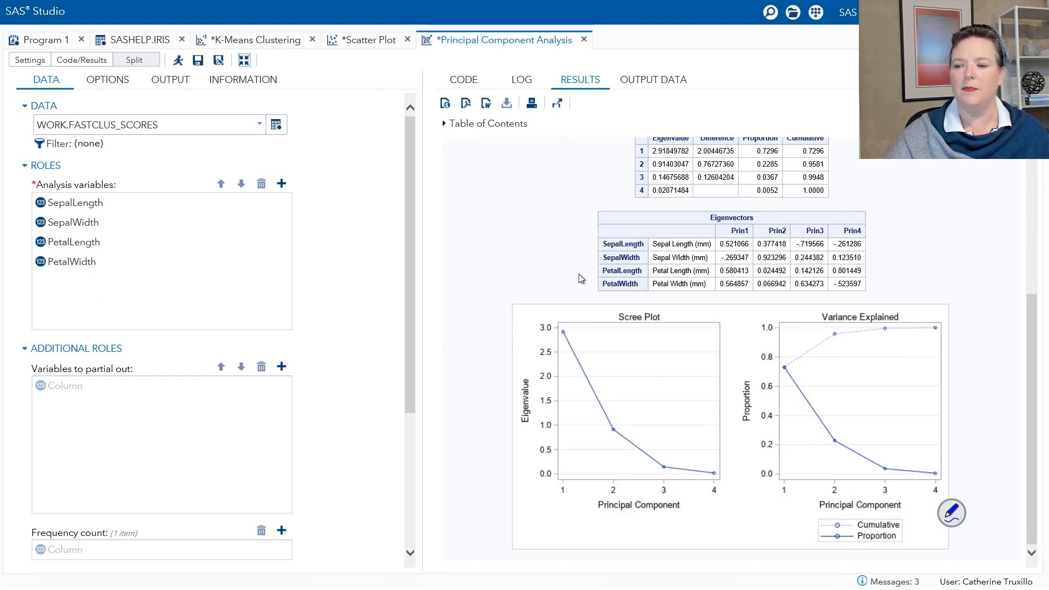
mouse_move(559, 337)
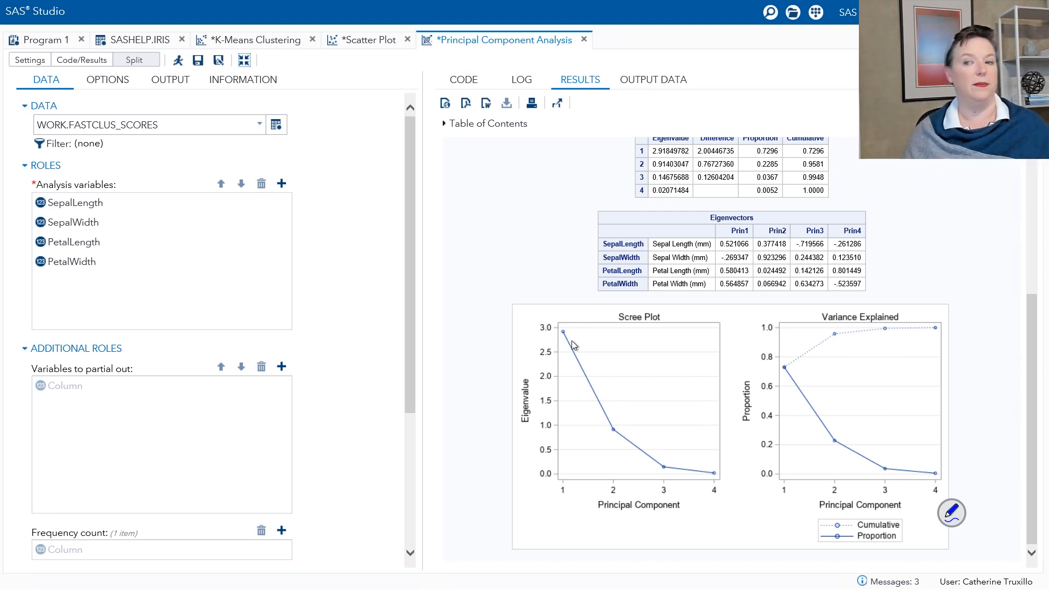
mouse_move(681, 166)
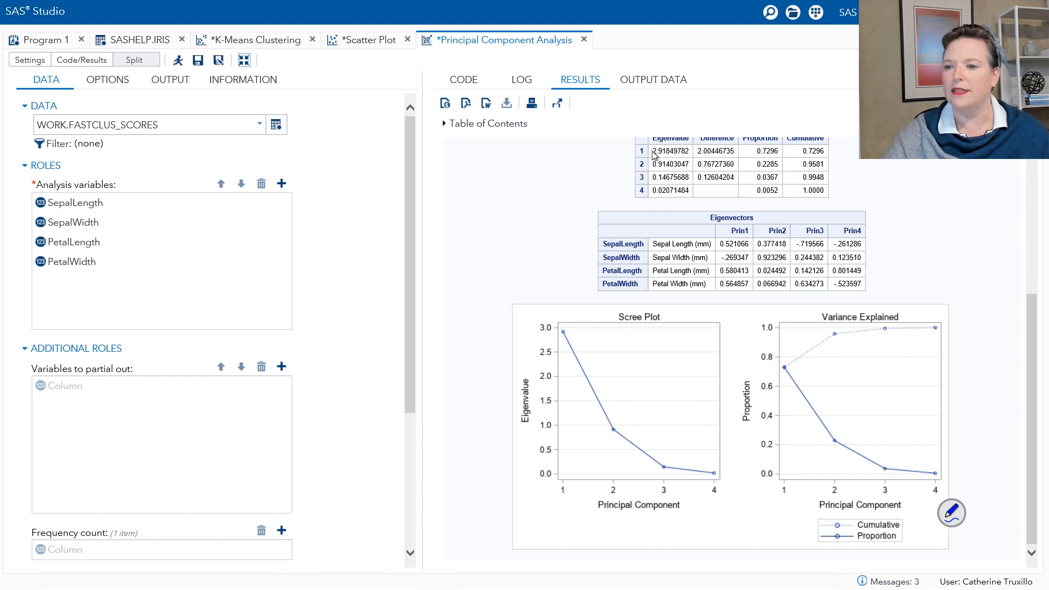
mouse_move(781, 152)
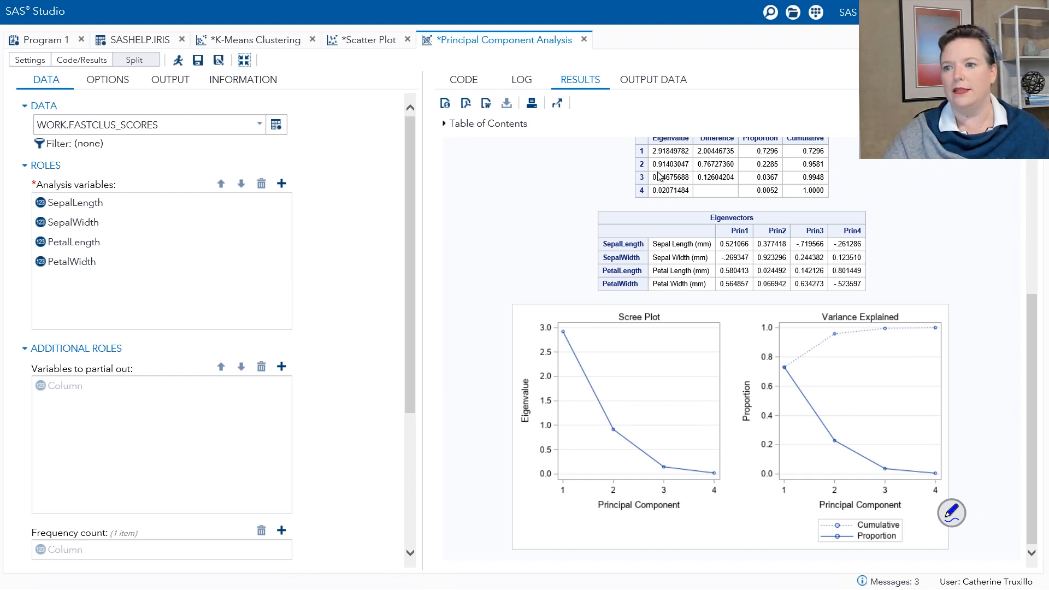
mouse_move(755, 163)
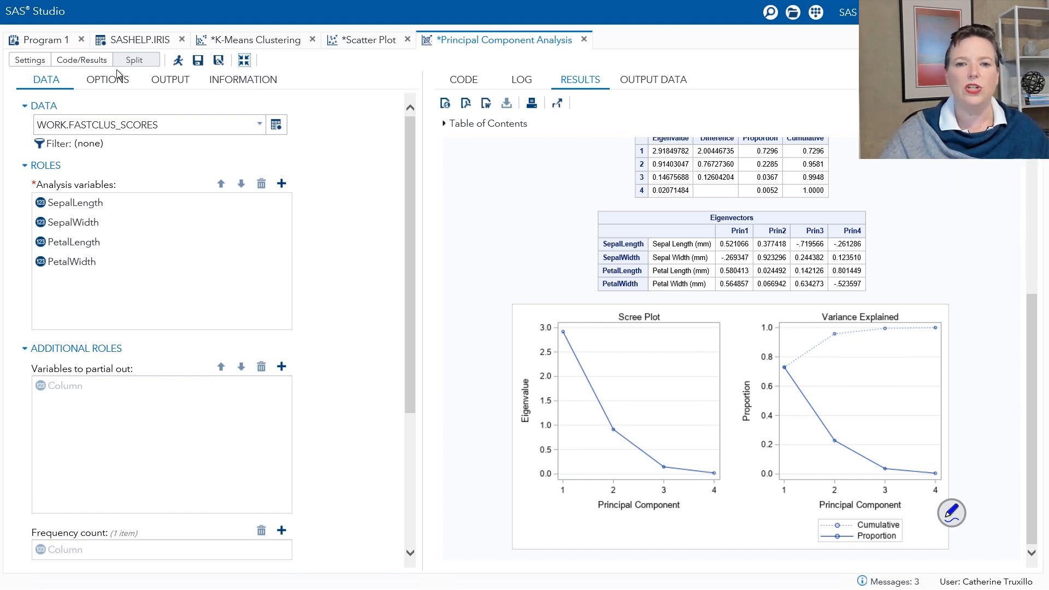
mouse_move(169, 207)
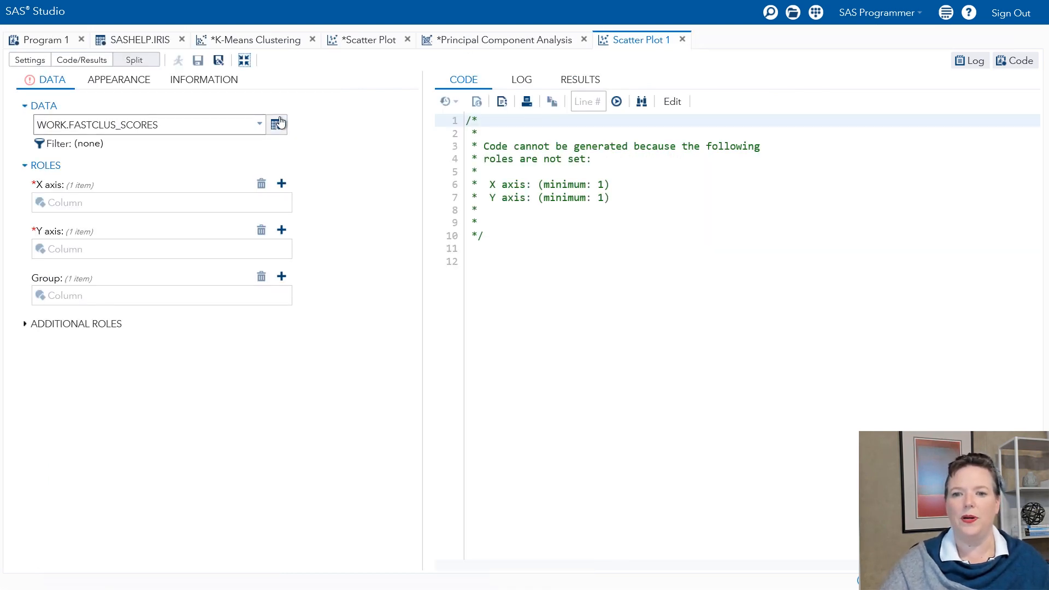
- From WORK.PRINCOMP_SCORES, plot Prin1 on the X axis and Prin2 on the Y axis, grouped by CLUSTER
click(277, 125)
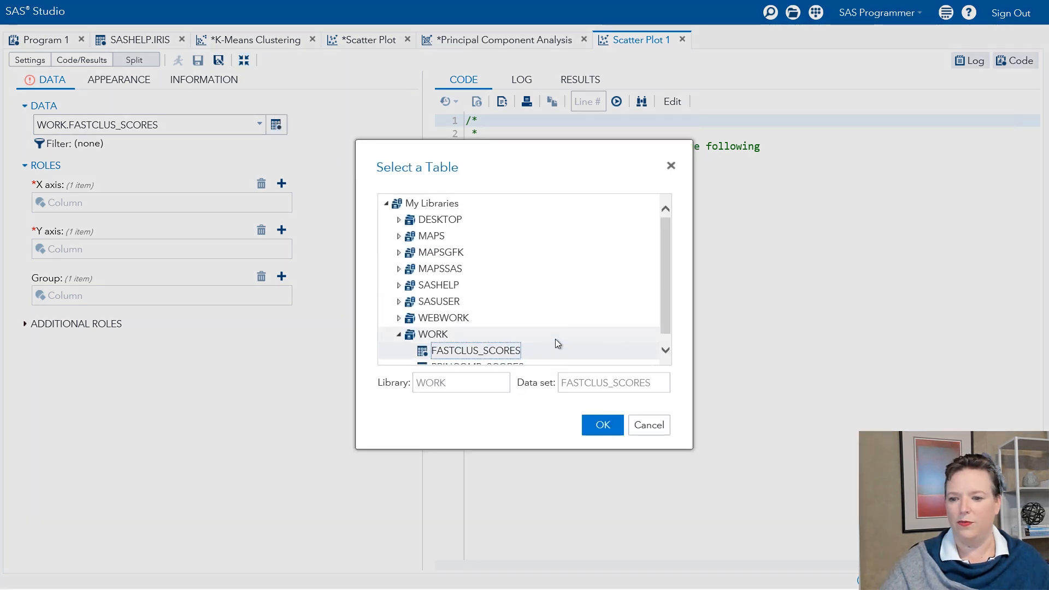
click(477, 356)
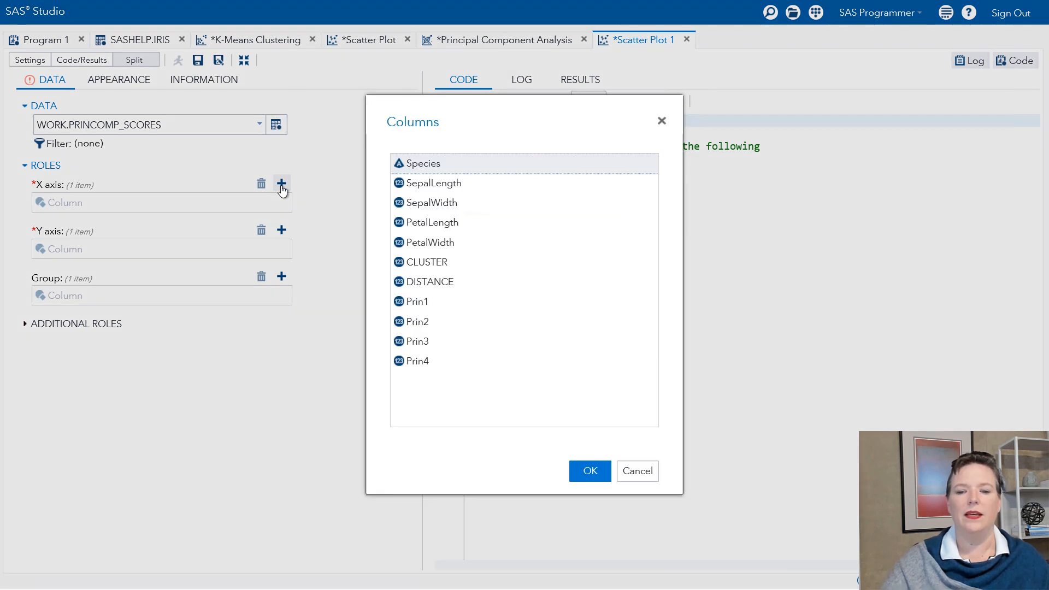
click(417, 301)
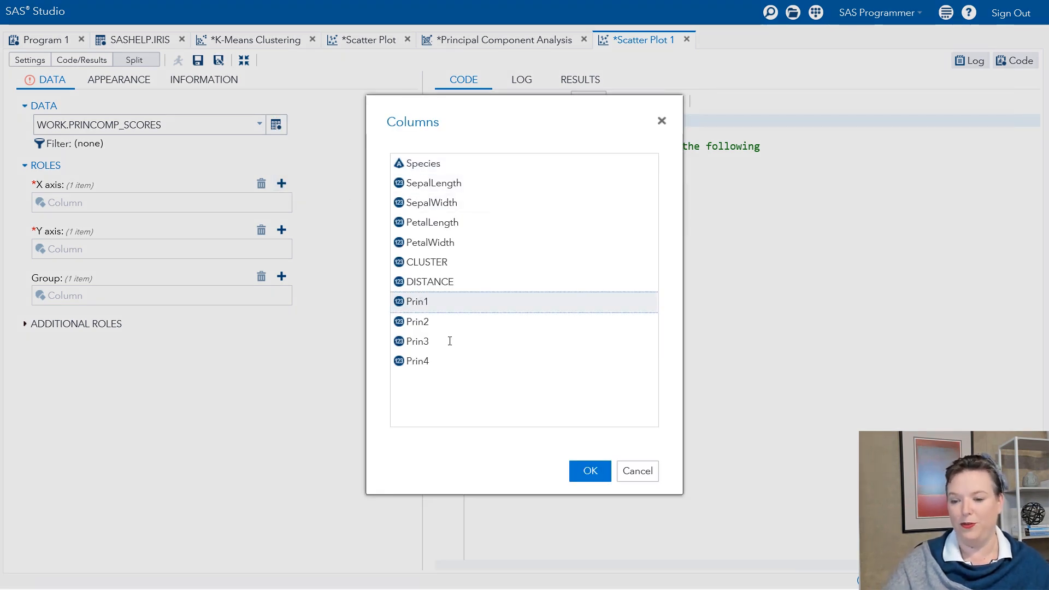
click(590, 471)
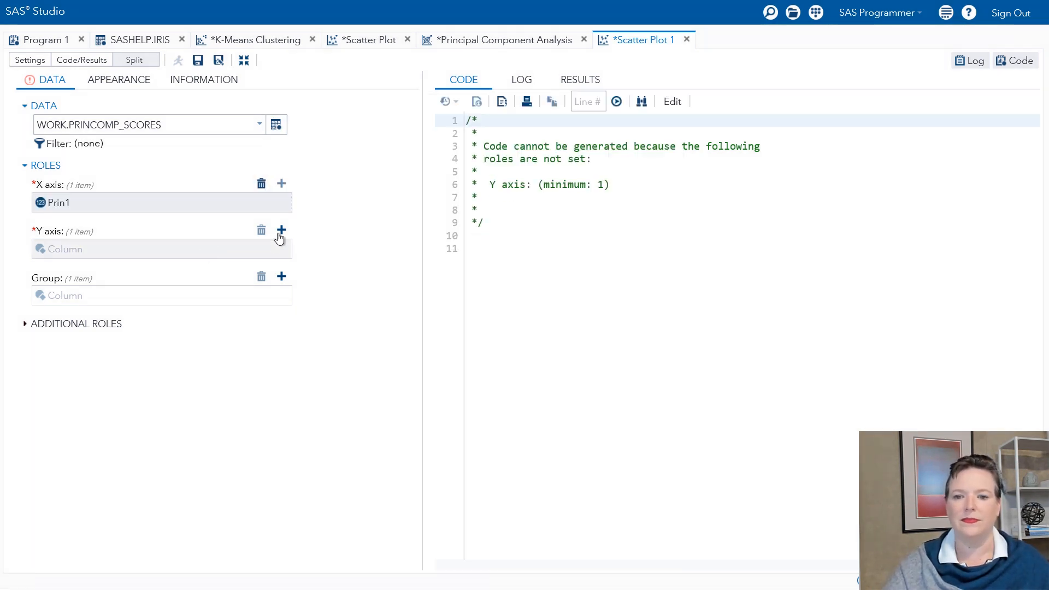
click(281, 230)
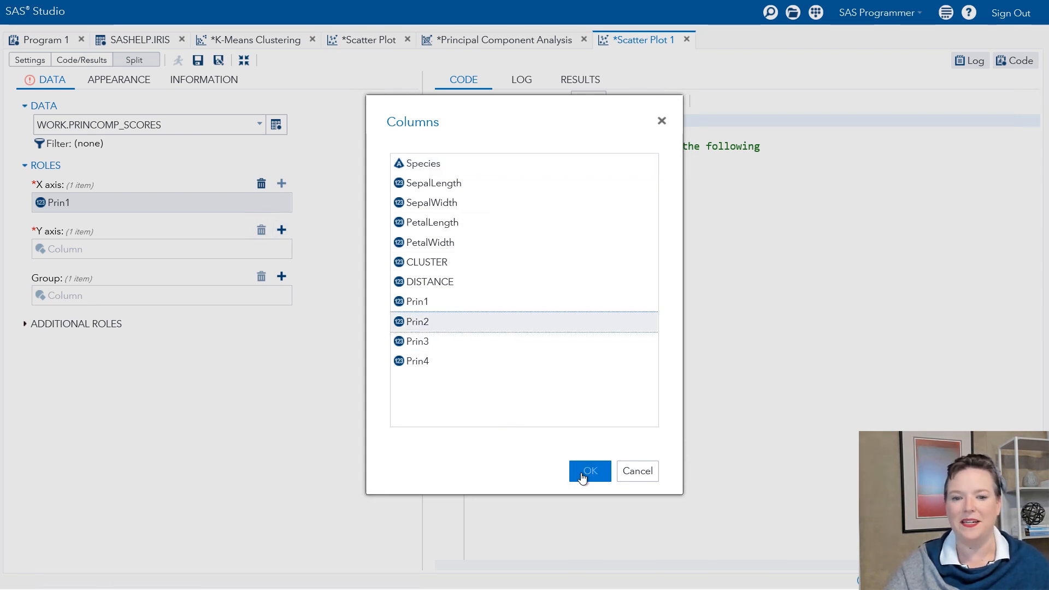
click(589, 470)
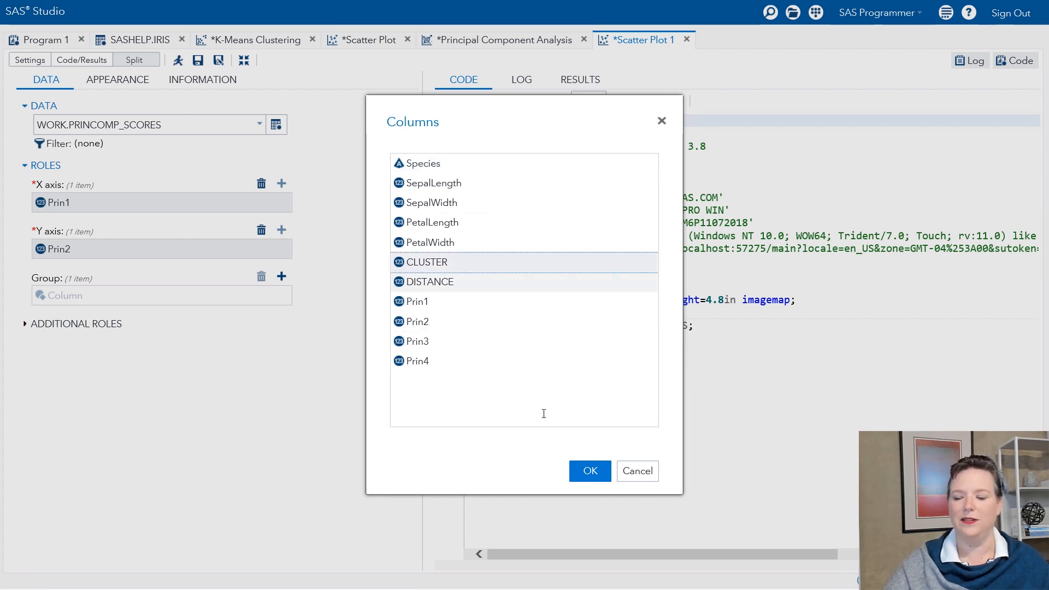
click(590, 471)
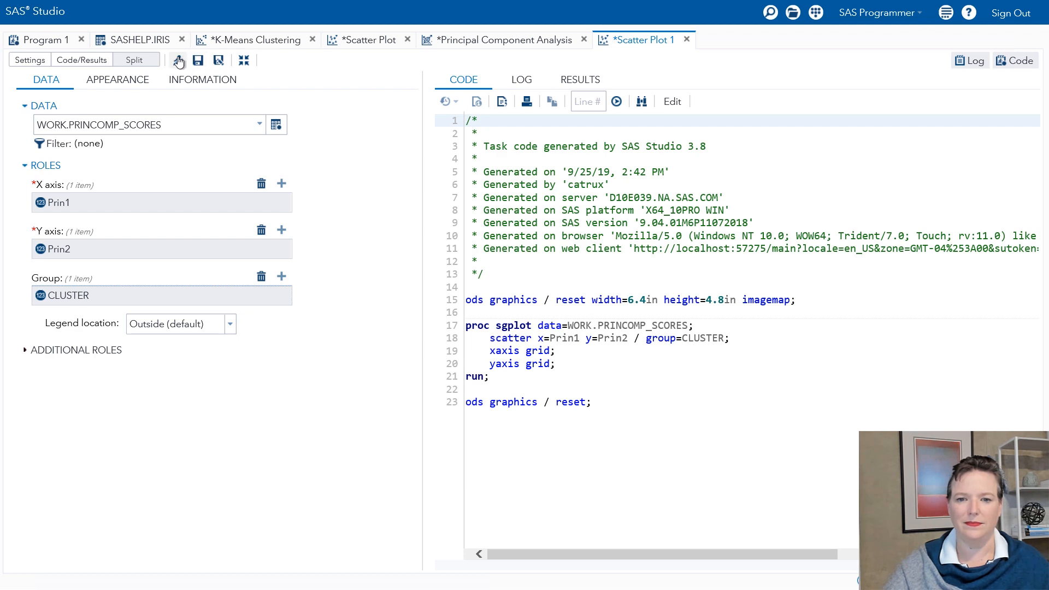
- Run the scatter plot task to draw Prin1 versus Prin2 colored by the three clusters
click(177, 60)
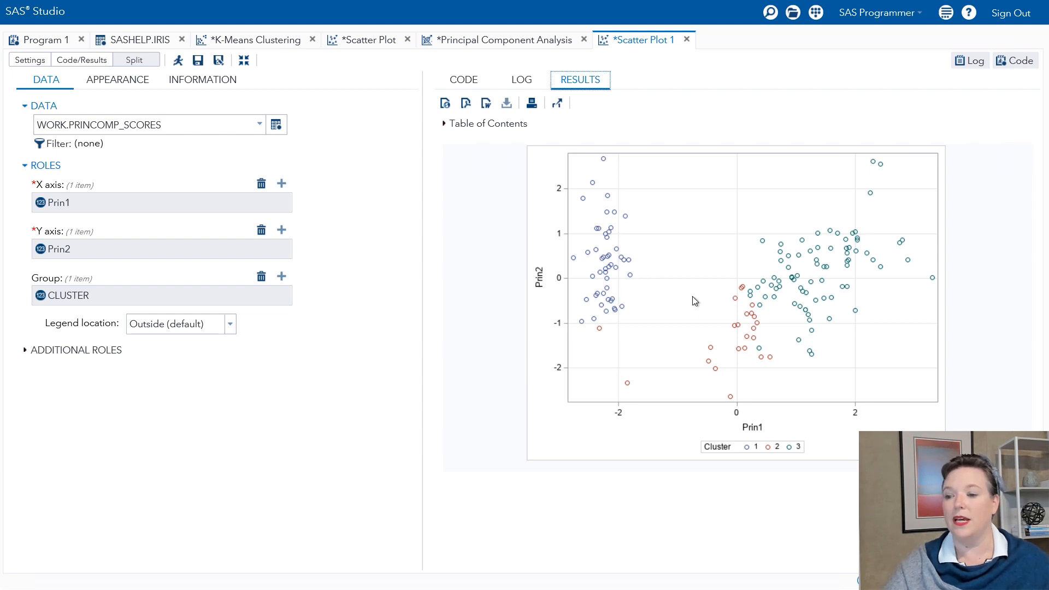
mouse_move(701, 291)
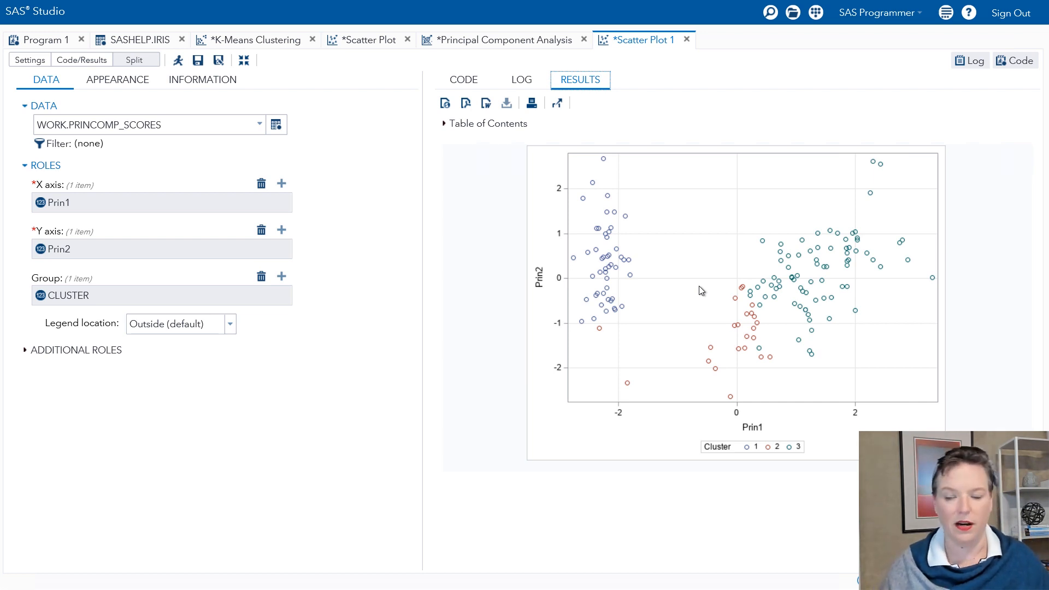
mouse_move(563, 298)
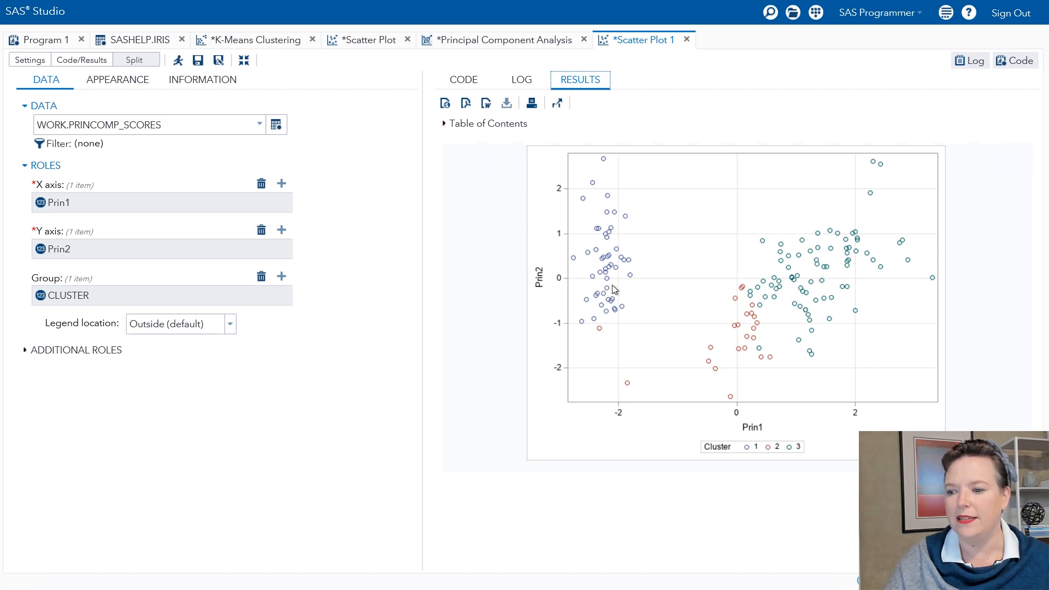
mouse_move(644, 239)
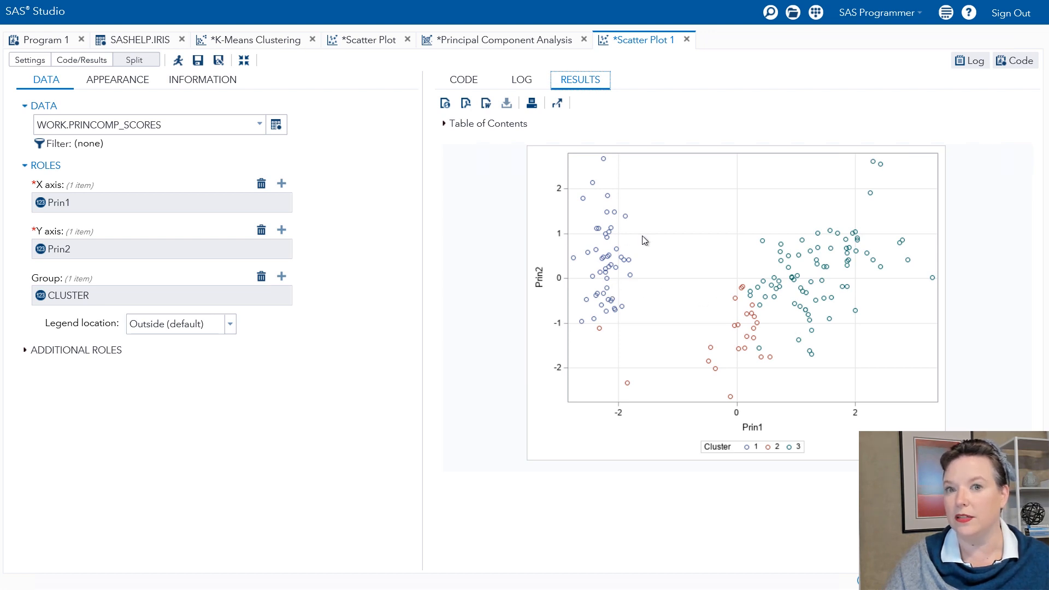
mouse_move(836, 240)
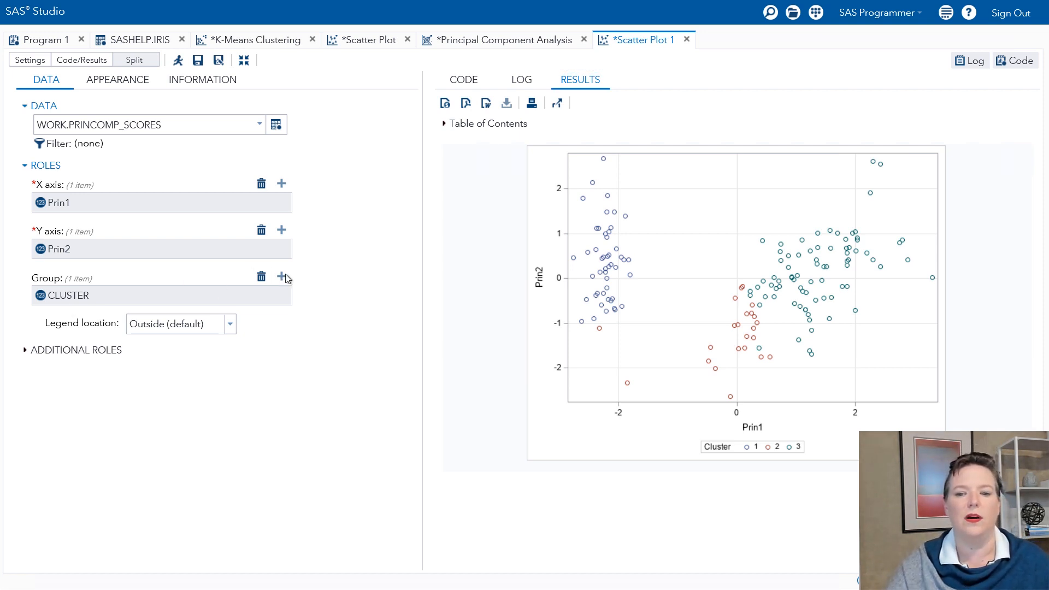
- Replace CLUSTER with Species as the grouping variable and rerun the Prin1 versus Prin2 plot
click(261, 277)
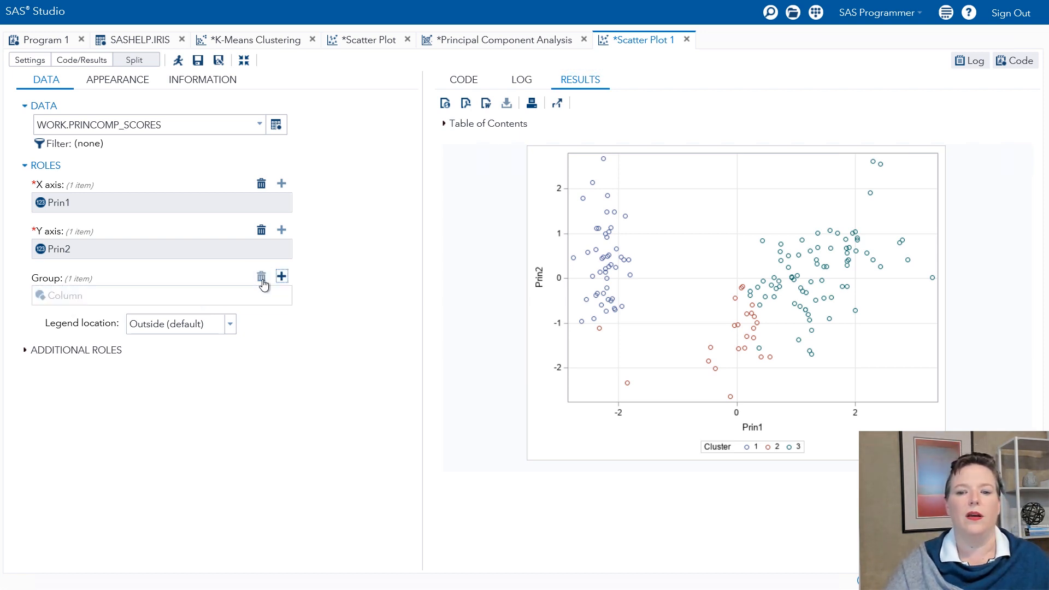
click(281, 276)
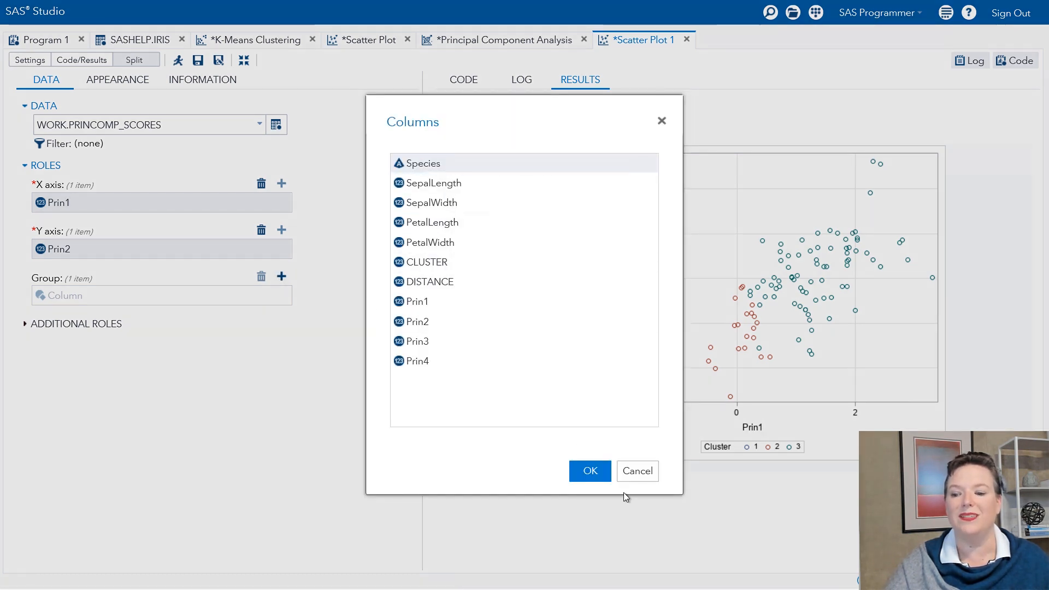
click(590, 471)
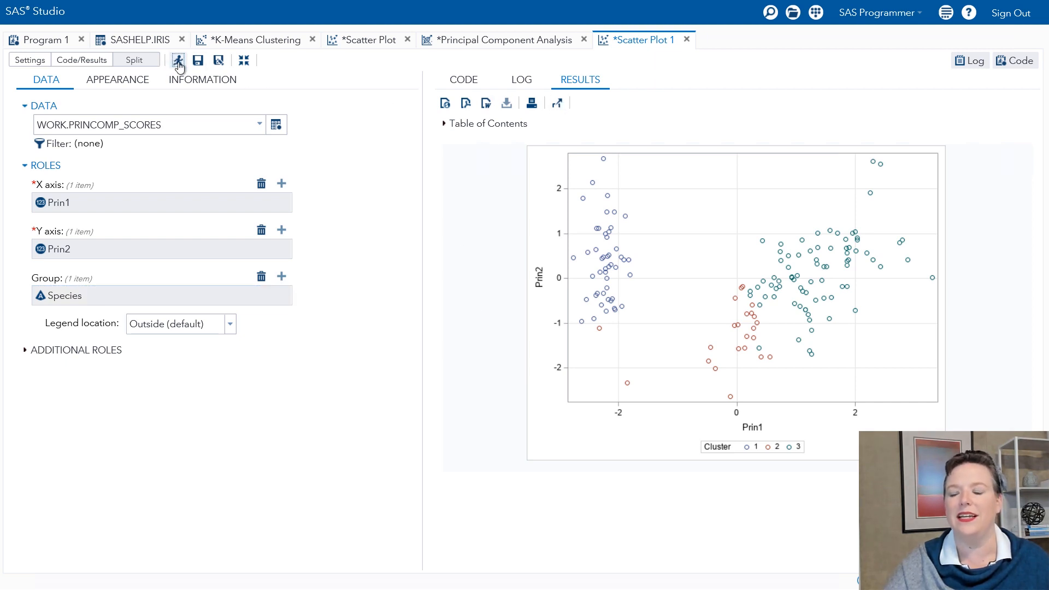
click(178, 61)
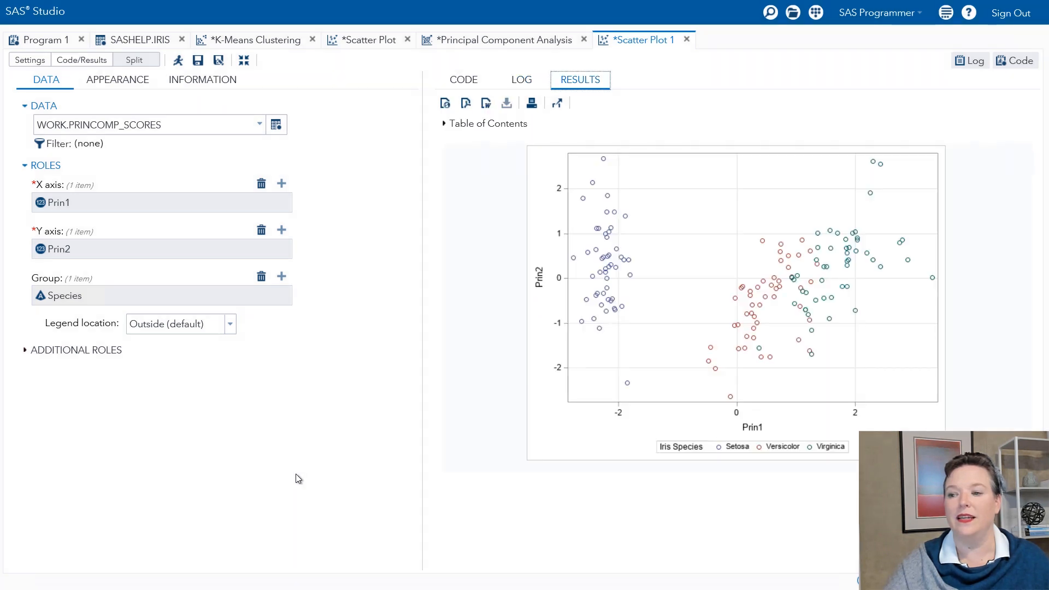
mouse_move(546, 420)
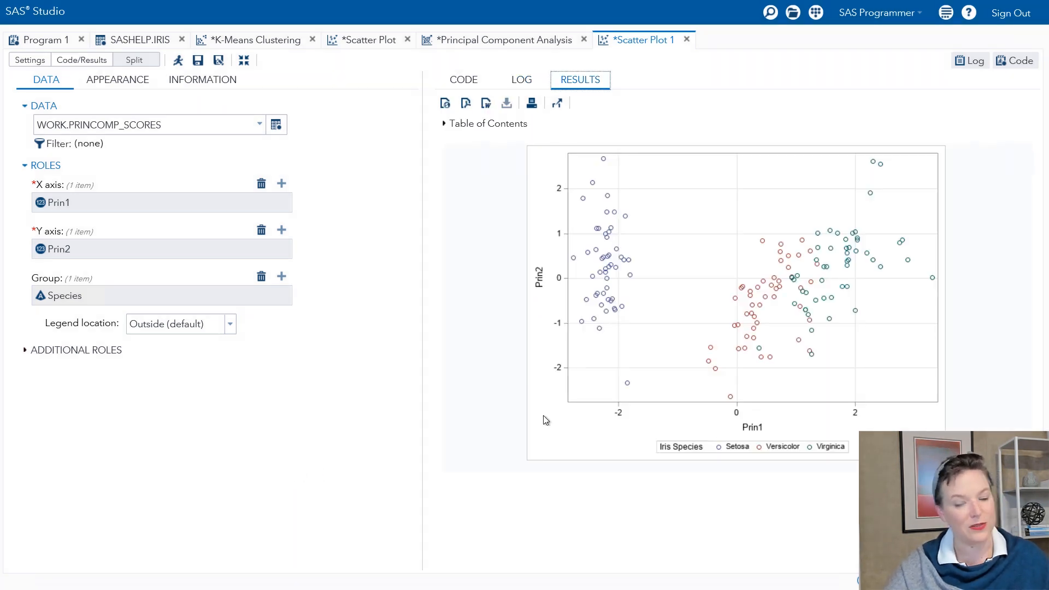
mouse_move(630, 271)
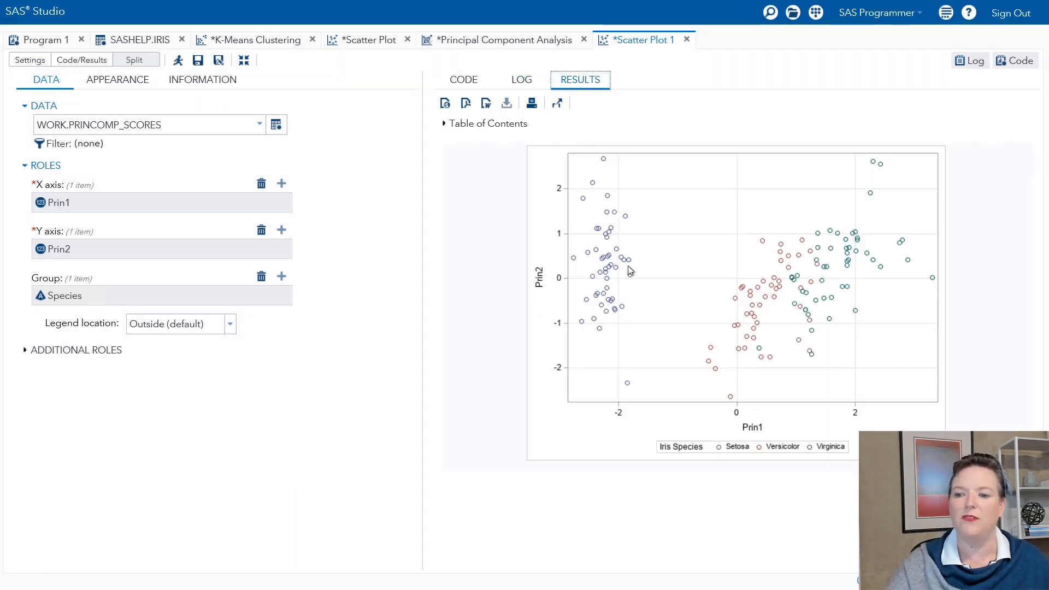
mouse_move(792, 267)
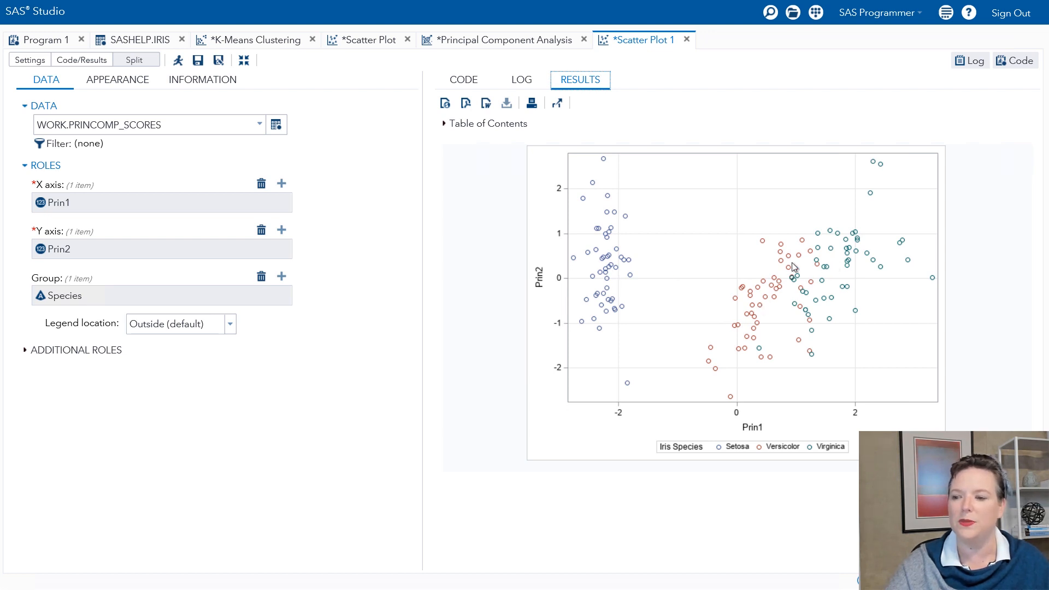
mouse_move(794, 340)
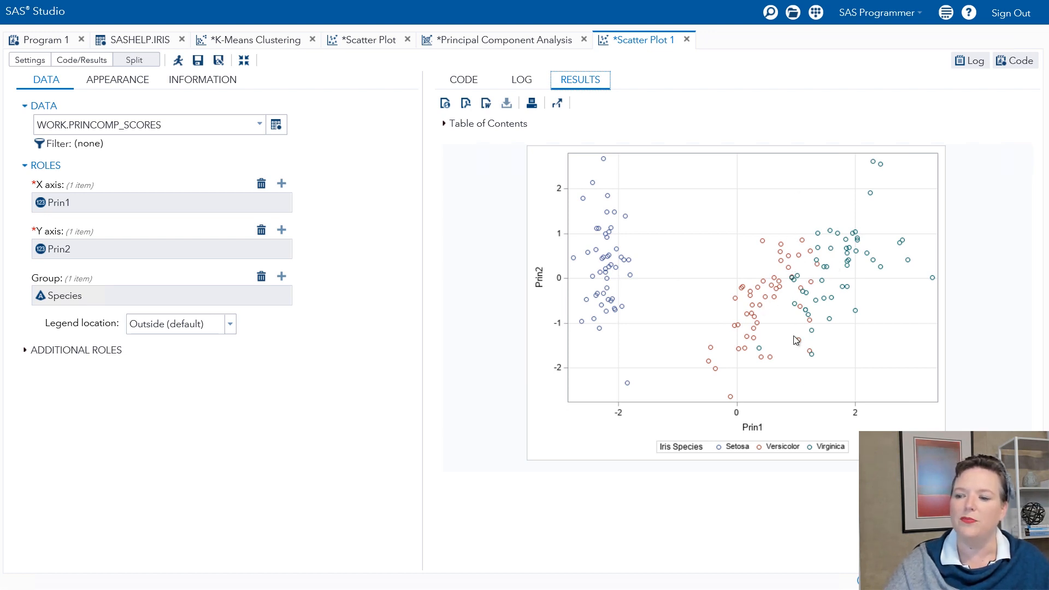
mouse_move(810, 358)
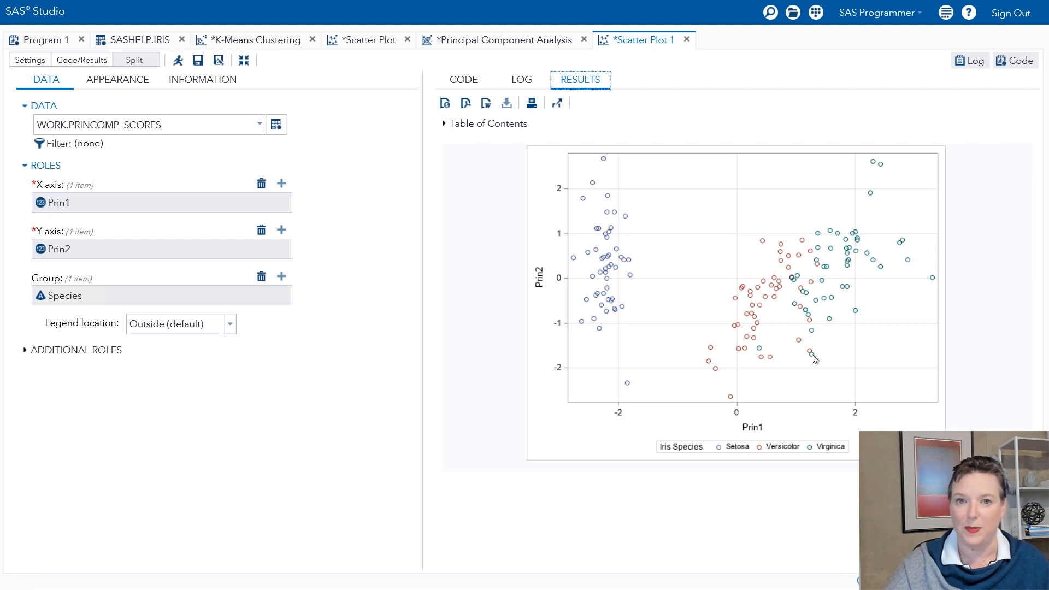
mouse_move(828, 320)
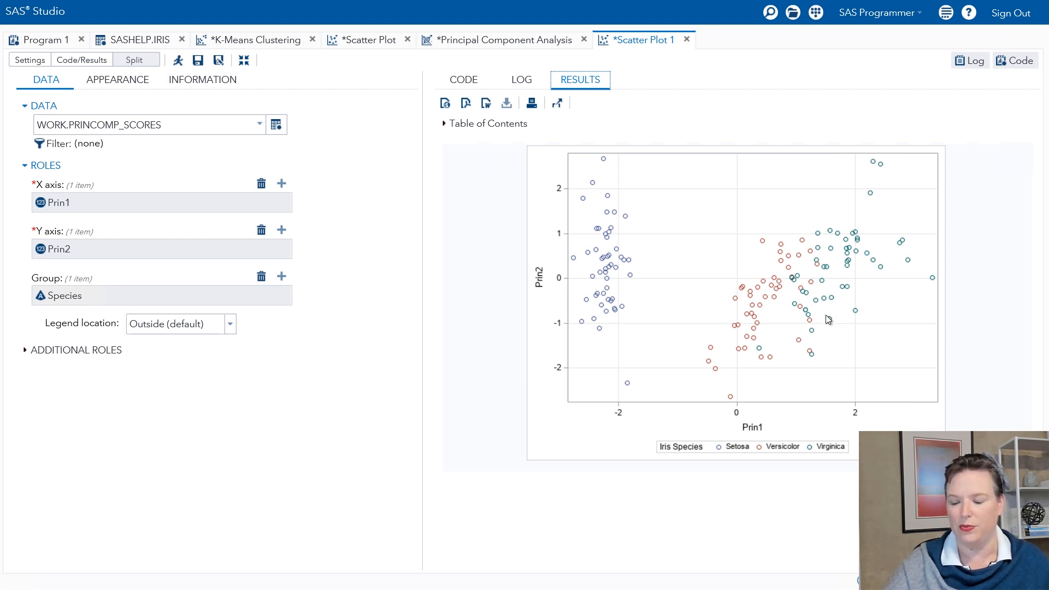
mouse_move(580, 363)
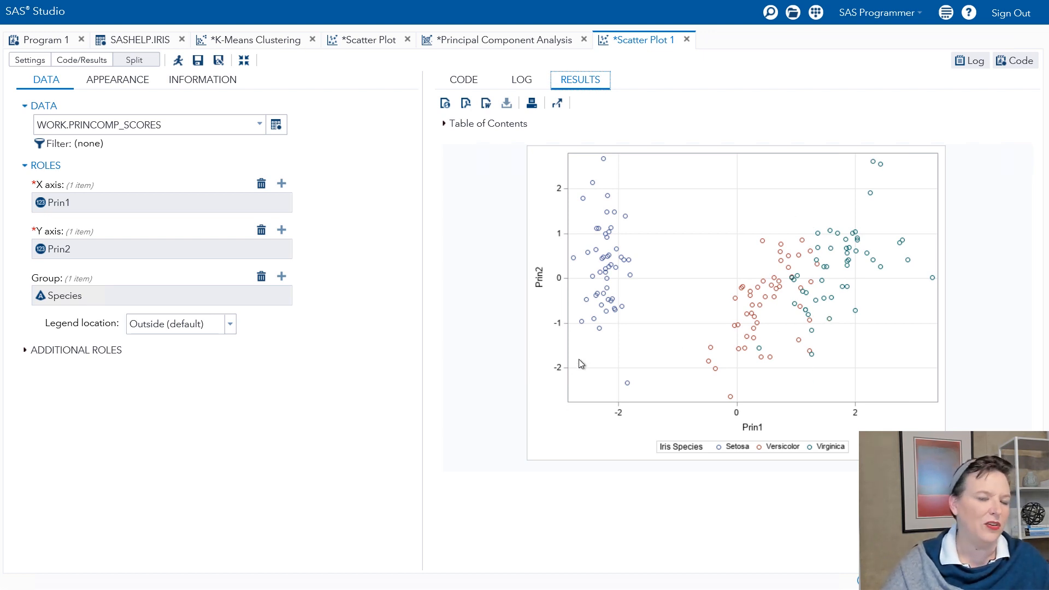
mouse_move(578, 357)
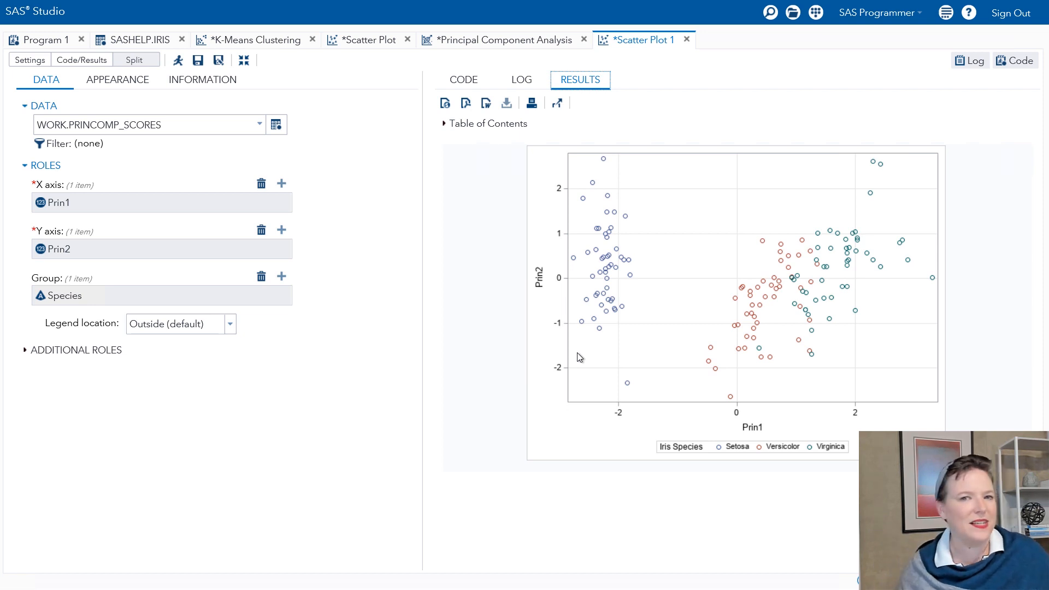